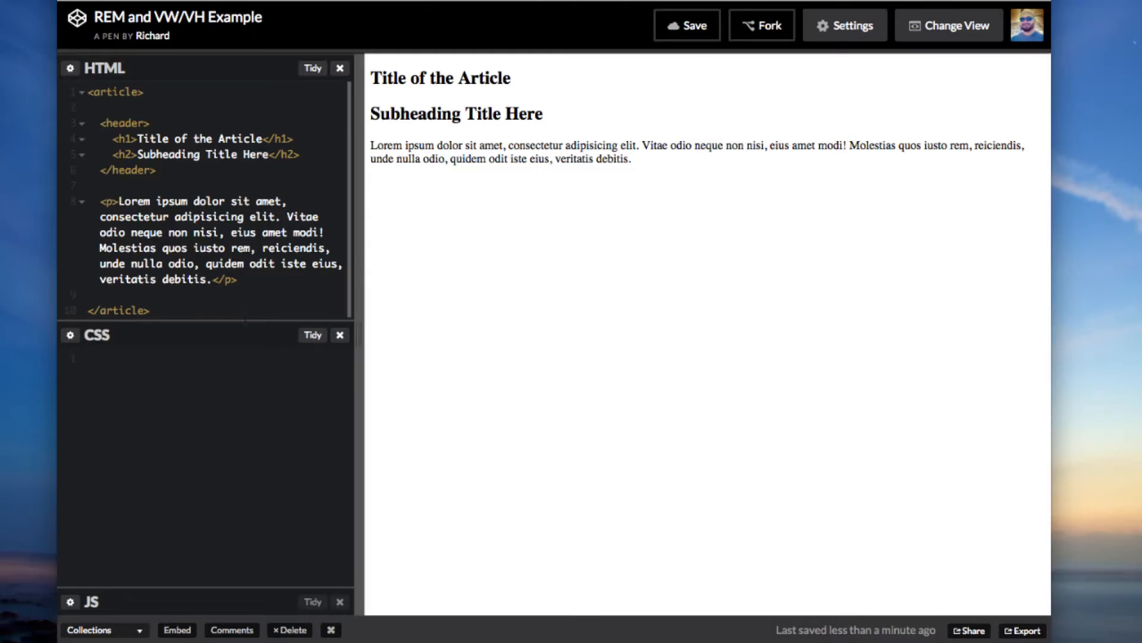
pyautogui.moveTo(250, 325)
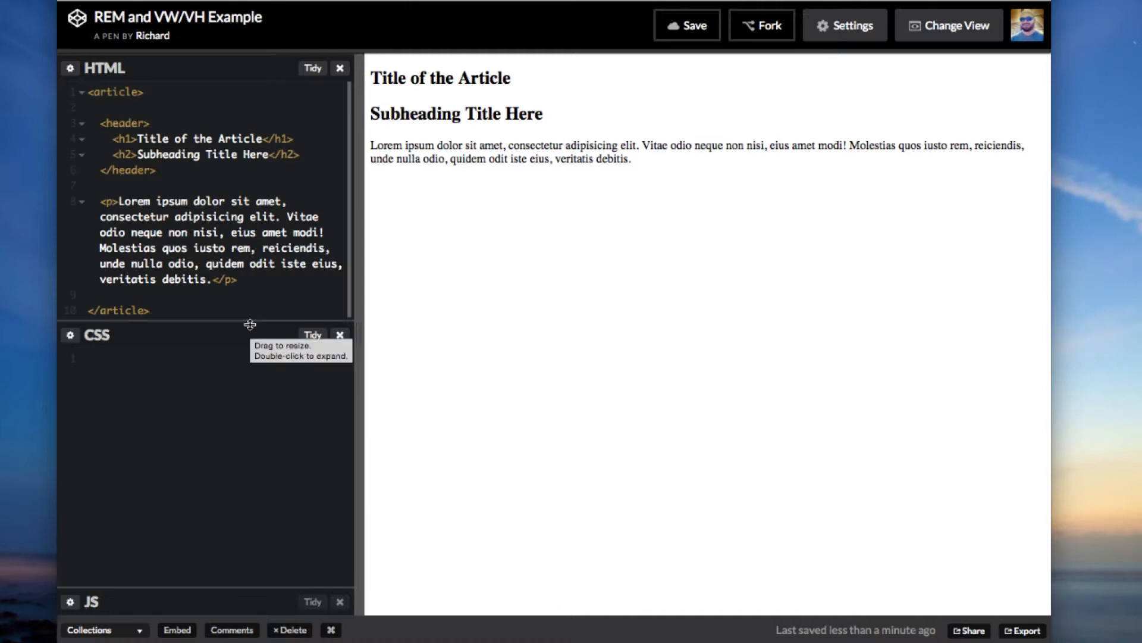
# - Give the HTML editor more height and widen the code column beside the preview
pyautogui.moveTo(250, 325); pyautogui.dragTo(250, 357)
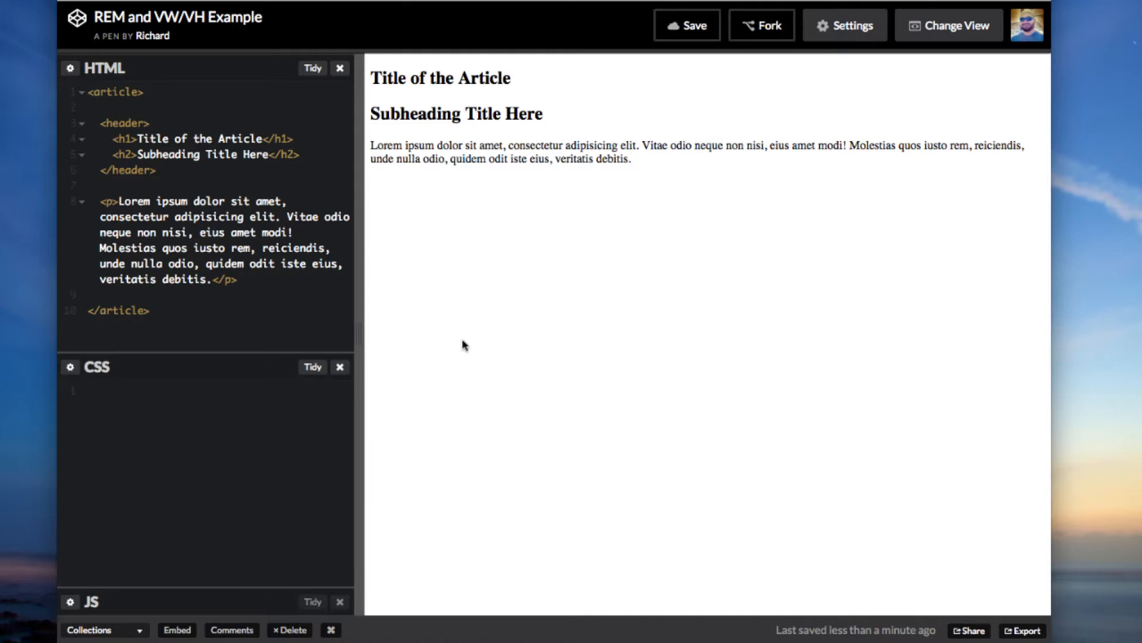
pyautogui.moveTo(357, 335)
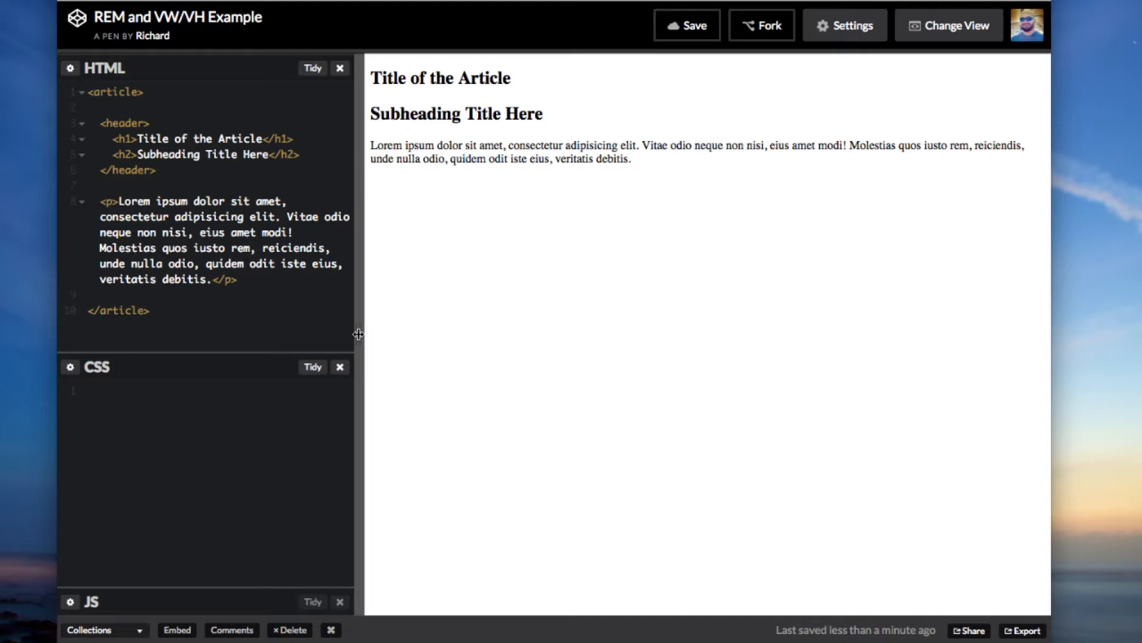
pyautogui.moveTo(357, 336); pyautogui.dragTo(390, 337)
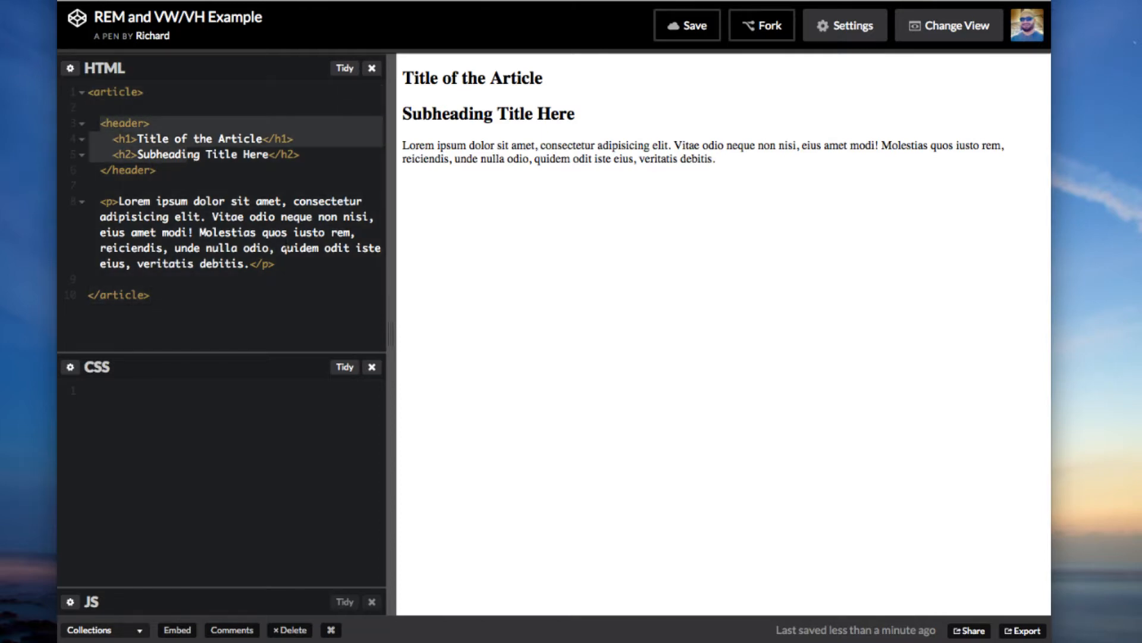
pyautogui.click(219, 233)
pyautogui.write('article{')
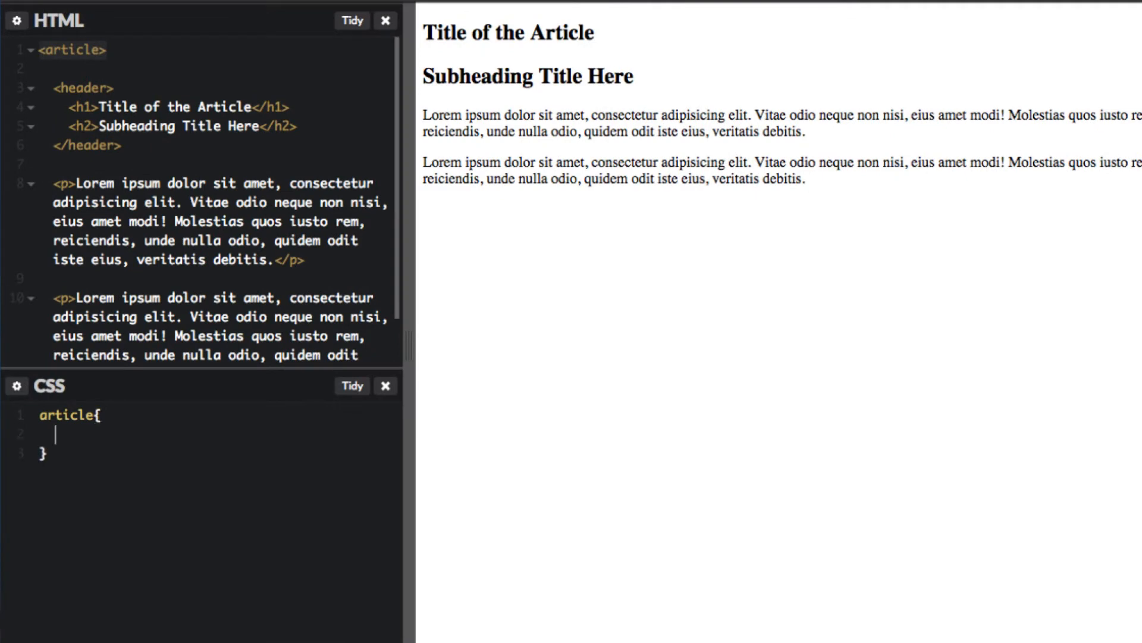
# - Add an article rule with border:1px solid black and padding:1rem
pyautogui.write('border:1px so')
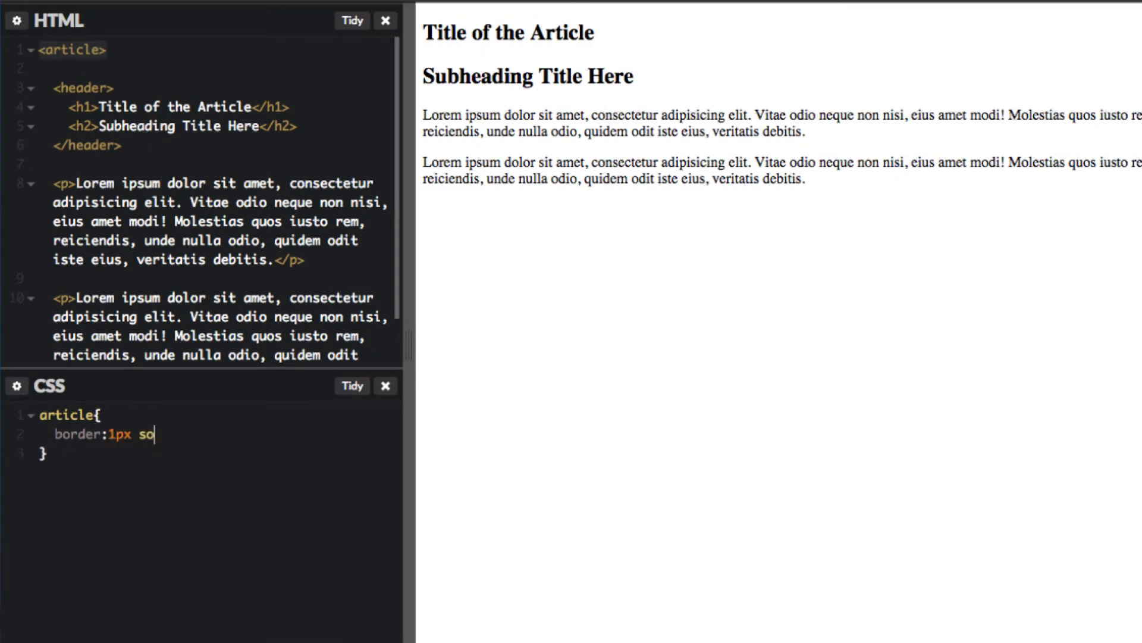
pyautogui.write('lid black;')
pyautogui.write('padding:')
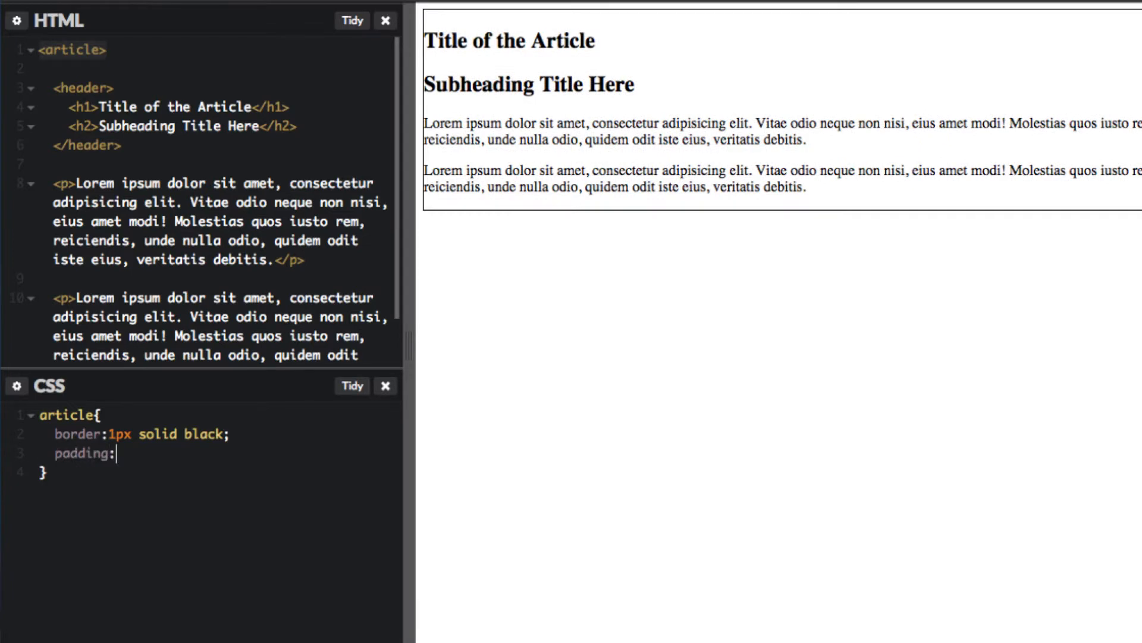
pyautogui.write('1rem')
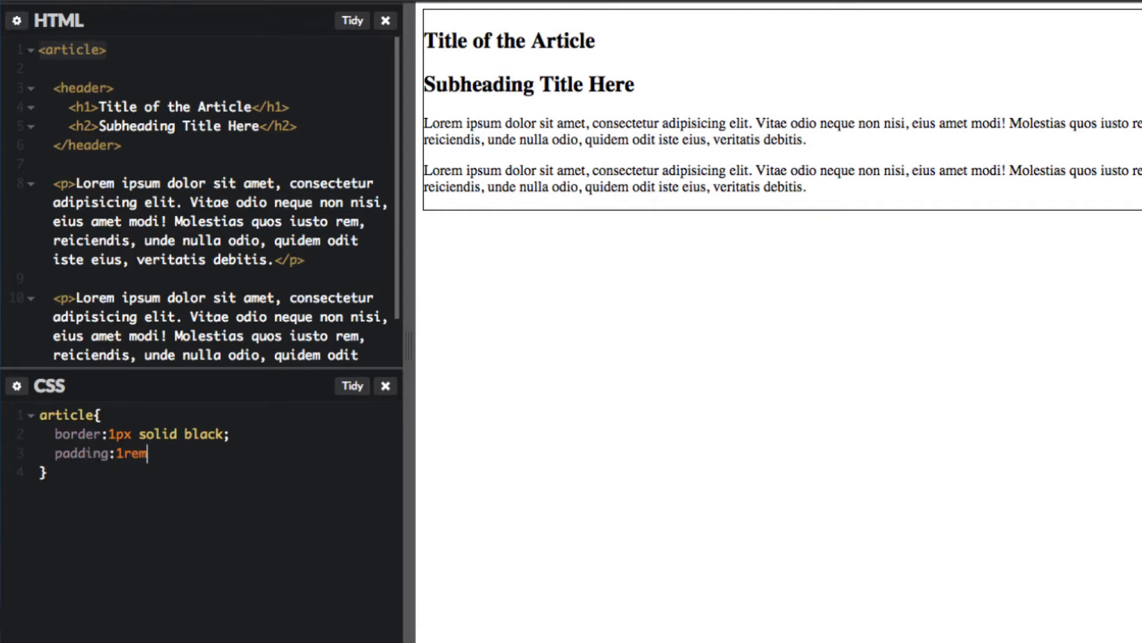
pyautogui.write(';')
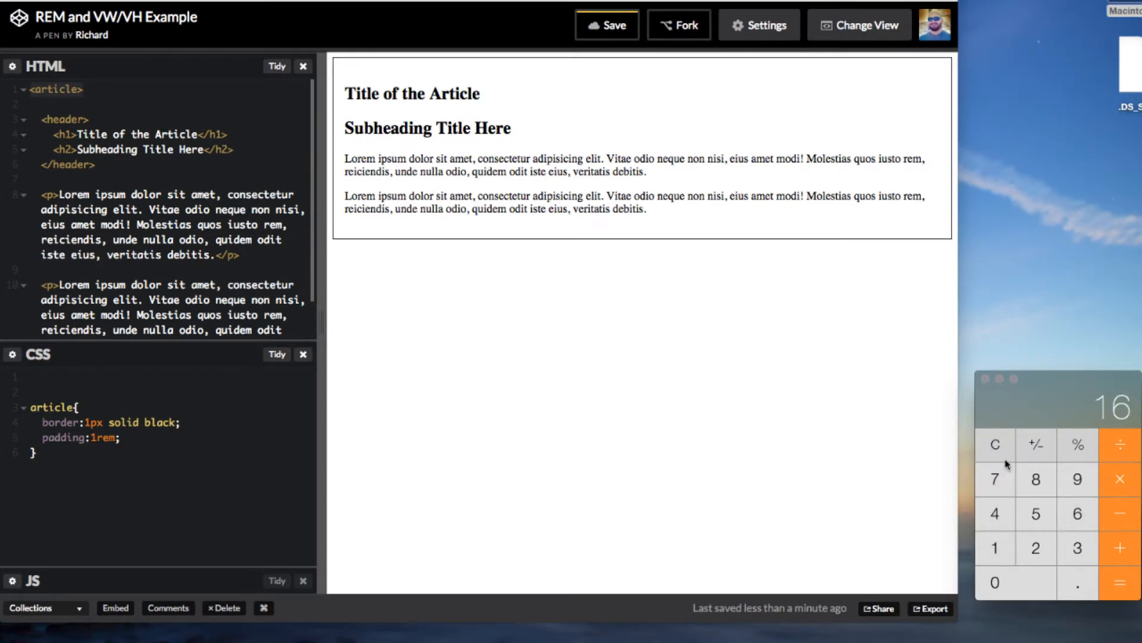
# - Add an html rule above the article styles setting font-size:24px
pyautogui.click(34, 377)
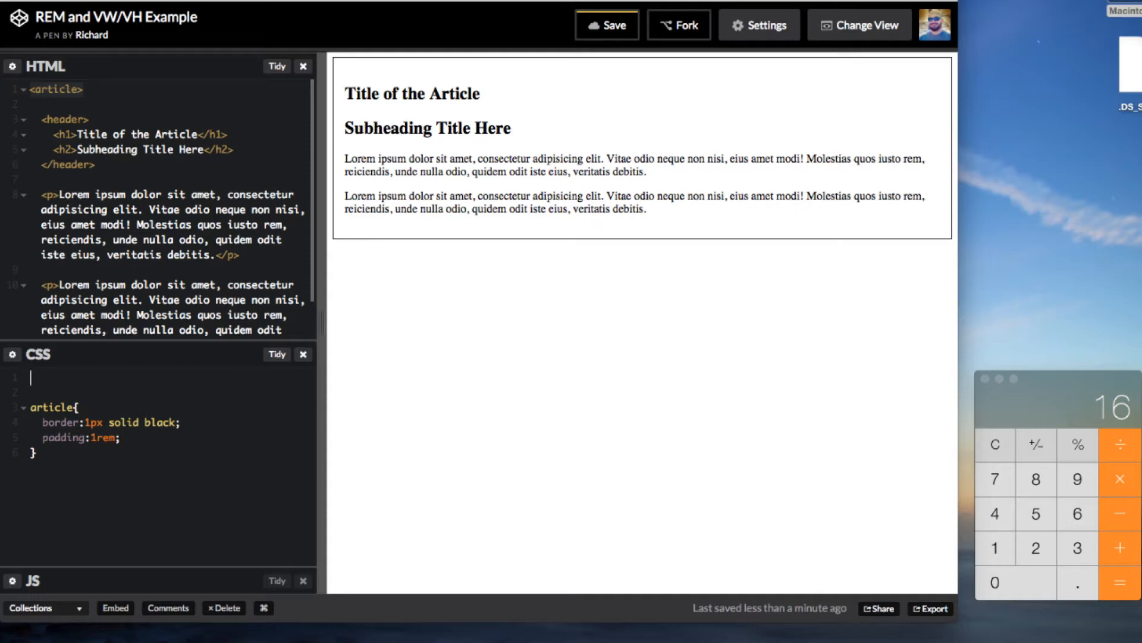
pyautogui.write('html{')
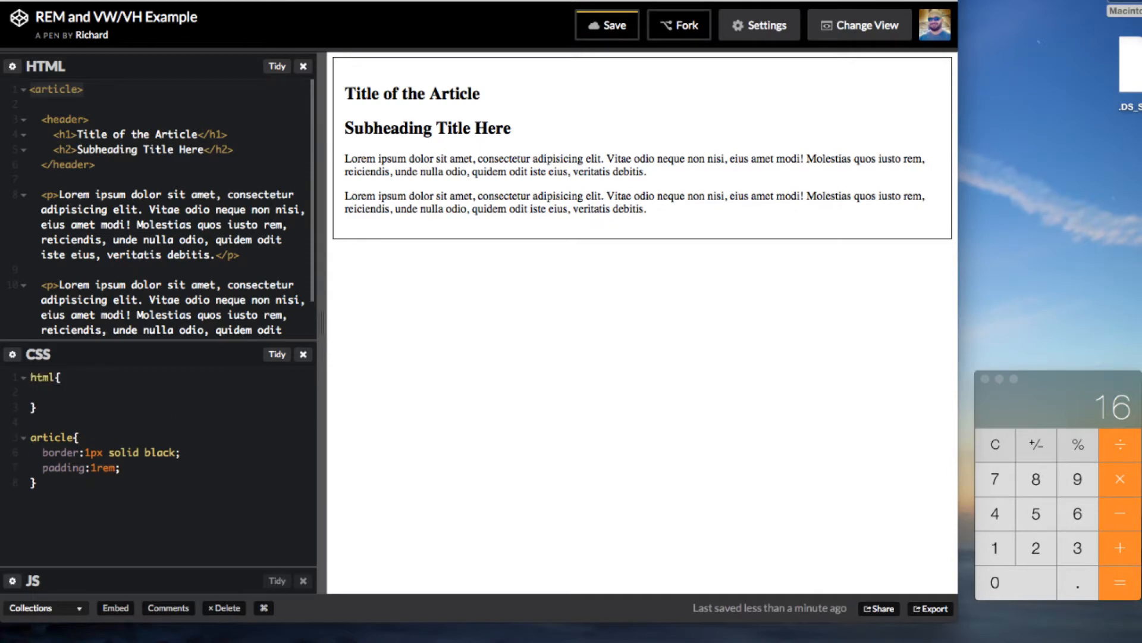
pyautogui.write('font-size')
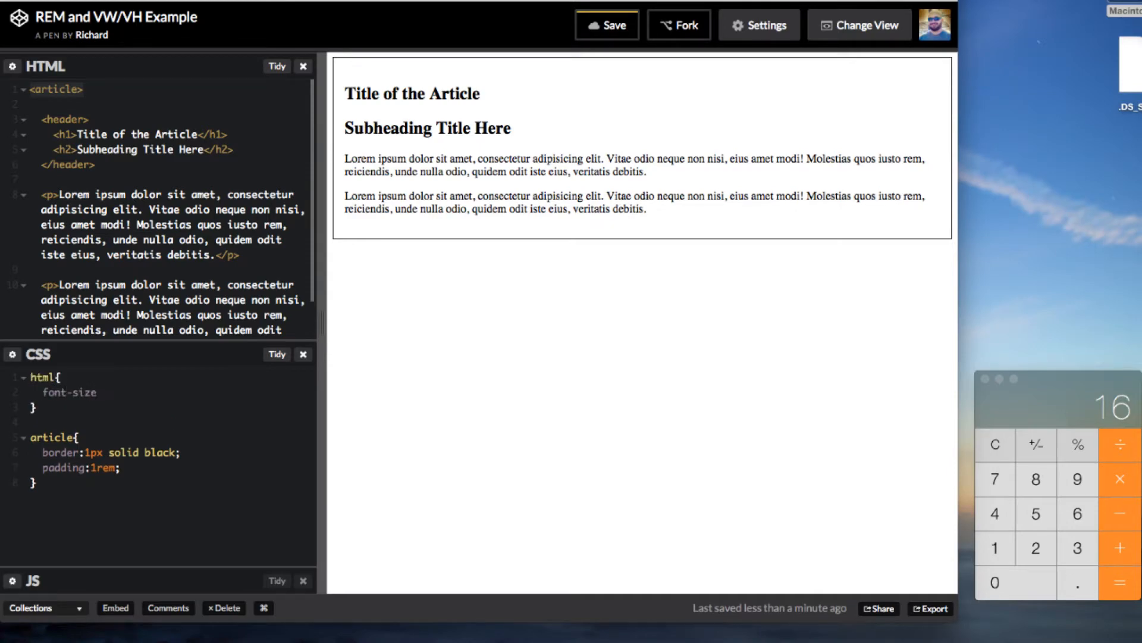
pyautogui.write('2')
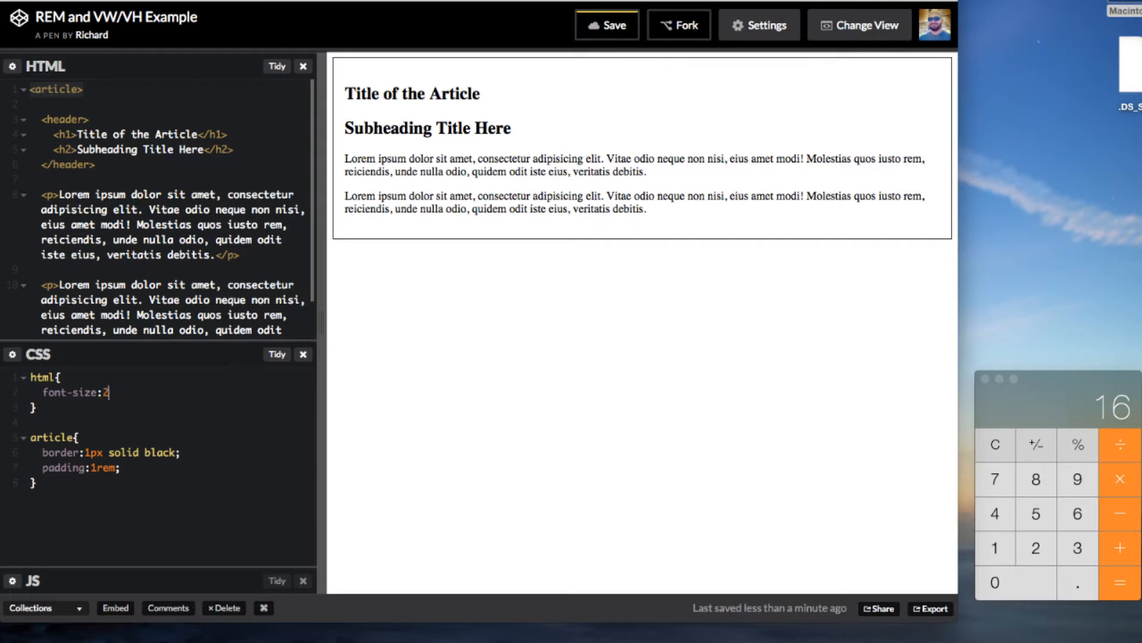
pyautogui.write('4px;')
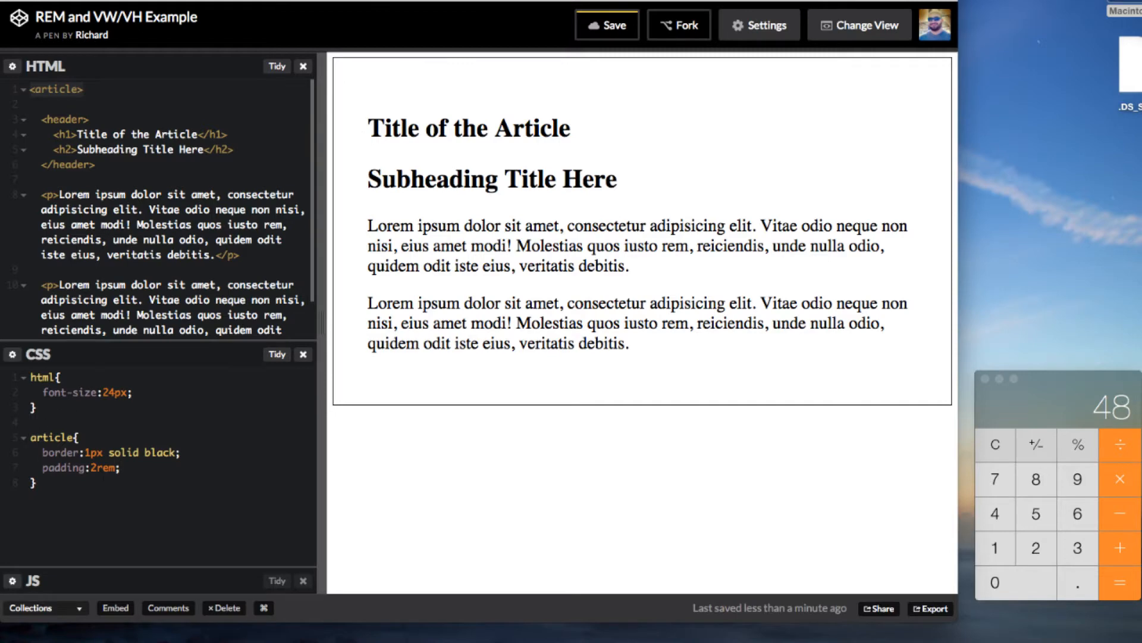
pyautogui.doubleClick(94, 468)
pyautogui.write('d')
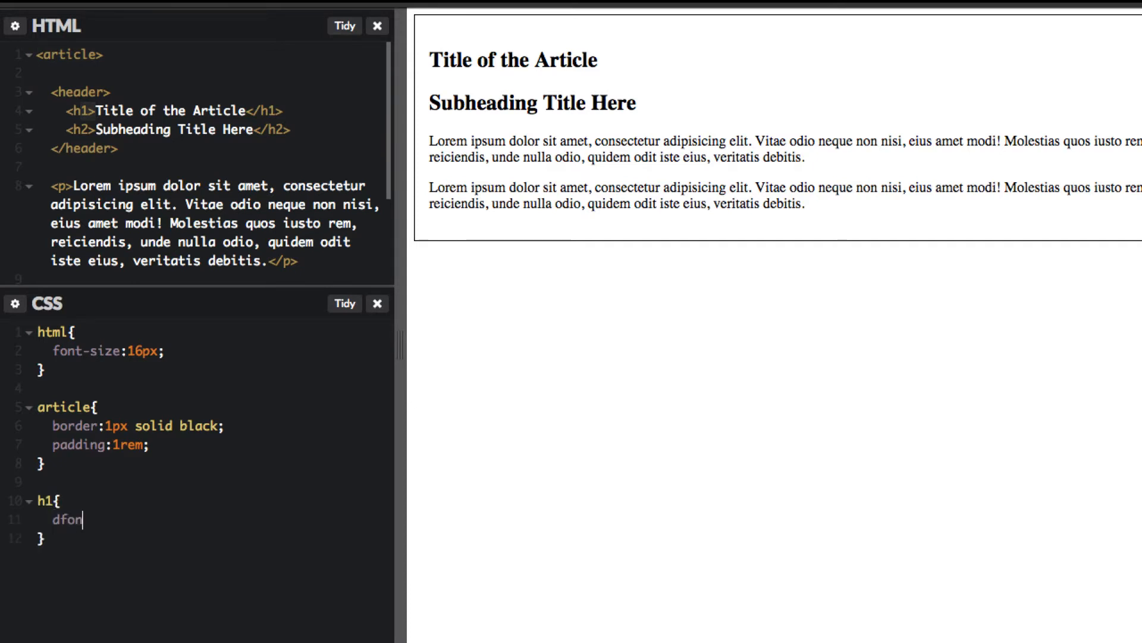
# - Size h1 at 3rem, h2 at 2rem and paragraphs at 1.5rem
pyautogui.write('font-size:')
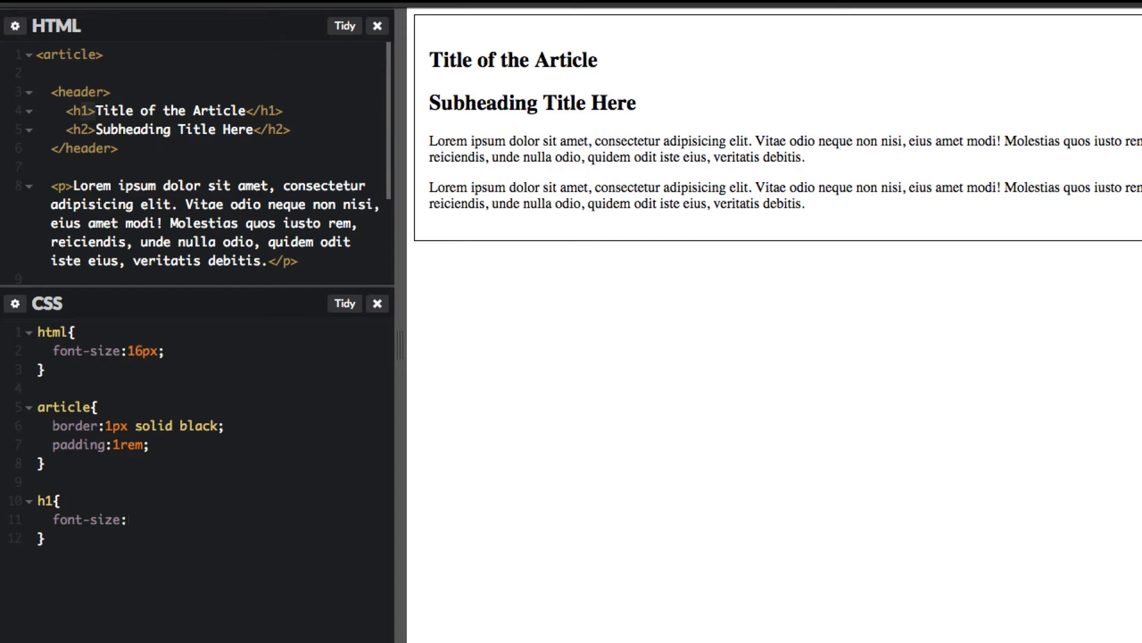
pyautogui.write('3rem')
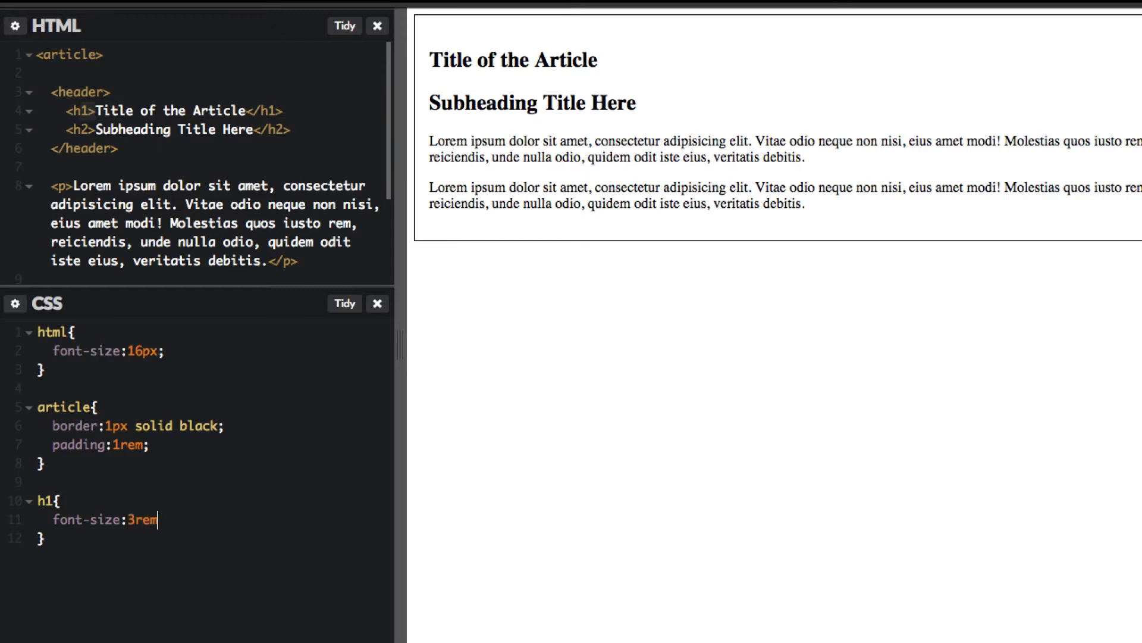
pyautogui.write(';')
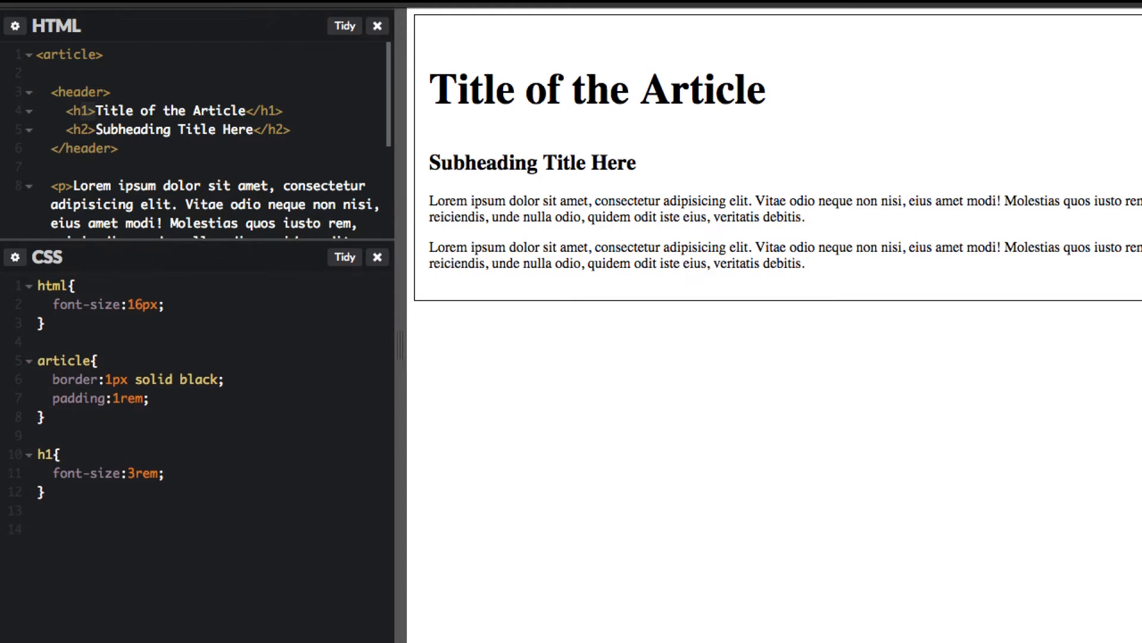
pyautogui.write('h2{')
pyautogui.write('font-size')
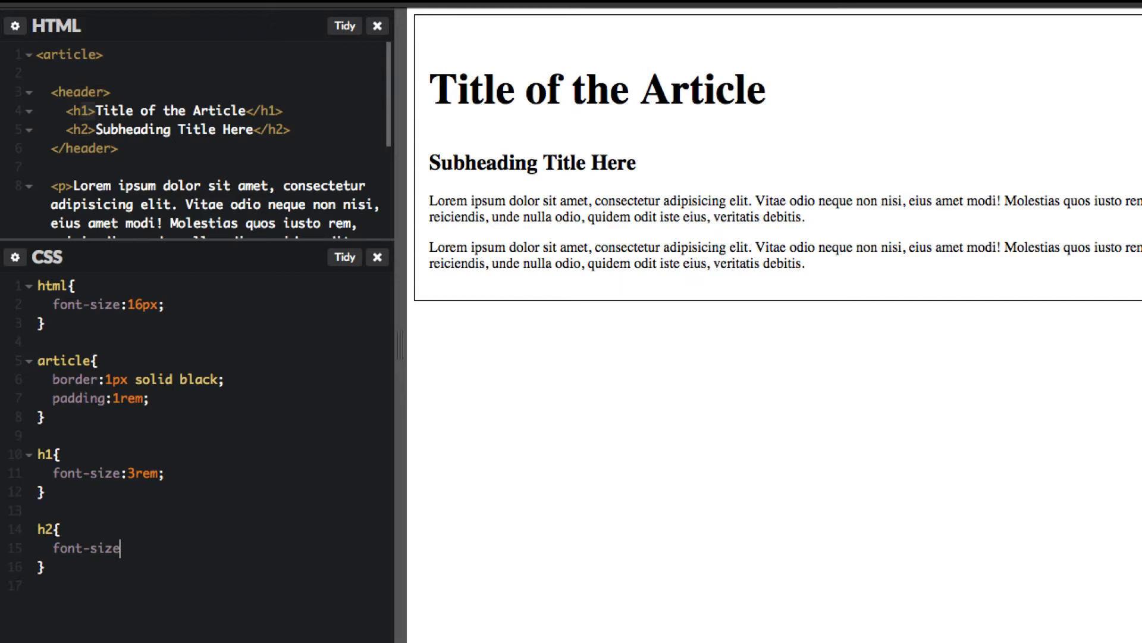
pyautogui.write(':2rem;')
pyautogui.write('p{')
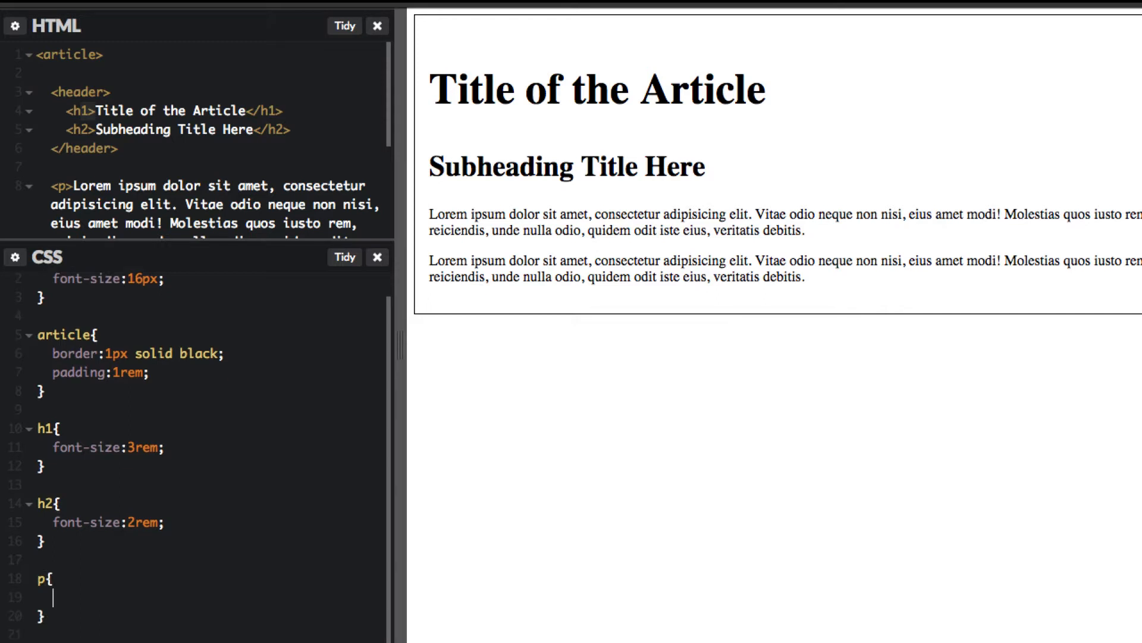
pyautogui.write('font-size:1')
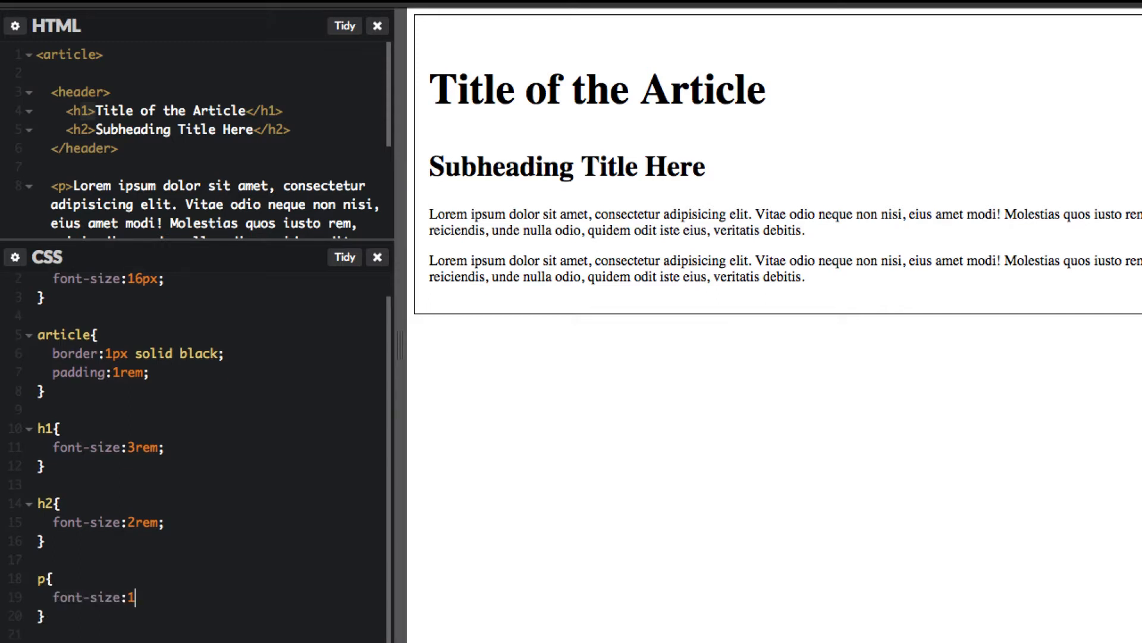
pyautogui.write('.5rem;')
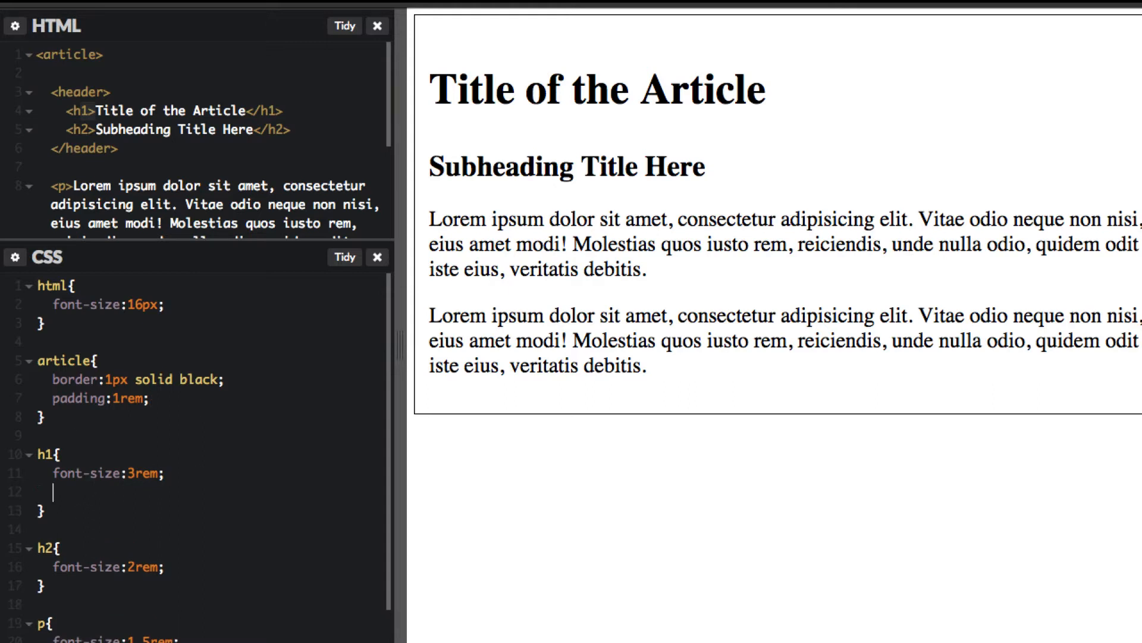
# - Add margin:2rem 0 to the h1 rule
pyautogui.write('margin:')
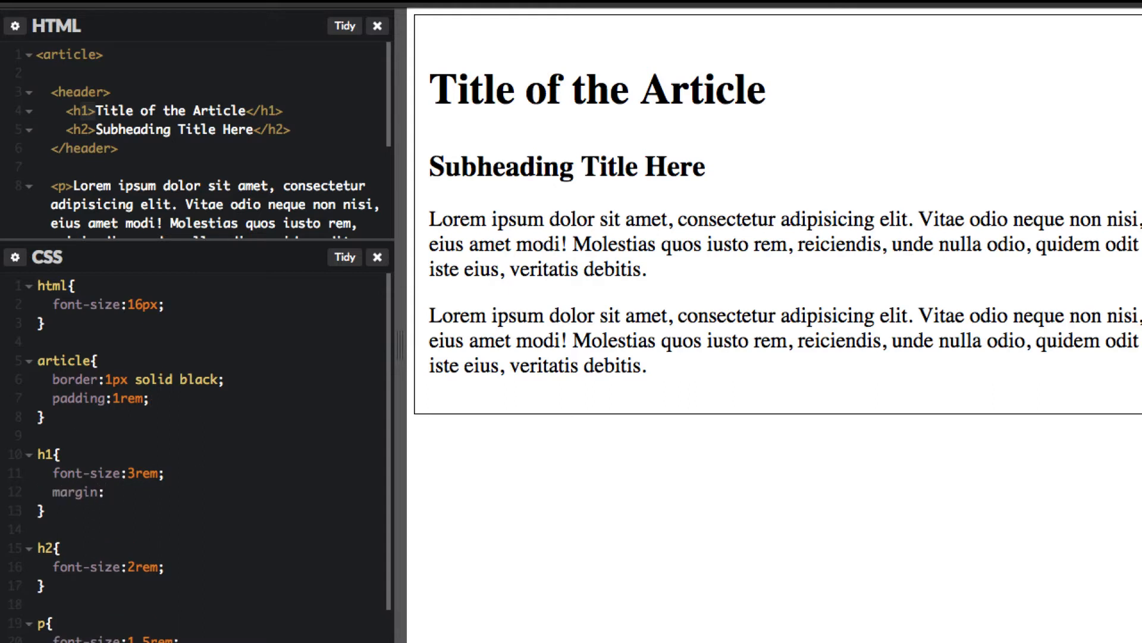
pyautogui.write('2rem 0;')
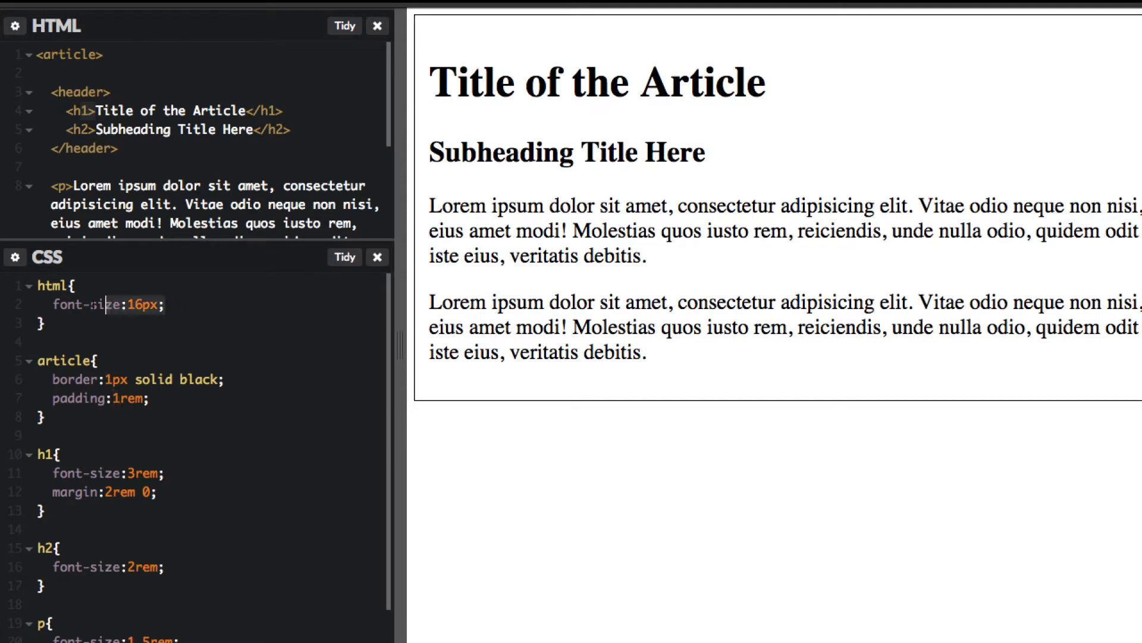
pyautogui.moveTo(270, 256)
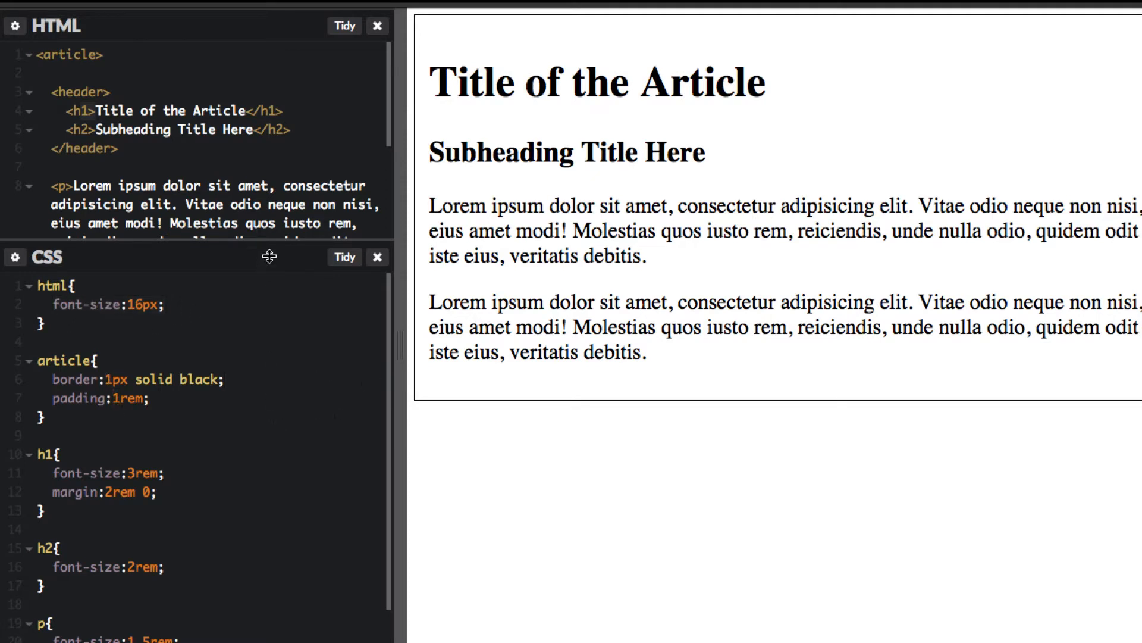
pyautogui.moveTo(432, 368)
pyautogui.write('@')
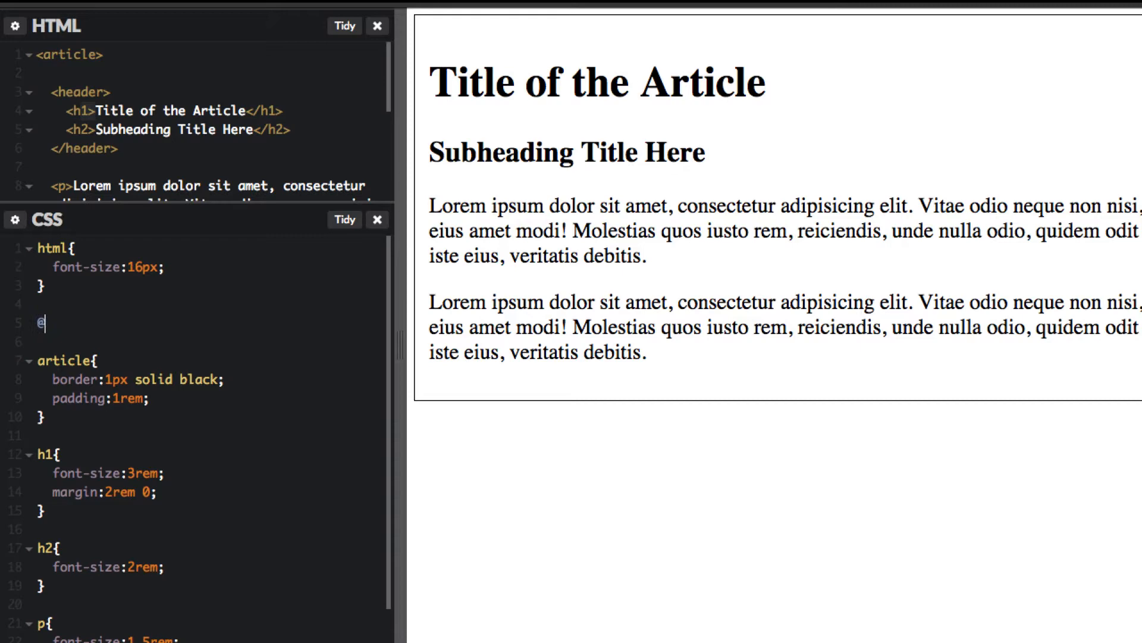
# - Start a media query for screens up to 720px wide, replacing the 60em breakpoint
pyautogui.write('media screen and (max')
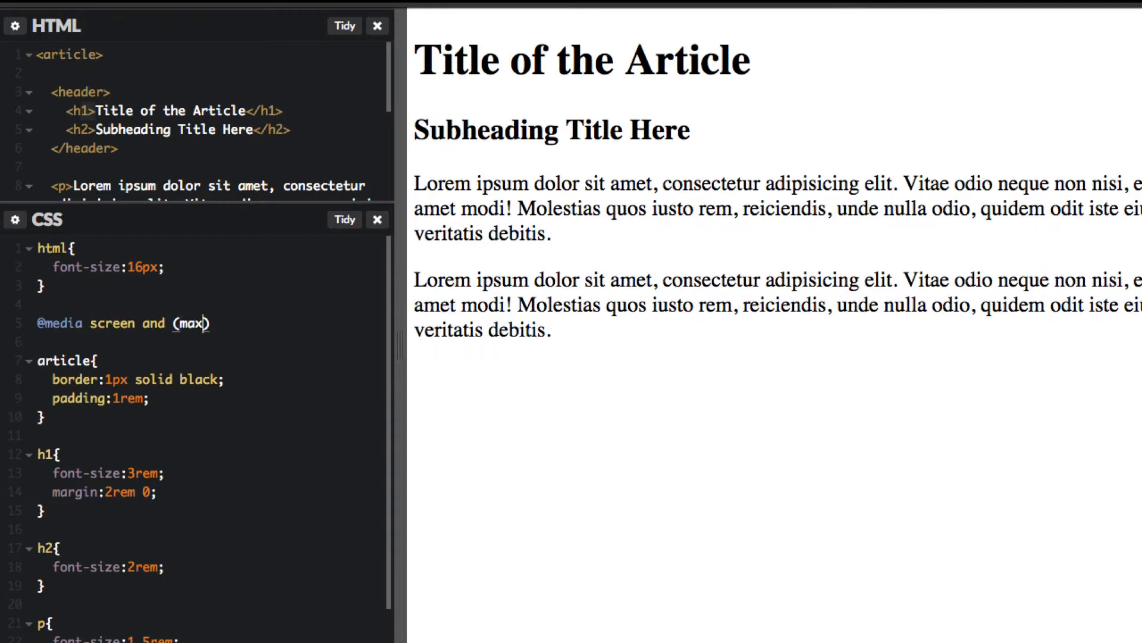
pyautogui.write('-width:')
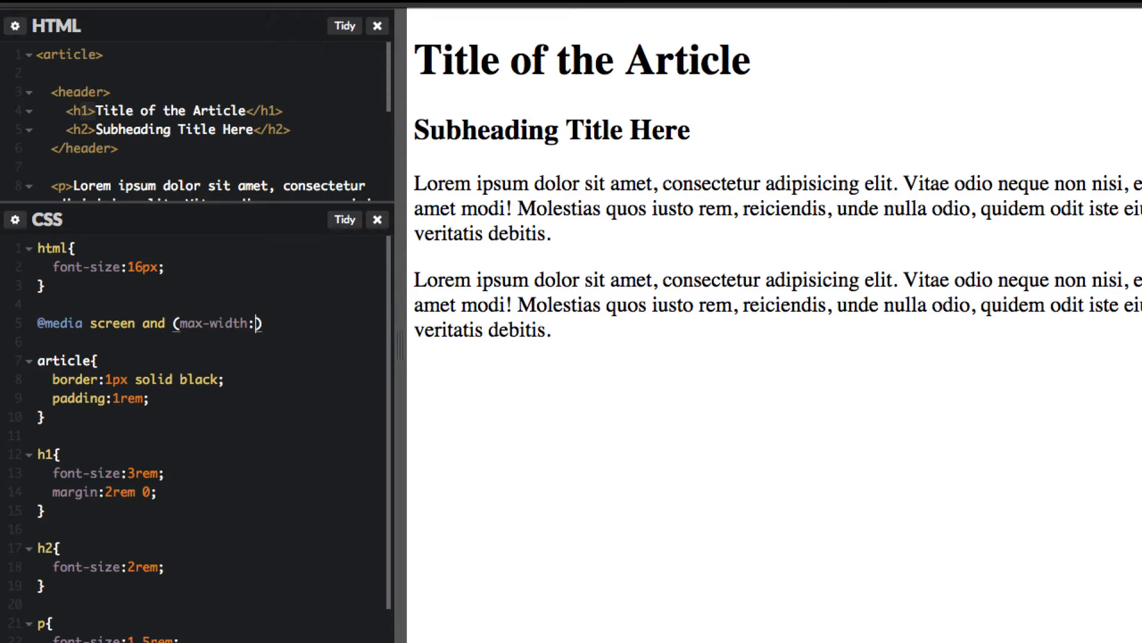
pyautogui.write('60em')
pyautogui.write('html{')
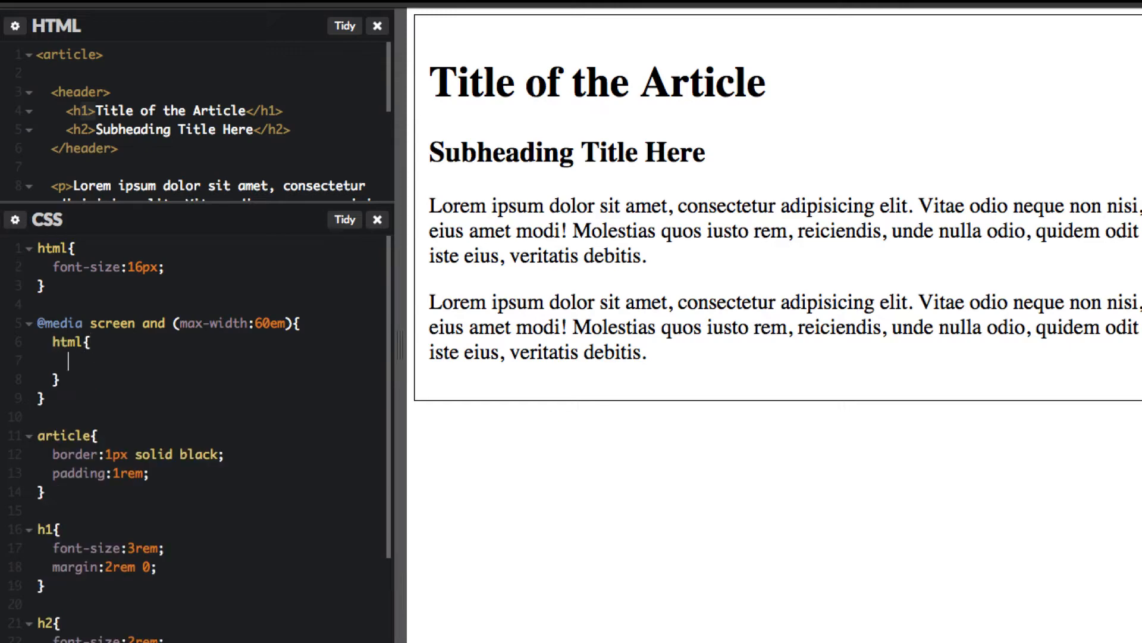
pyautogui.doubleClick(270, 323)
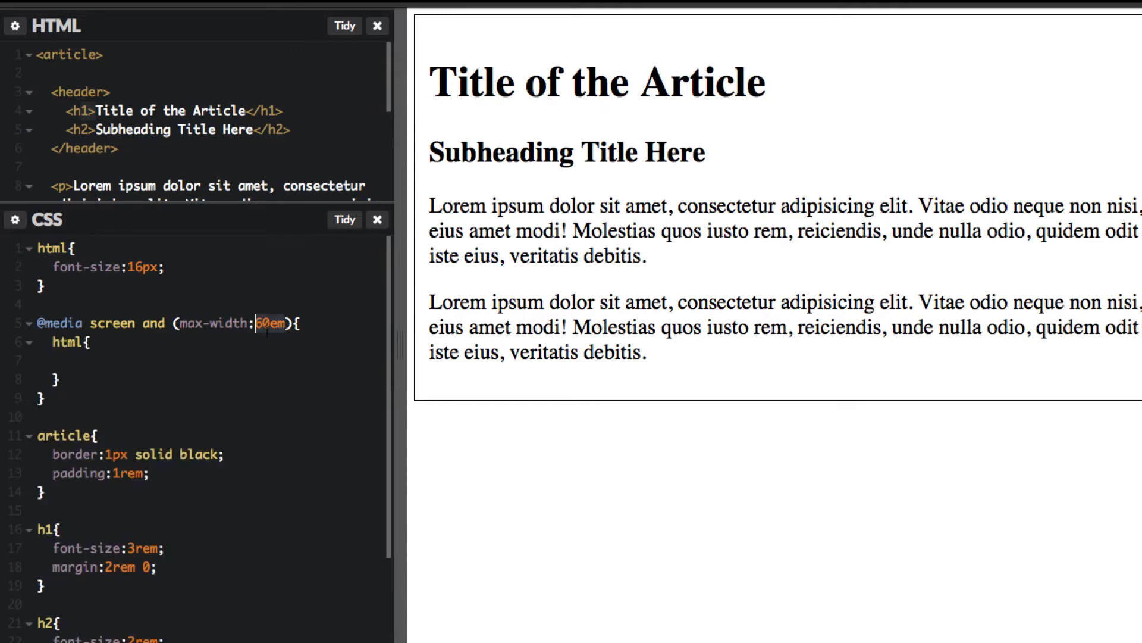
pyautogui.write('720px')
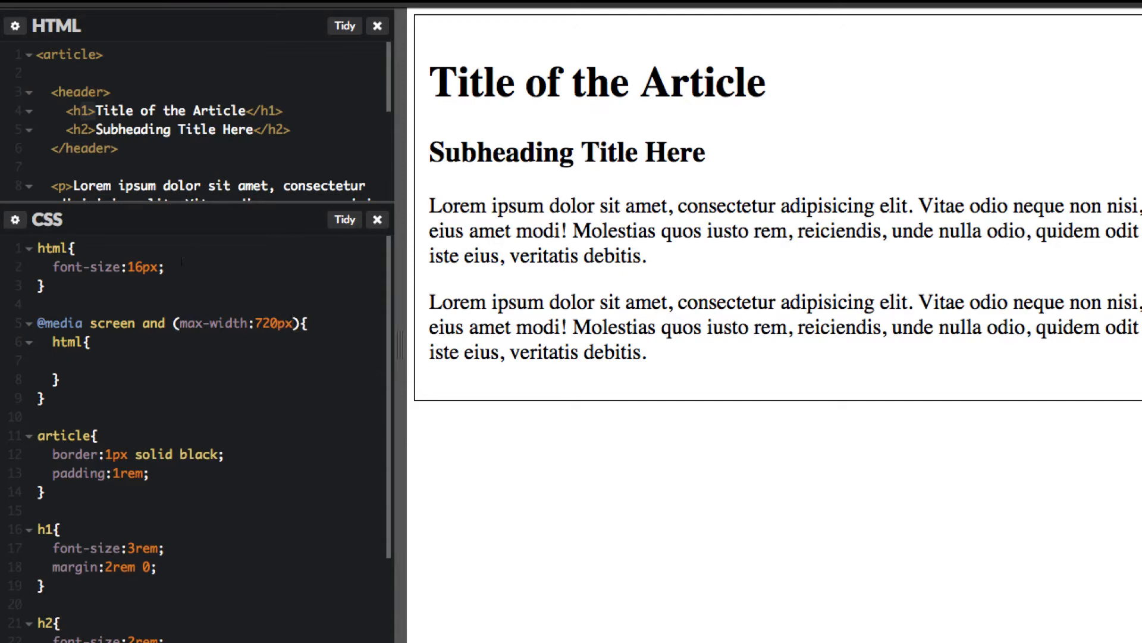
# - Set the root font size to 14px inside the media query's html rule
pyautogui.click(69, 362)
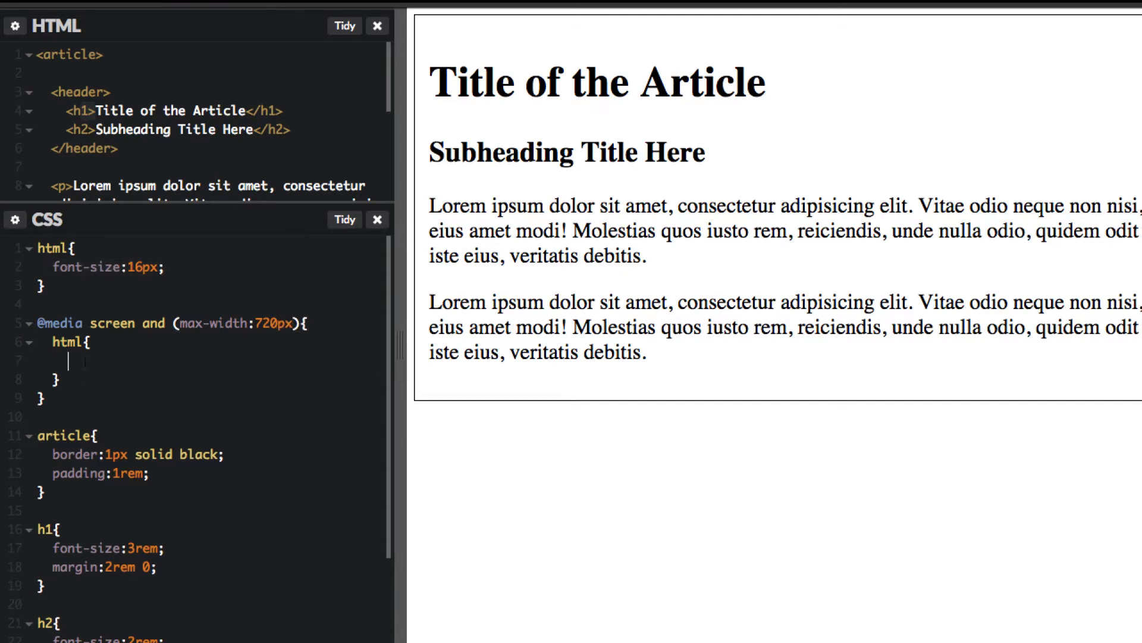
pyautogui.write('font-size:15px;')
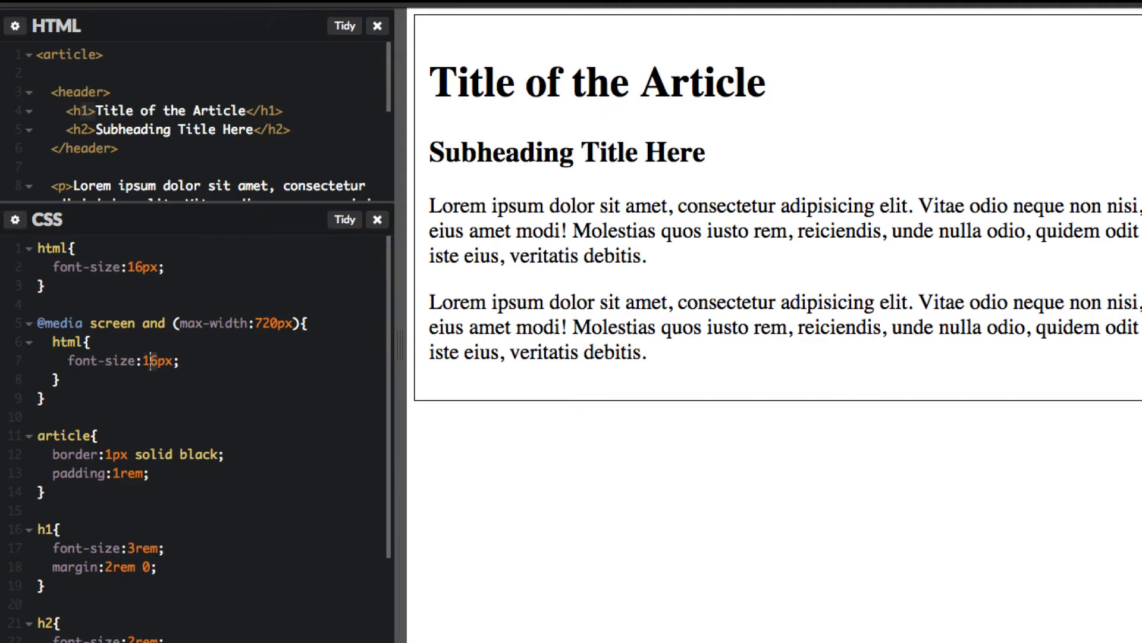
pyautogui.write('14')
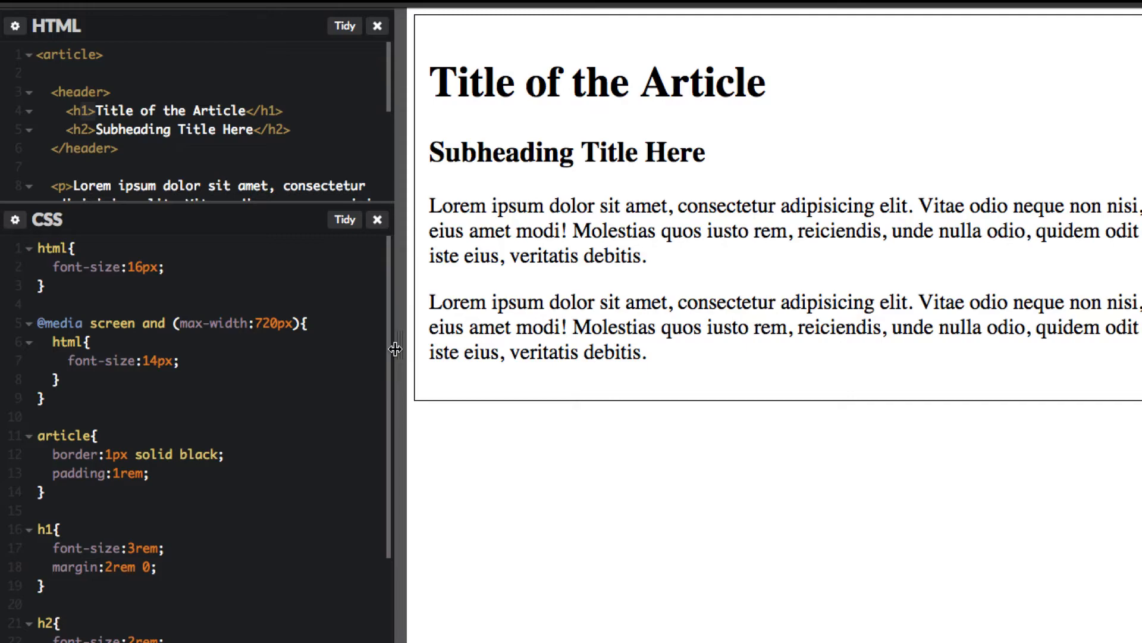
pyautogui.moveTo(395, 348); pyautogui.dragTo(593, 348)
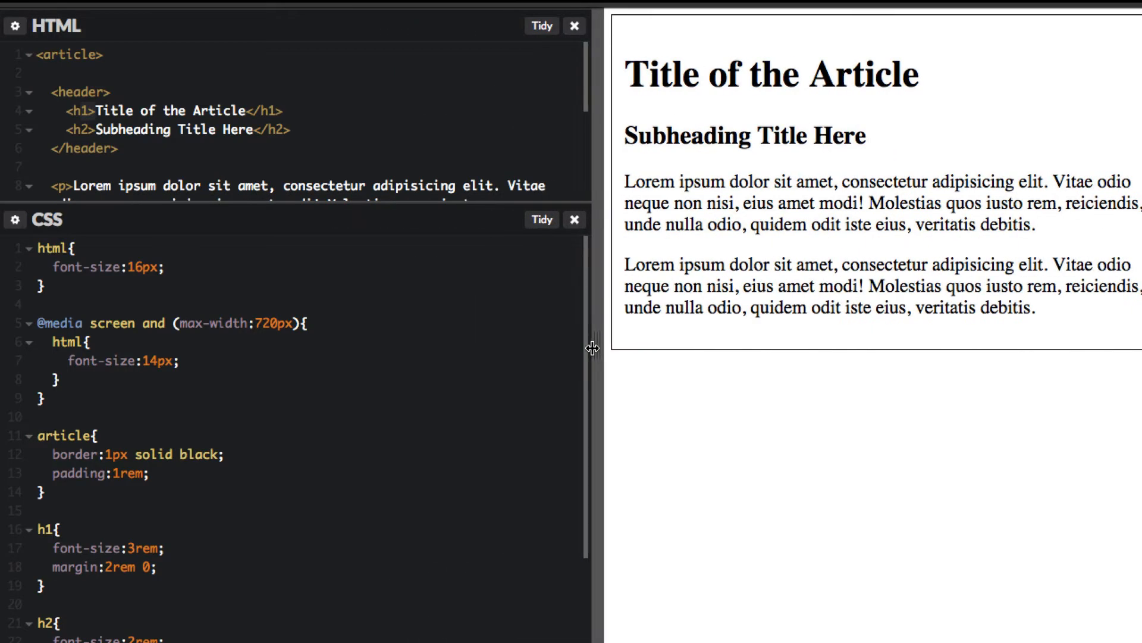
pyautogui.moveTo(594, 346); pyautogui.dragTo(572, 347)
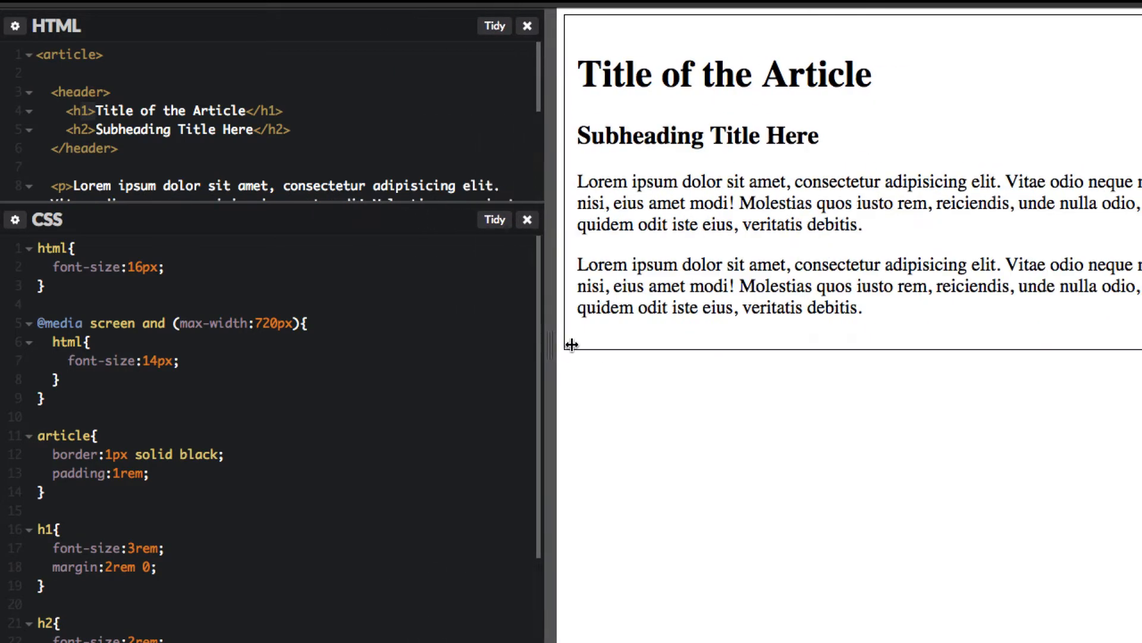
pyautogui.moveTo(570, 345); pyautogui.dragTo(554, 341)
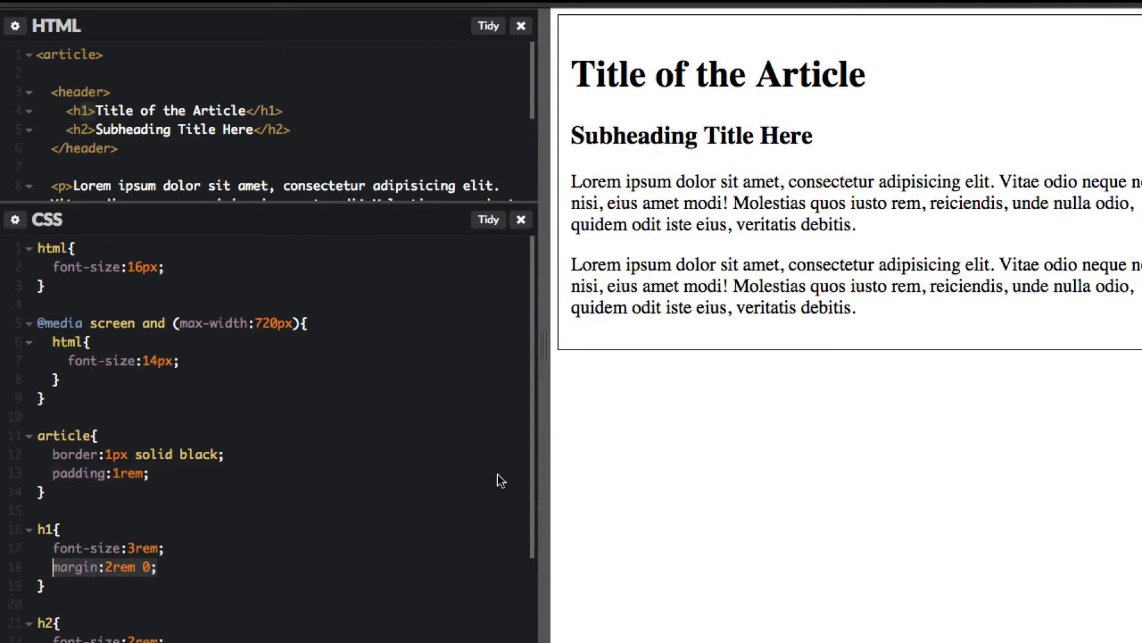
pyautogui.moveTo(542, 346); pyautogui.dragTo(444, 347)
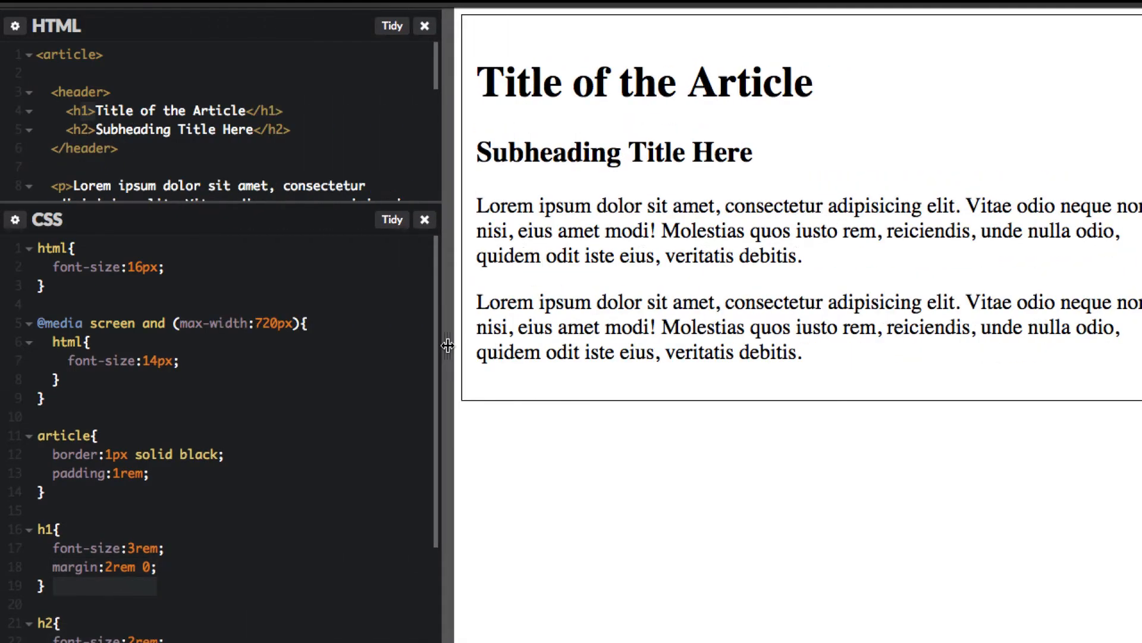
pyautogui.moveTo(446, 346); pyautogui.dragTo(519, 347)
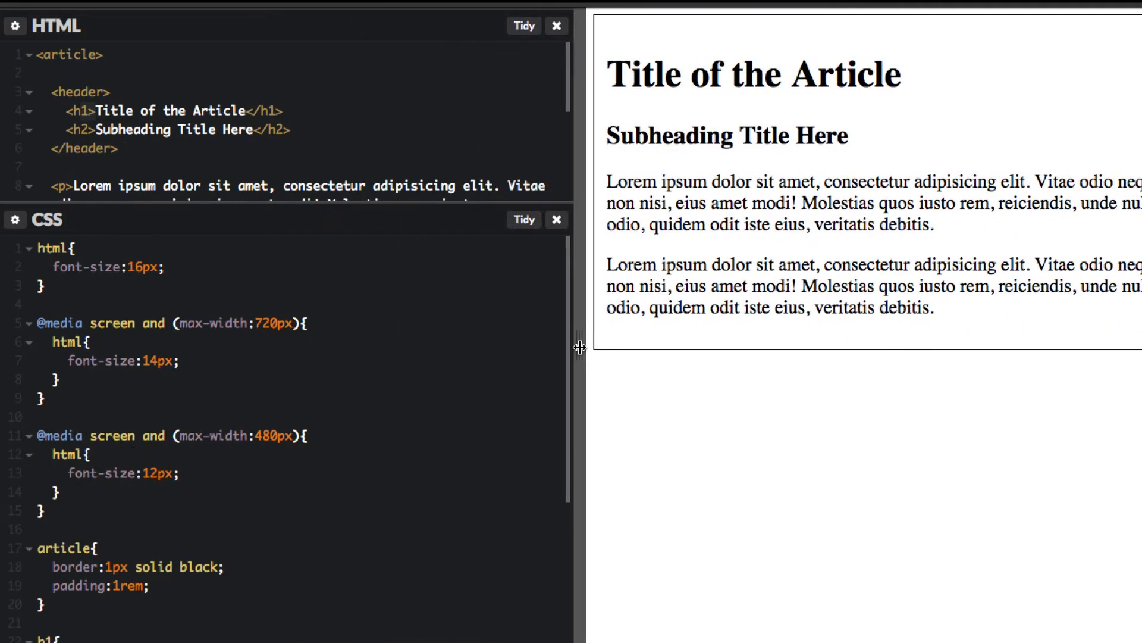
# - Resize the rendered page across widths to test both root font-size breakpoints
pyautogui.moveTo(579, 346); pyautogui.dragTo(826, 336)
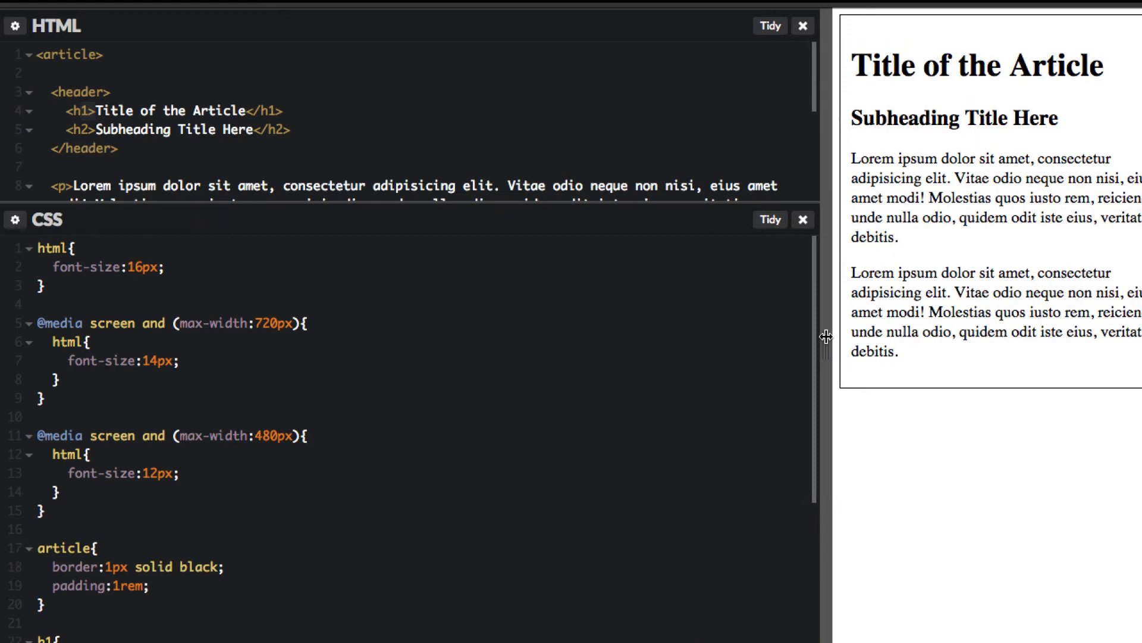
pyautogui.moveTo(824, 339); pyautogui.dragTo(440, 339)
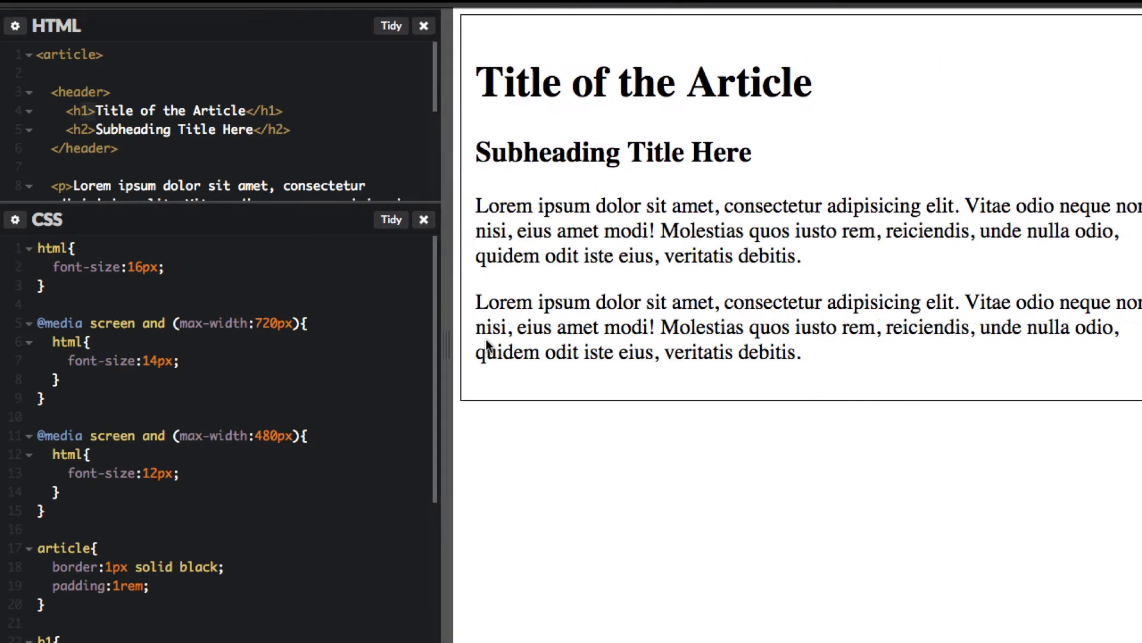
pyautogui.moveTo(445, 342); pyautogui.dragTo(410, 343)
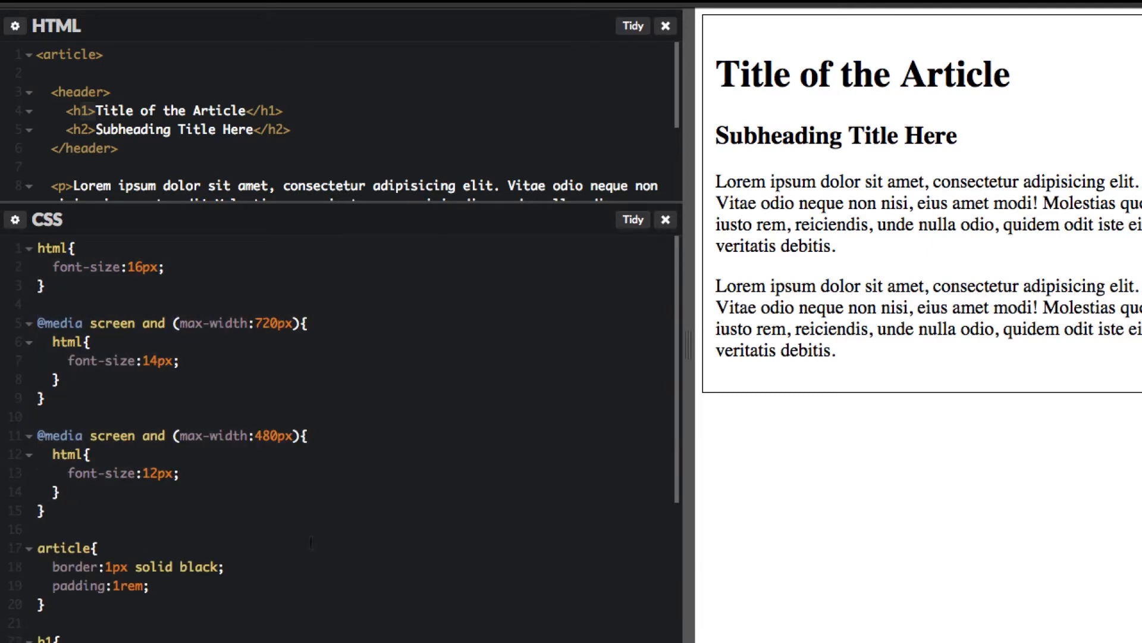
pyautogui.scroll(-3)
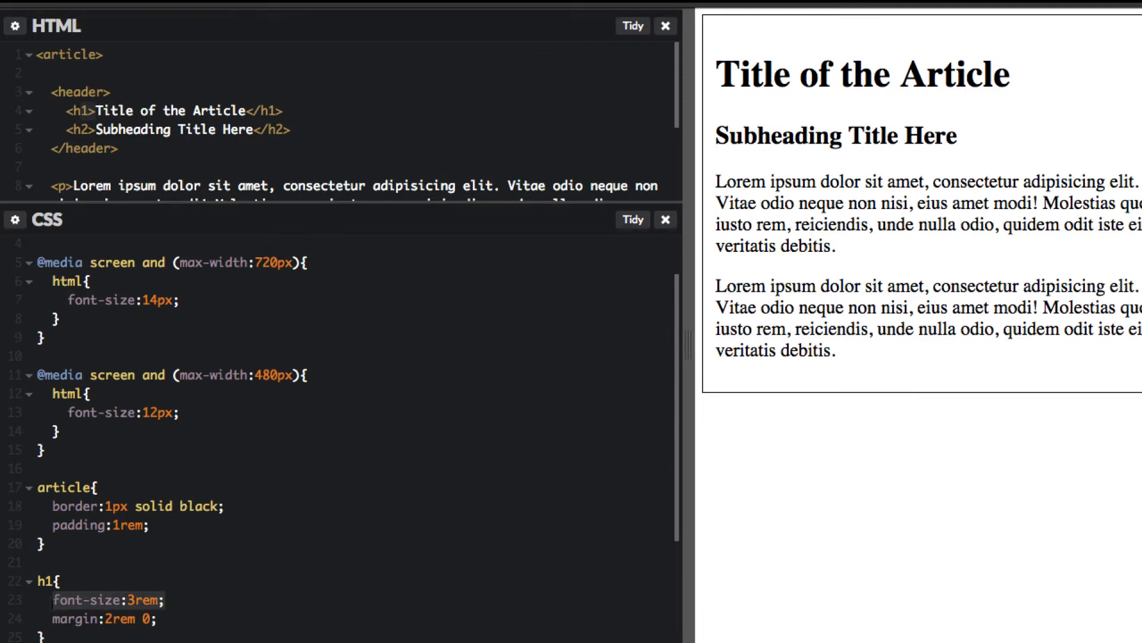
pyautogui.scroll(-3)
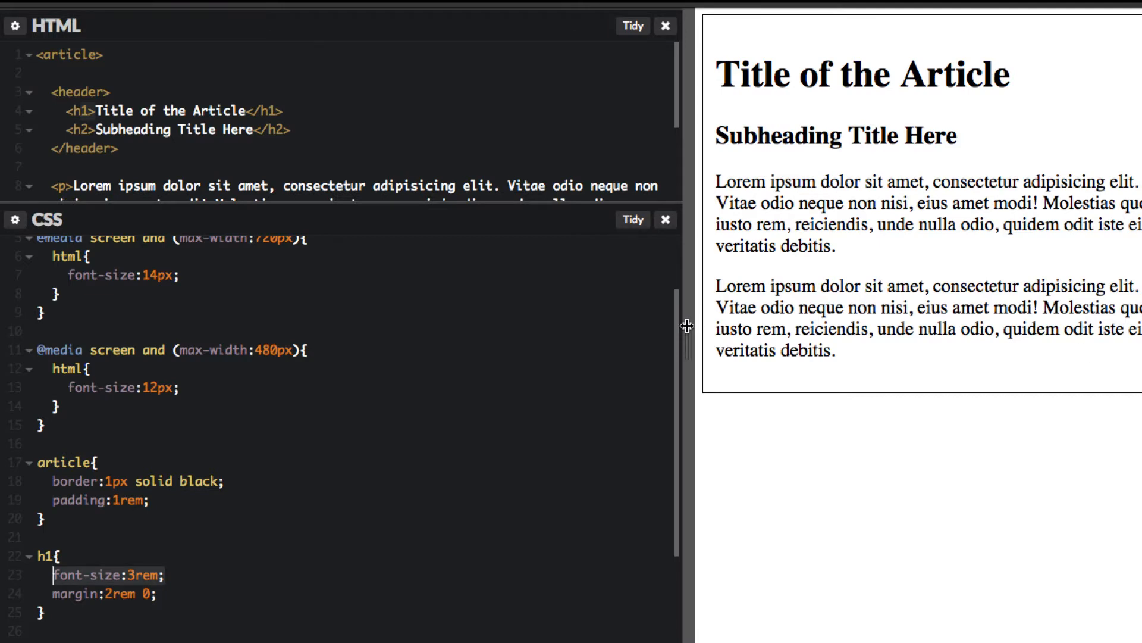
pyautogui.moveTo(689, 324); pyautogui.dragTo(449, 370)
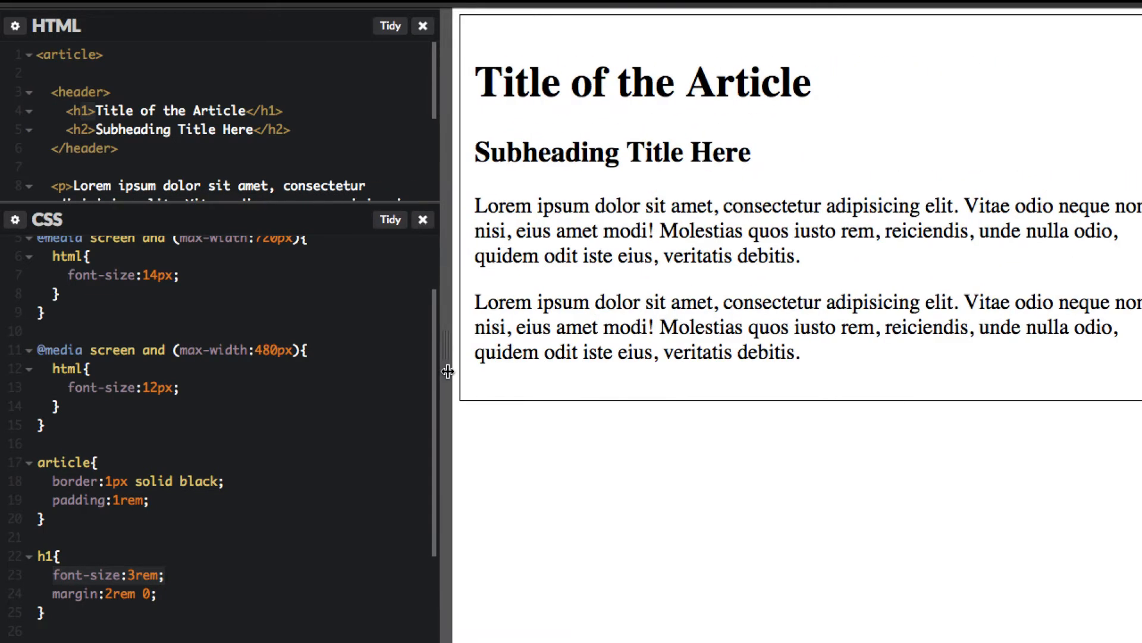
pyautogui.moveTo(448, 370); pyautogui.dragTo(460, 370)
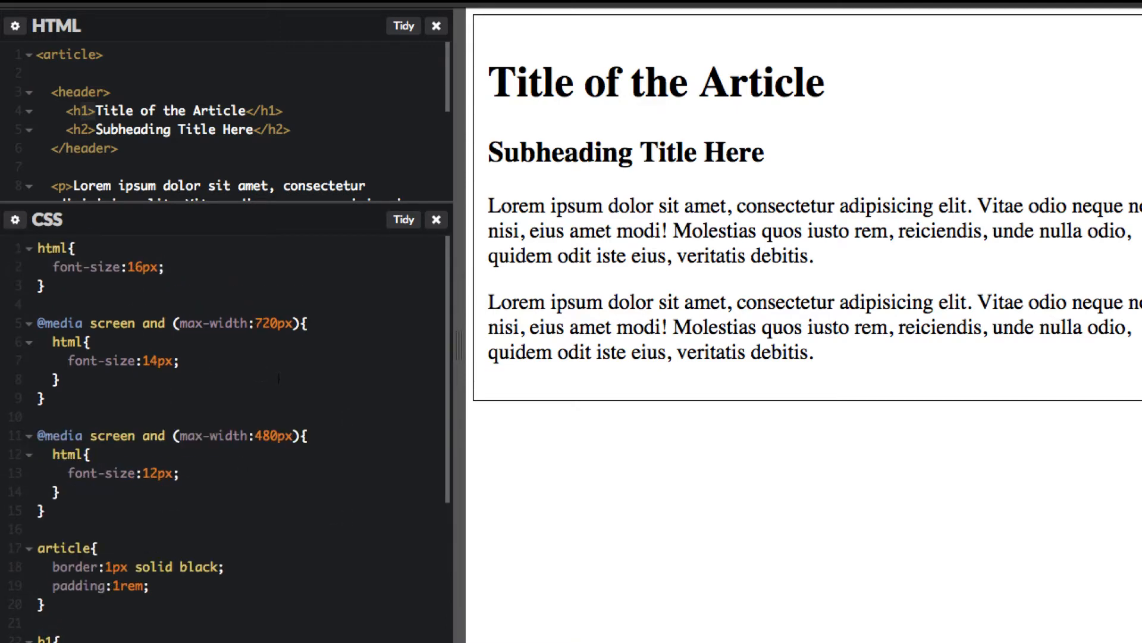
pyautogui.moveTo(325, 38)
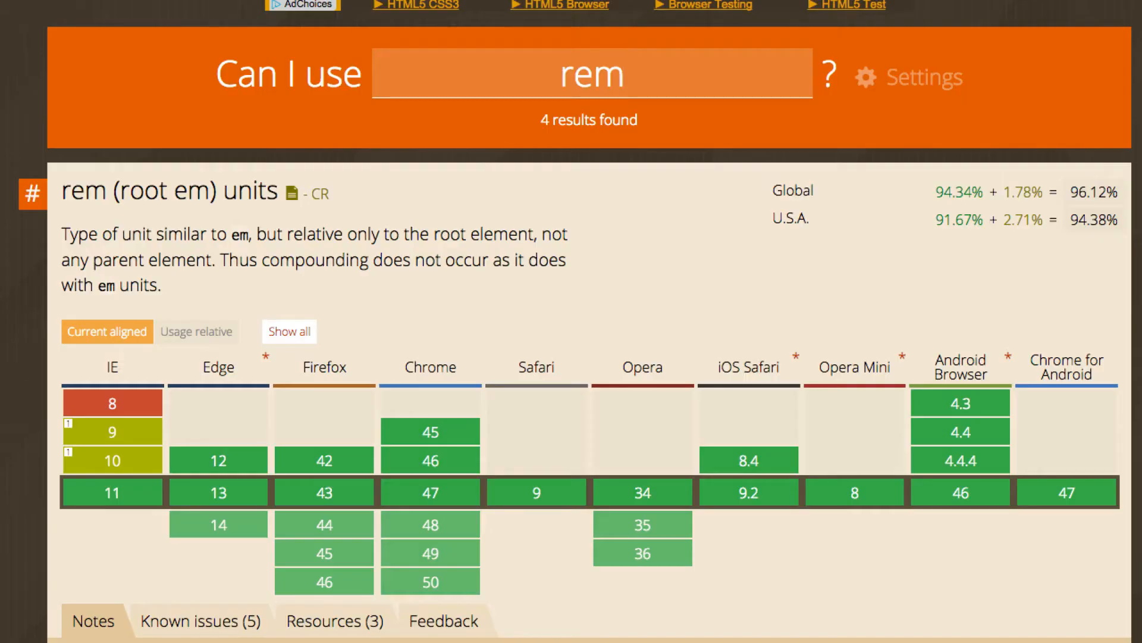
pyautogui.doubleClick(591, 74)
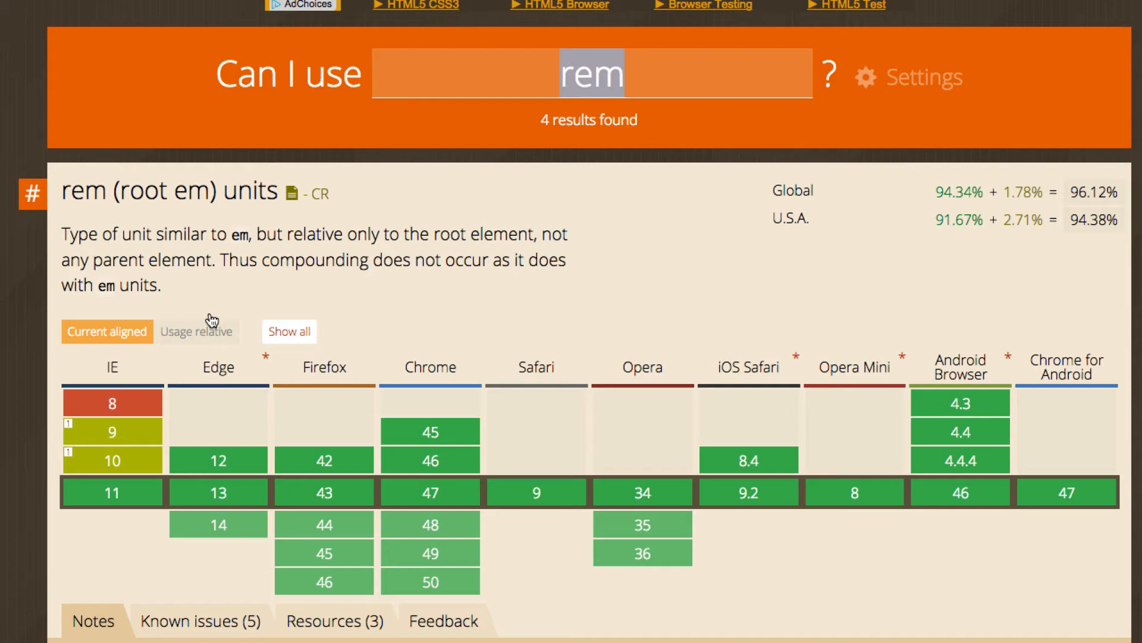
pyautogui.moveTo(430, 493)
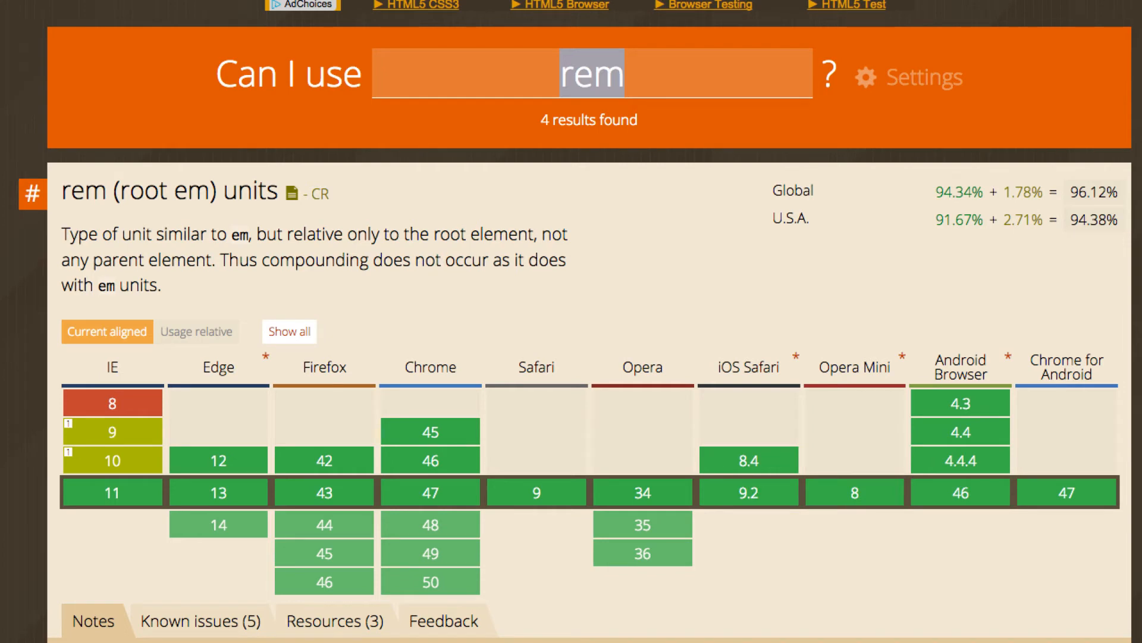
pyautogui.write('vw')
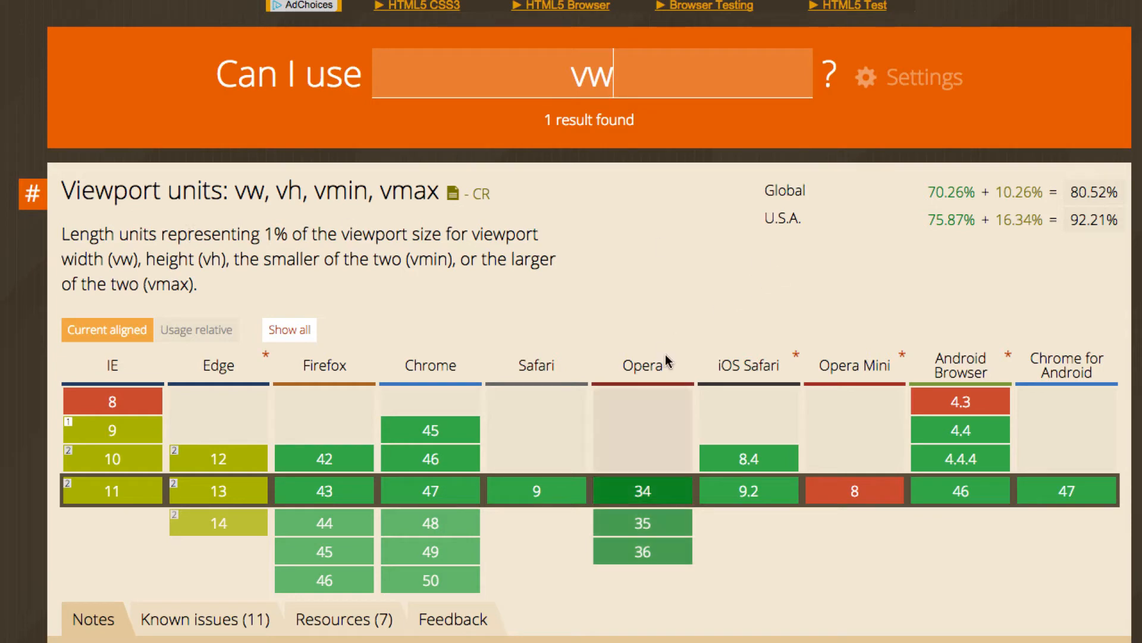
pyautogui.moveTo(621, 355)
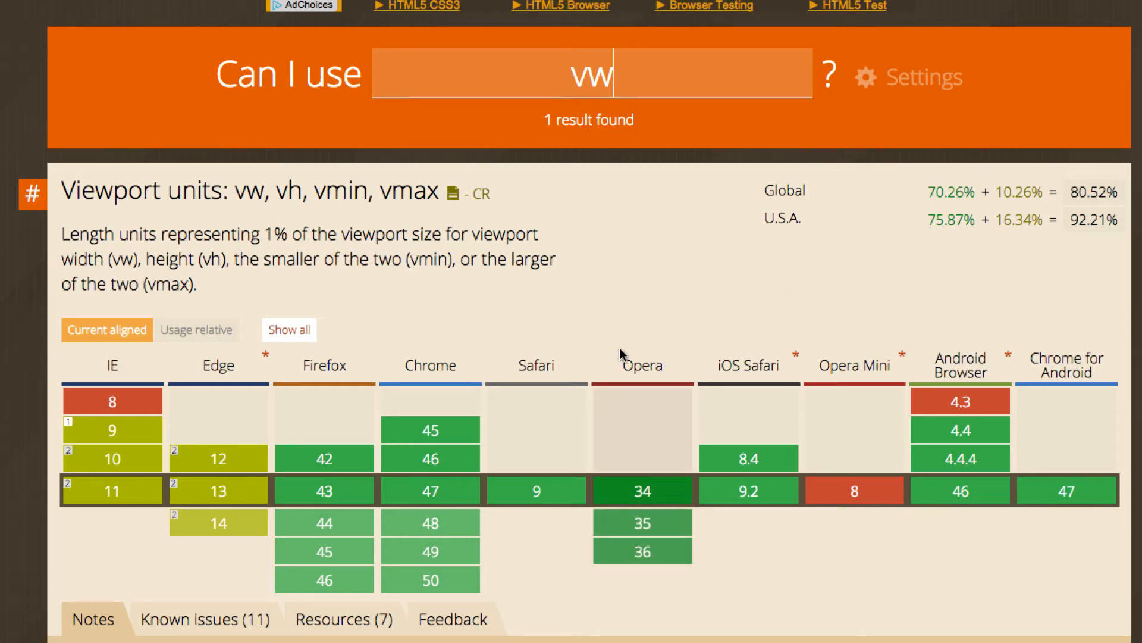
pyautogui.moveTo(474, 336)
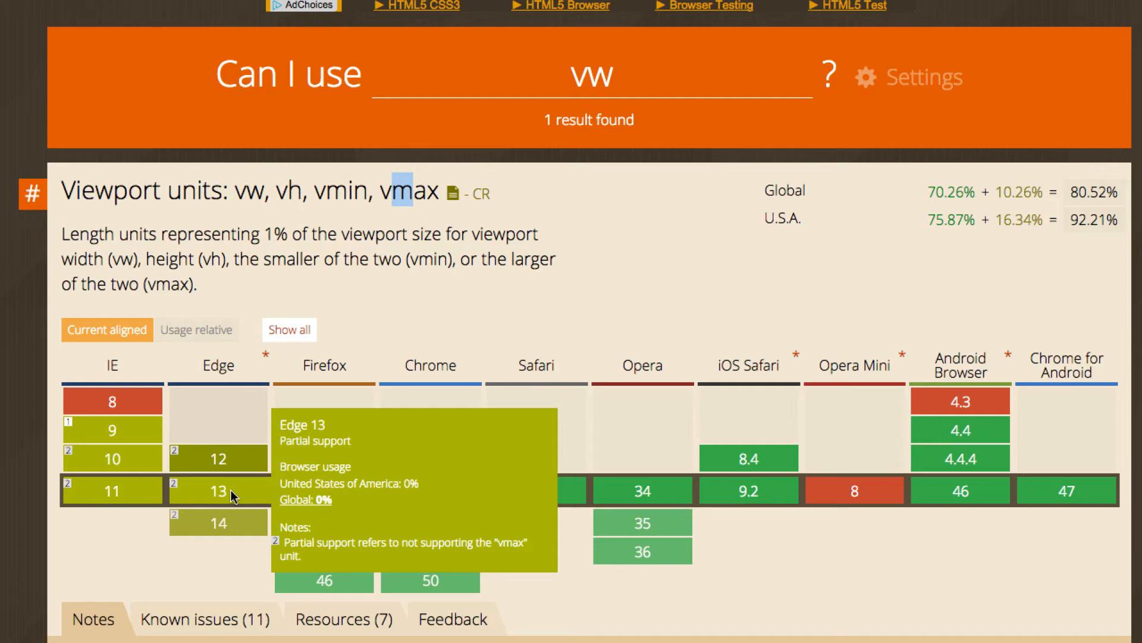
pyautogui.moveTo(111, 489)
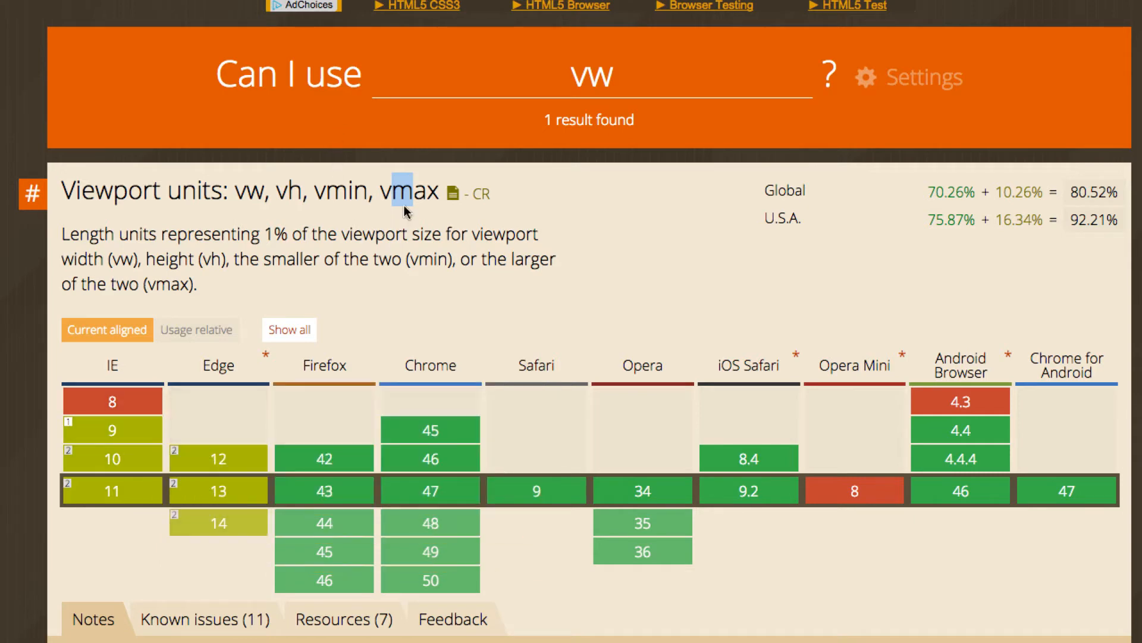
pyautogui.doubleClick(408, 190)
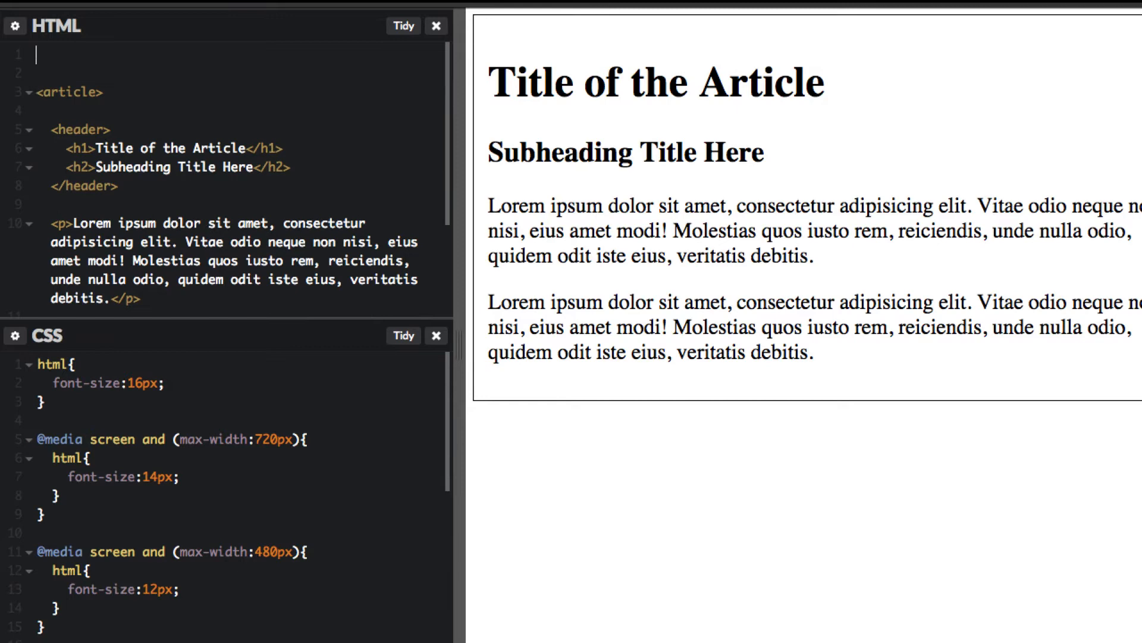
# - Add a 'Title of the Website' h1 with class title and center-align it in a .title rule
pyautogui.write('<h1>')
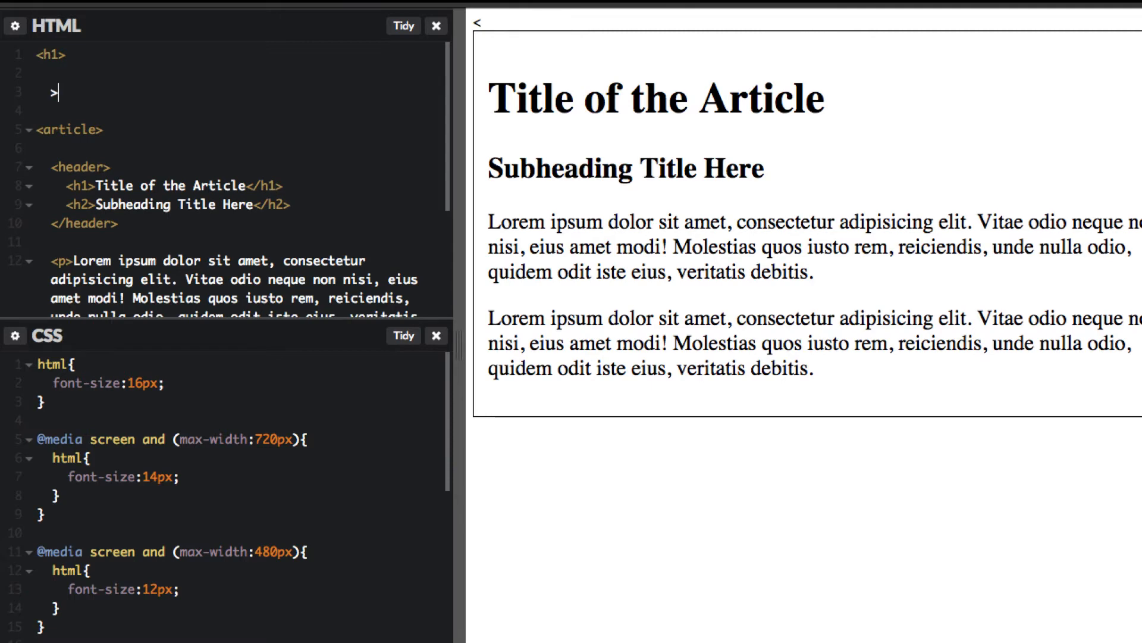
pyautogui.write('</h1>')
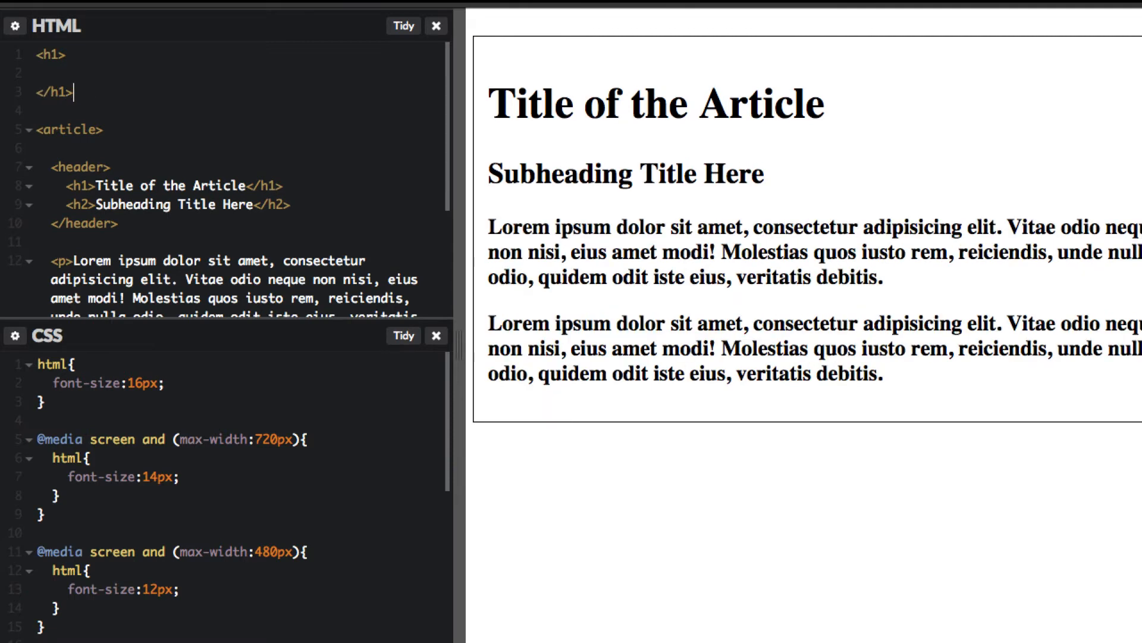
pyautogui.write('Title of the We')
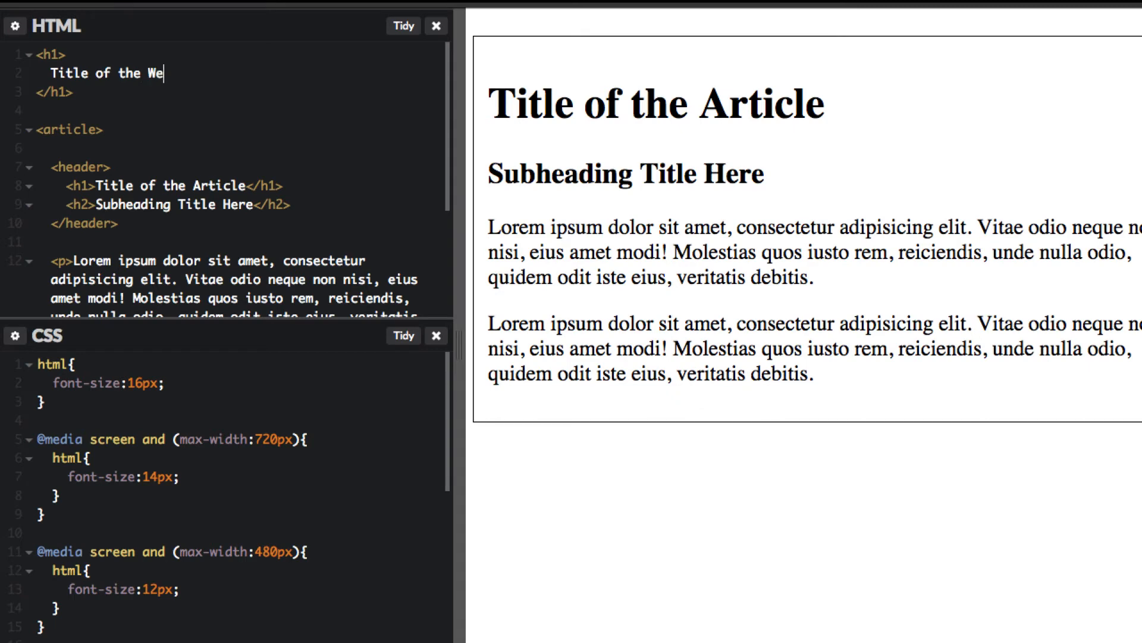
pyautogui.write('bsite')
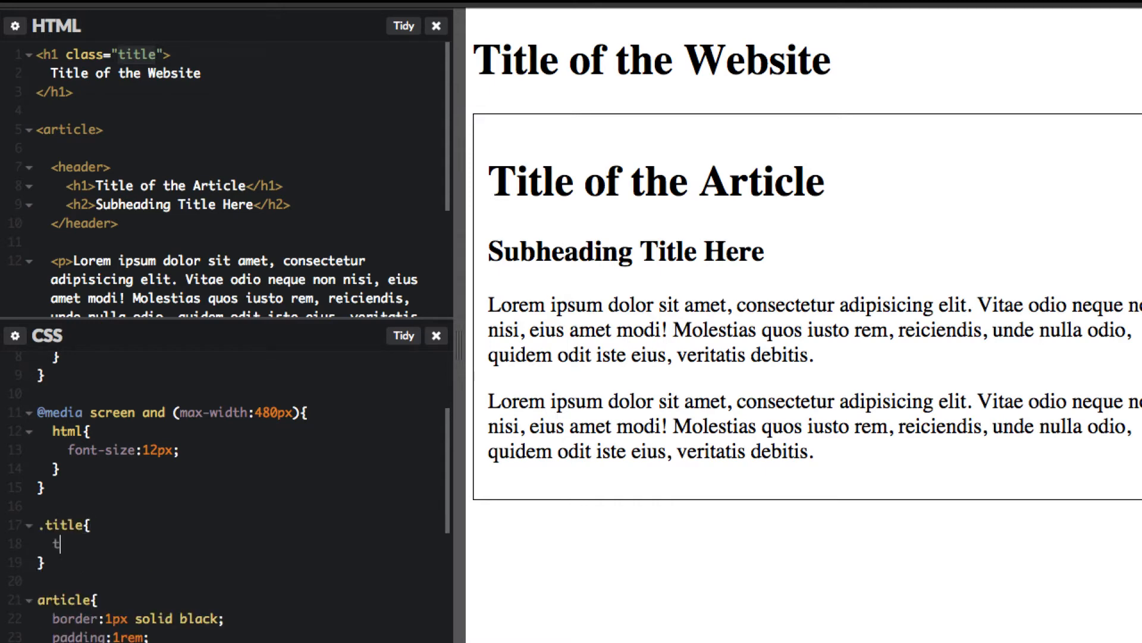
pyautogui.write('ext-align:center;')
pyautogui.write('color:green;')
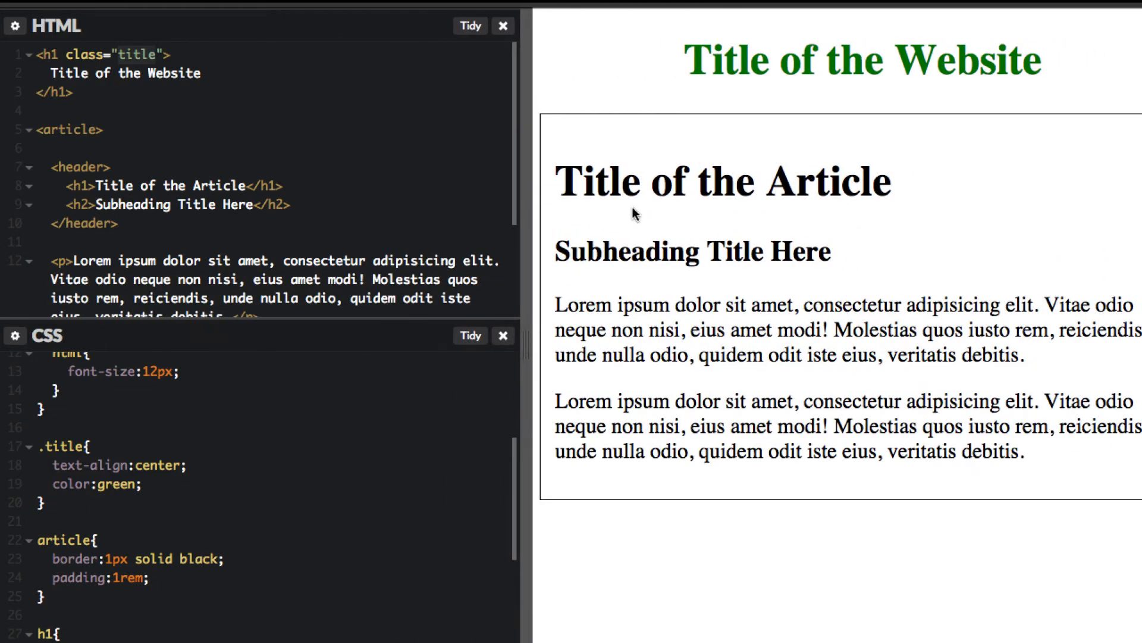
pyautogui.moveTo(737, 76)
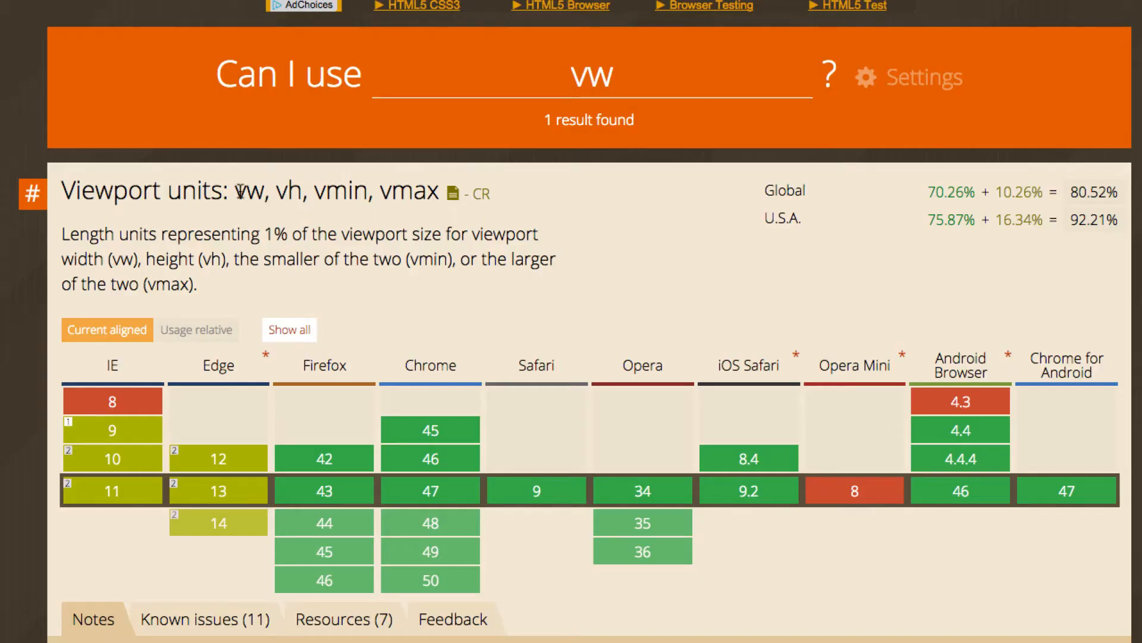
# - Give the title a font-size in vw units and resize the preview to watch it scale
pyautogui.doubleClick(248, 190)
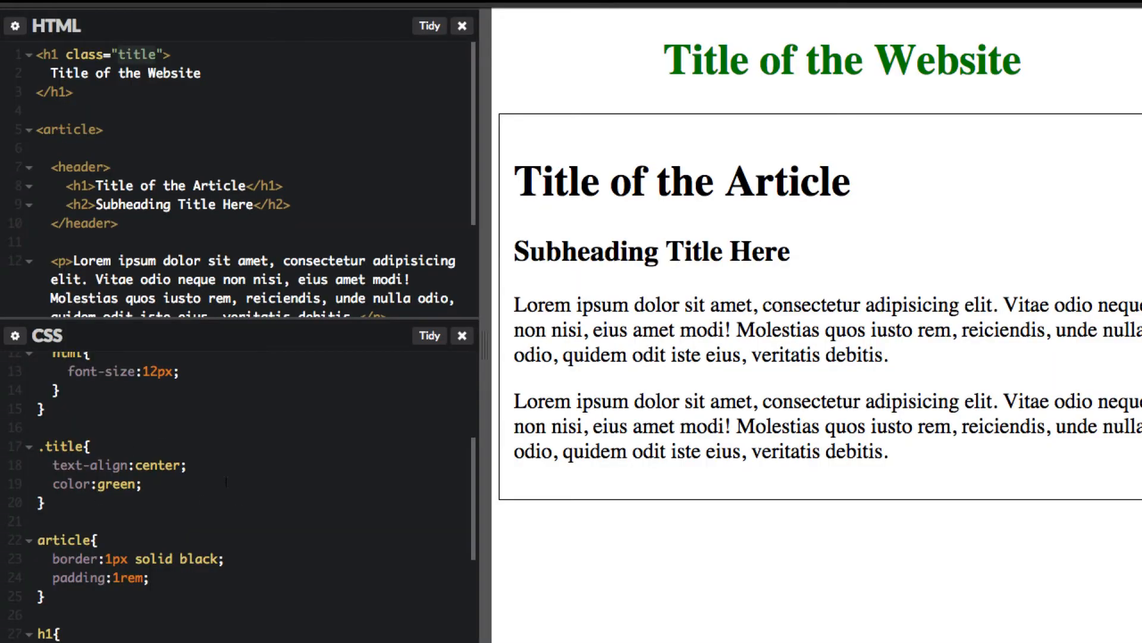
pyautogui.write('font-size:')
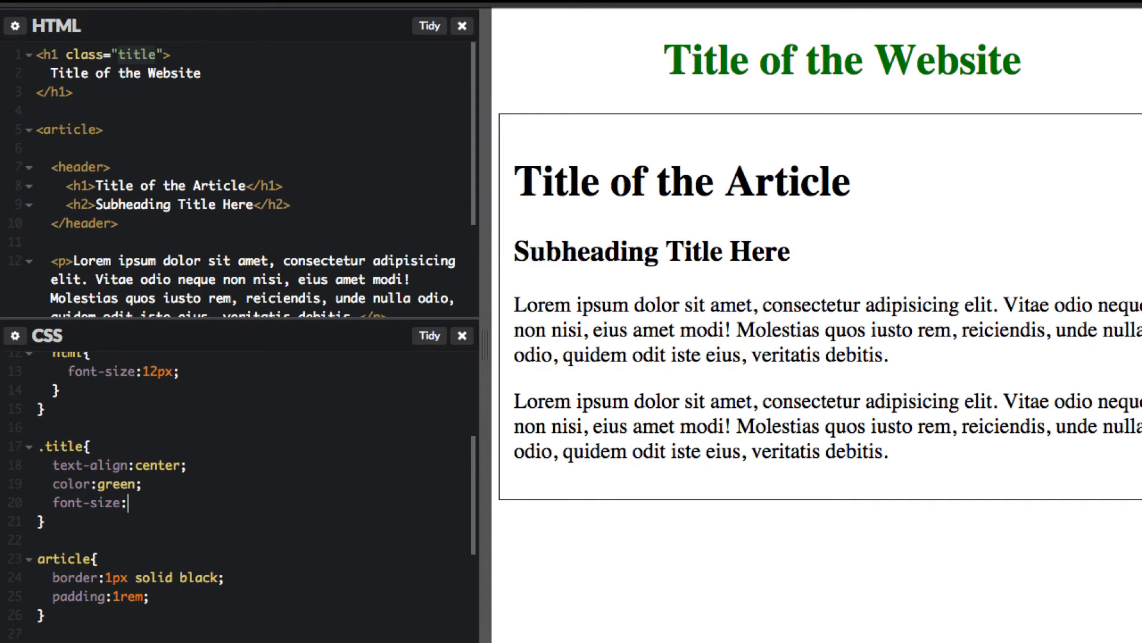
pyautogui.write('1v')
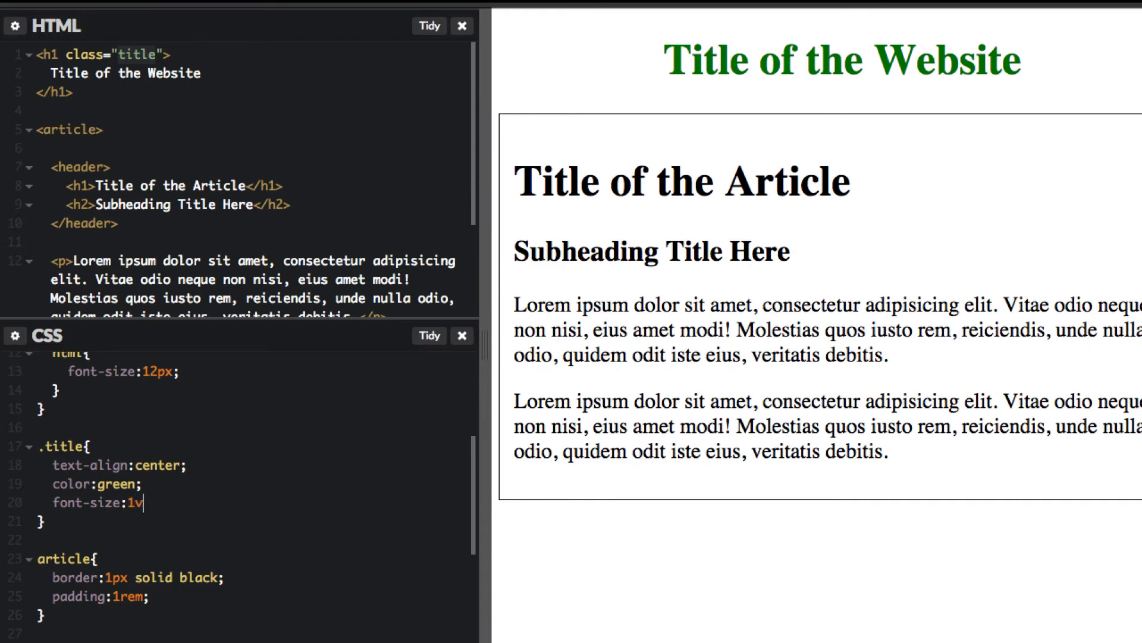
pyautogui.write('w;')
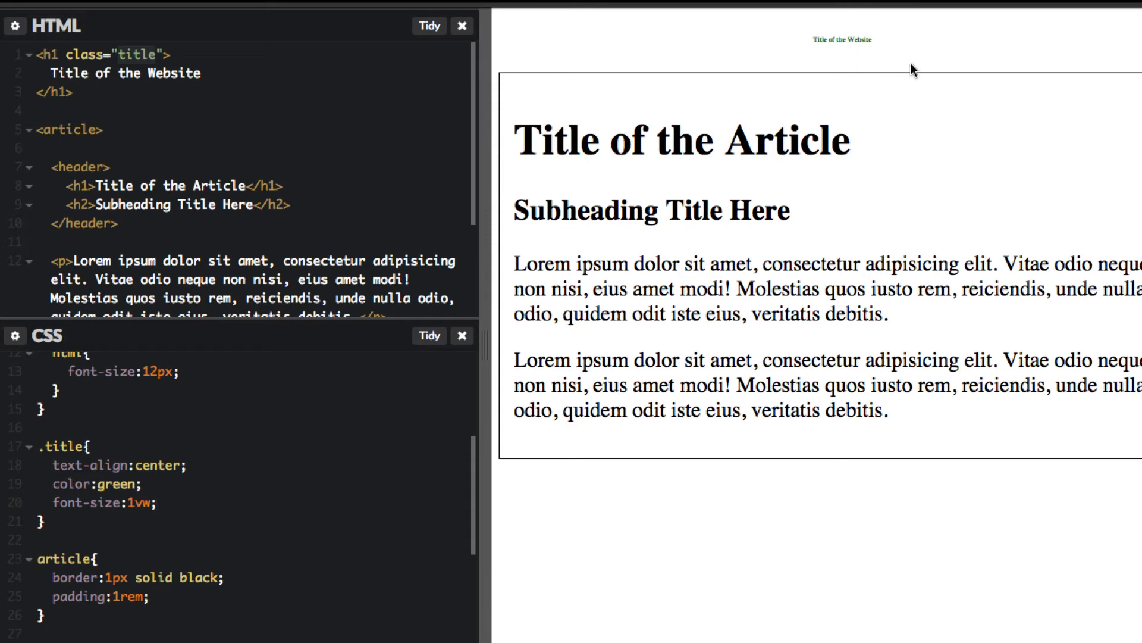
pyautogui.moveTo(611, 57)
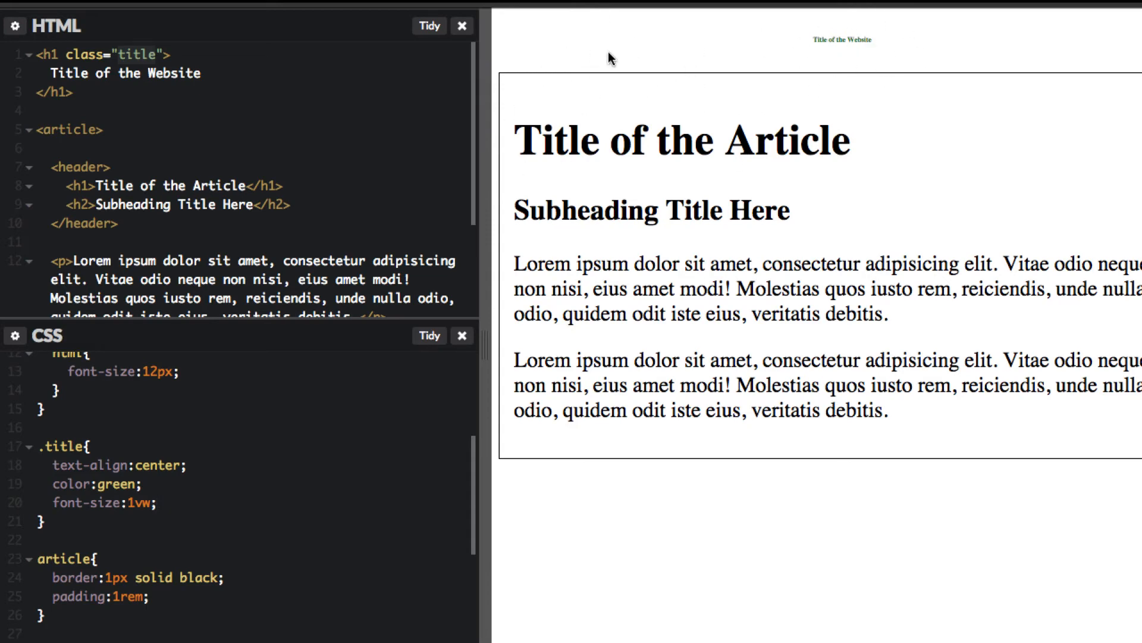
pyautogui.moveTo(960, 279)
pyautogui.write('5')
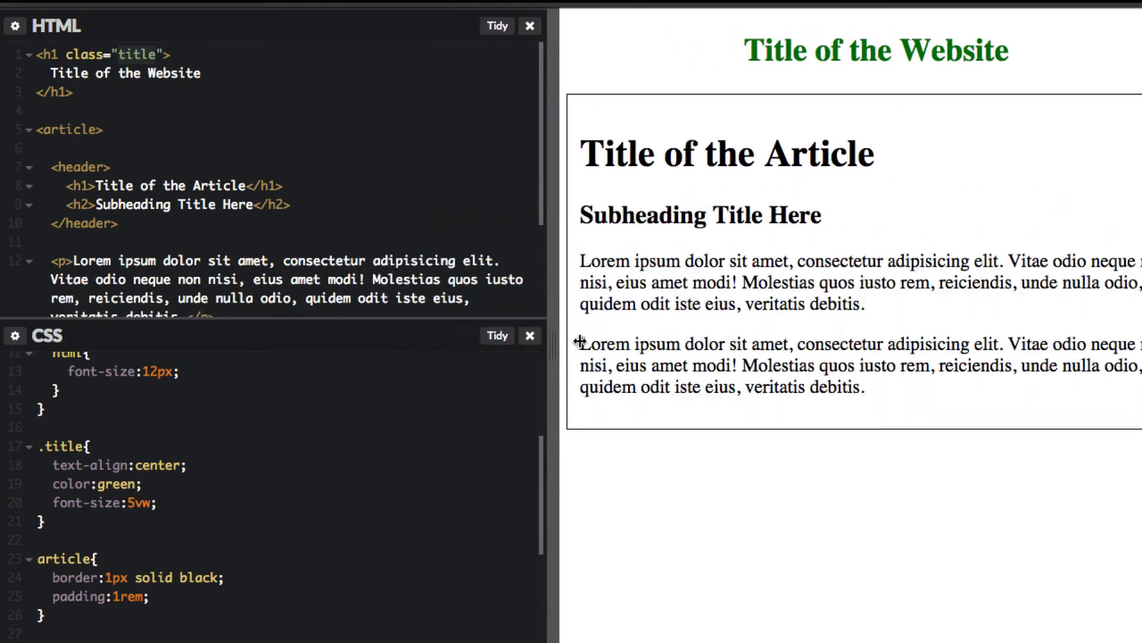
pyautogui.moveTo(564, 335); pyautogui.dragTo(929, 317)
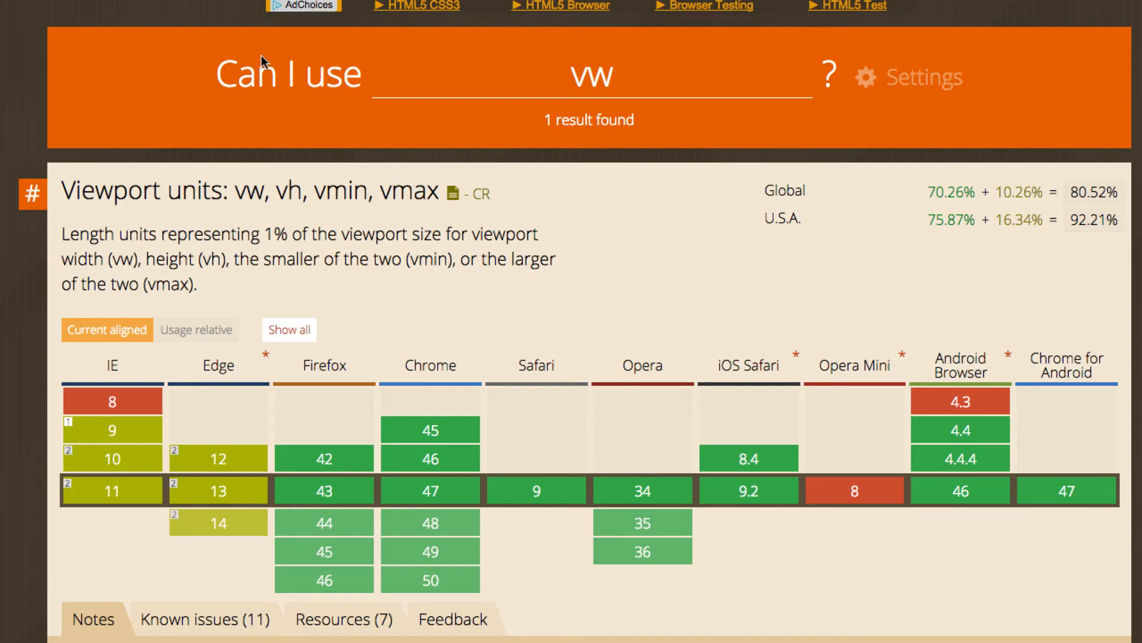
pyautogui.moveTo(216, 491)
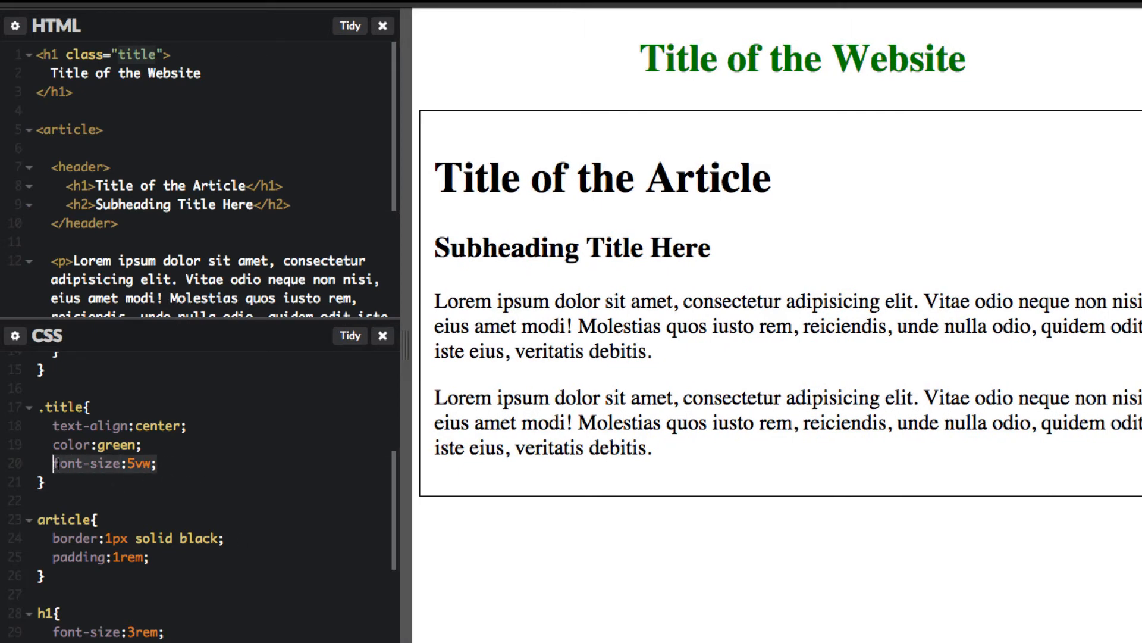
# - Make the title a blue box with margin:0 auto, width 10vw then 25vw
pyautogui.write('wid')
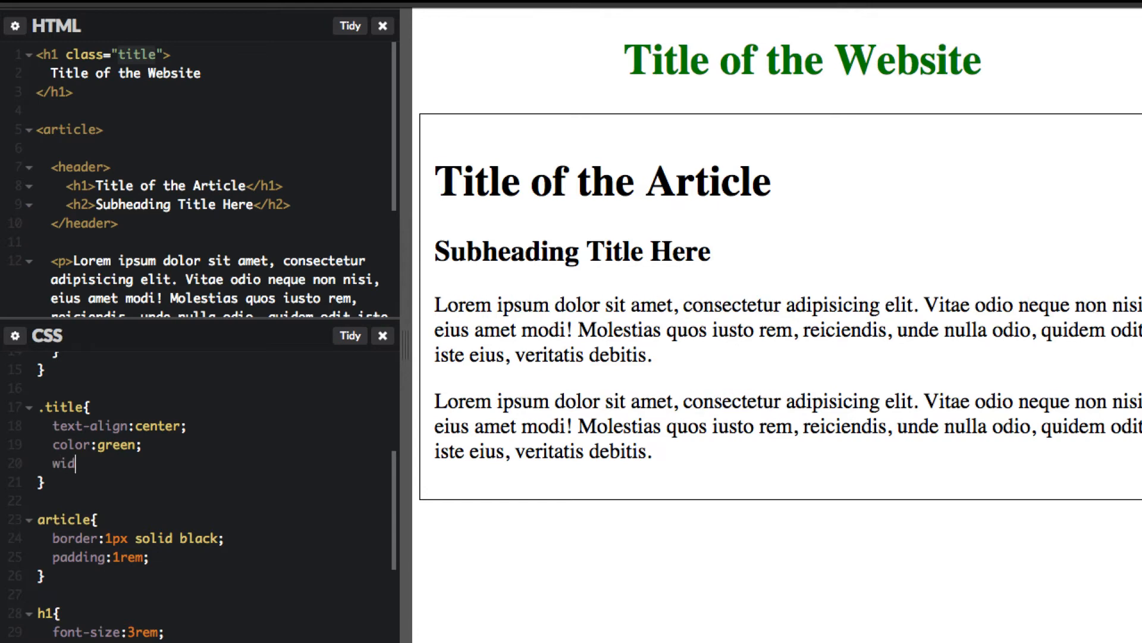
pyautogui.write('th:')
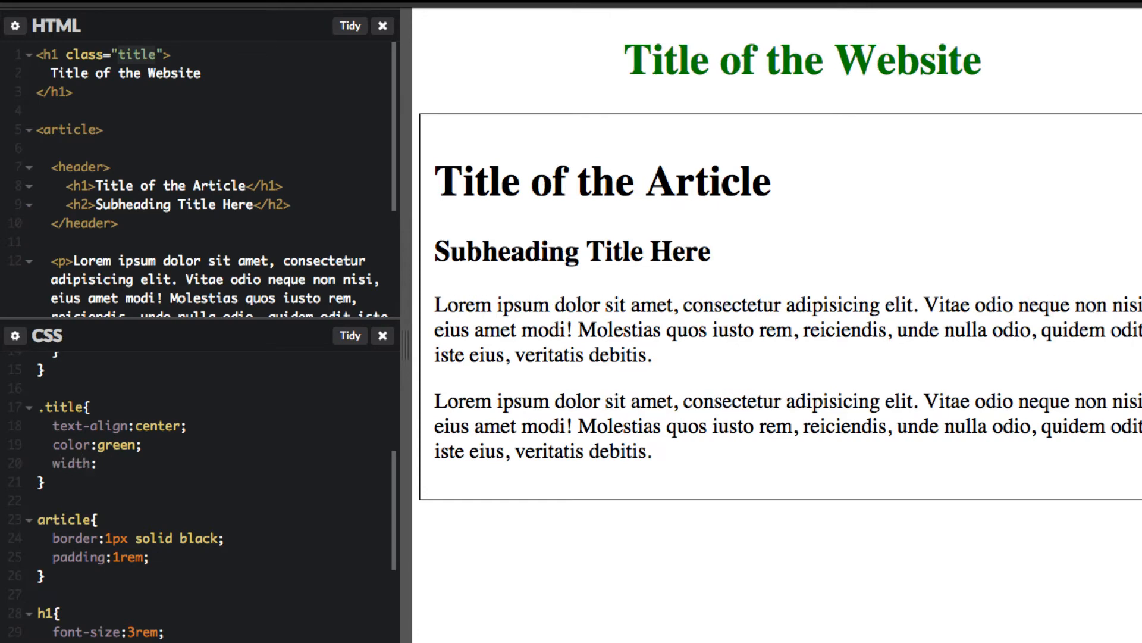
pyautogui.write('10vw;')
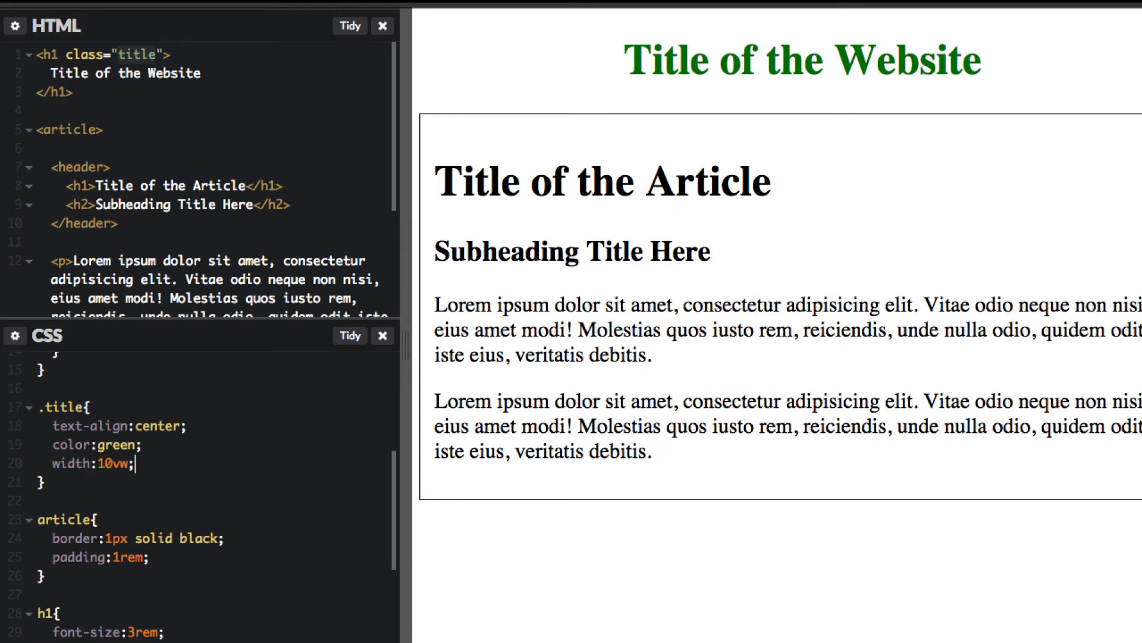
pyautogui.write('background:blue;')
pyautogui.write('m')
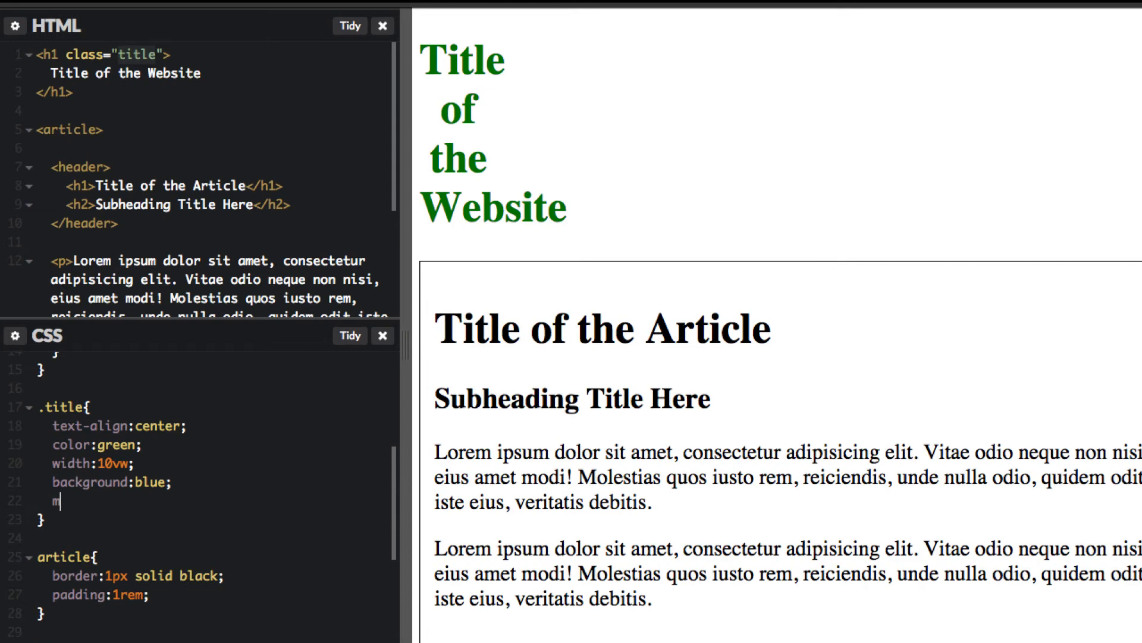
pyautogui.write('argin:0 a')
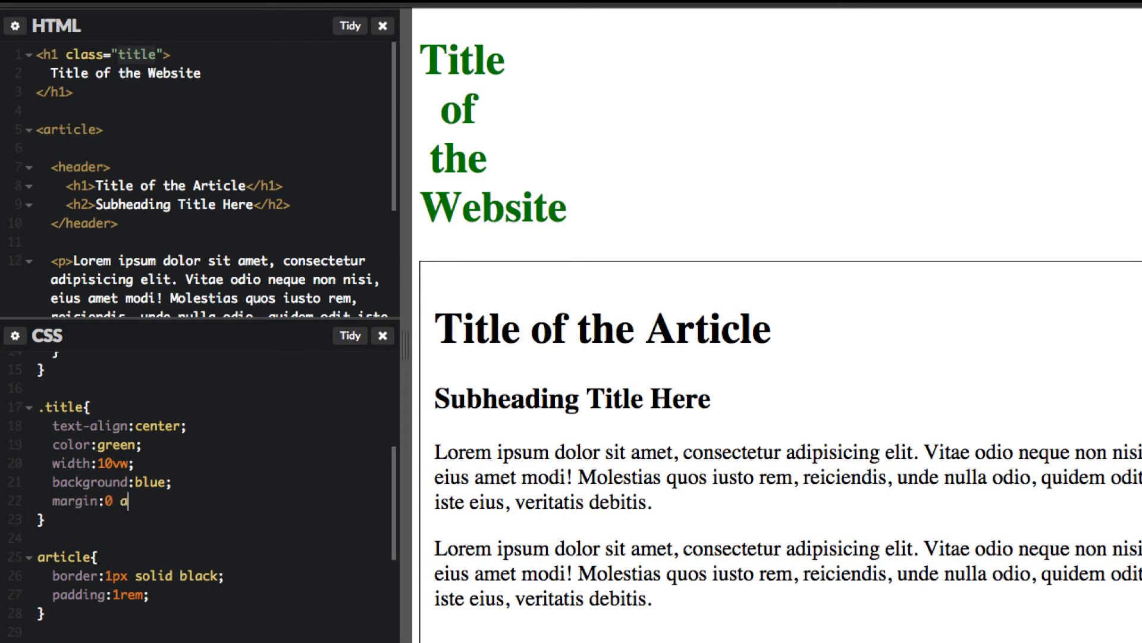
pyautogui.write('uto;')
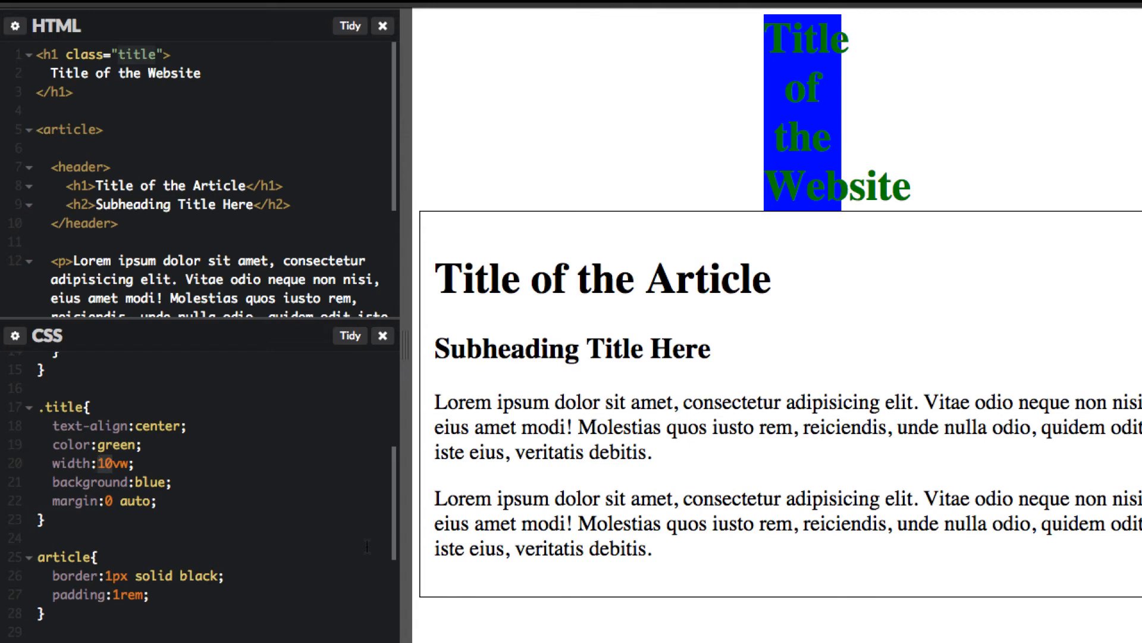
pyautogui.write('25')
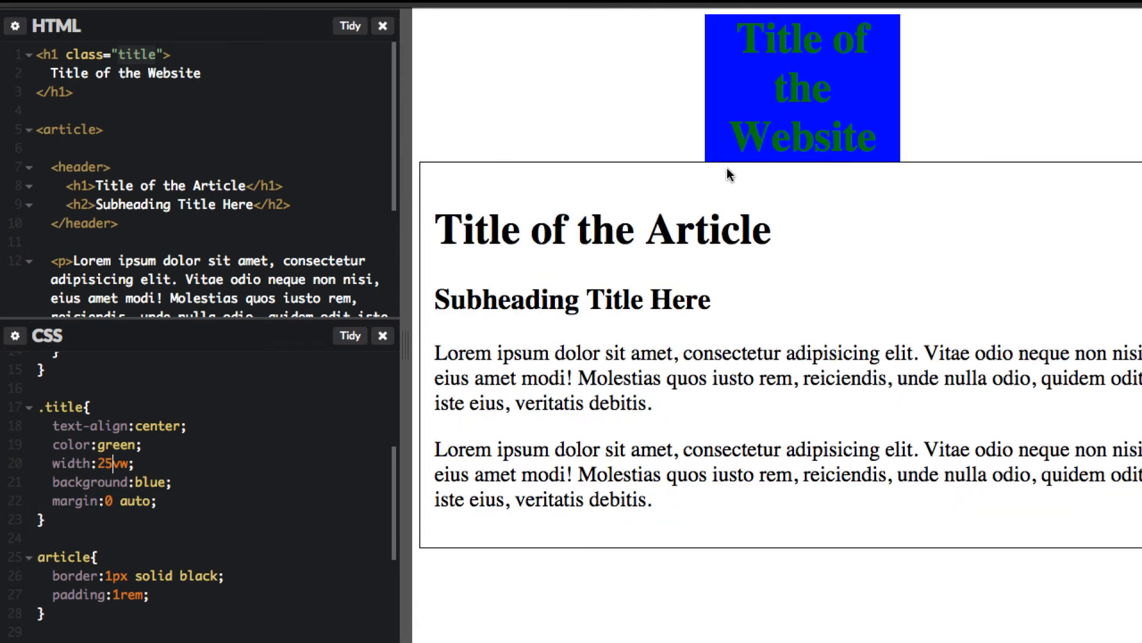
pyautogui.write('whit')
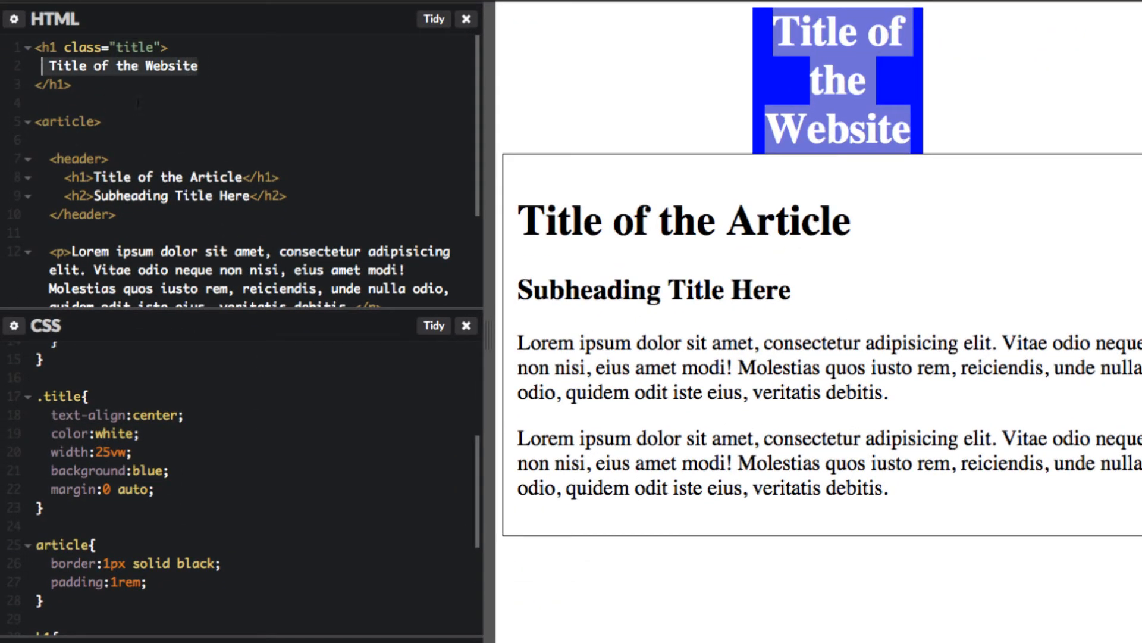
# - Replace the title heading text with a 350x150 placehold.it image
pyautogui.write('<img src="http://placehold.it/350x150">')
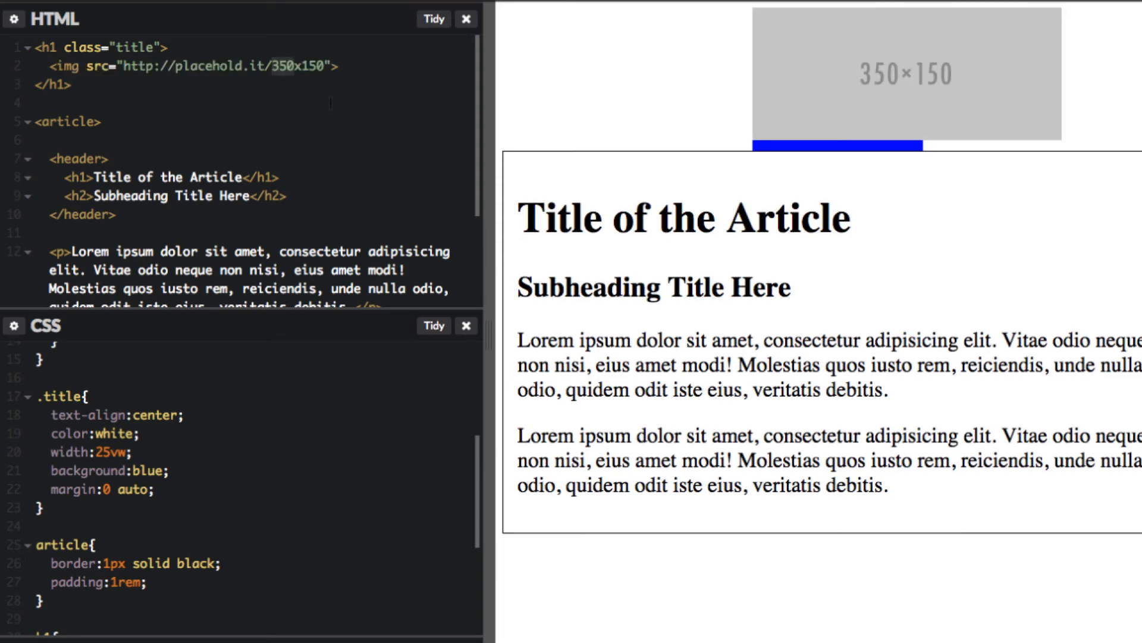
# - Add a '* img' rule with max-width:100% and height:auto so the logo image shrinks to fit
pyautogui.scroll(-3)
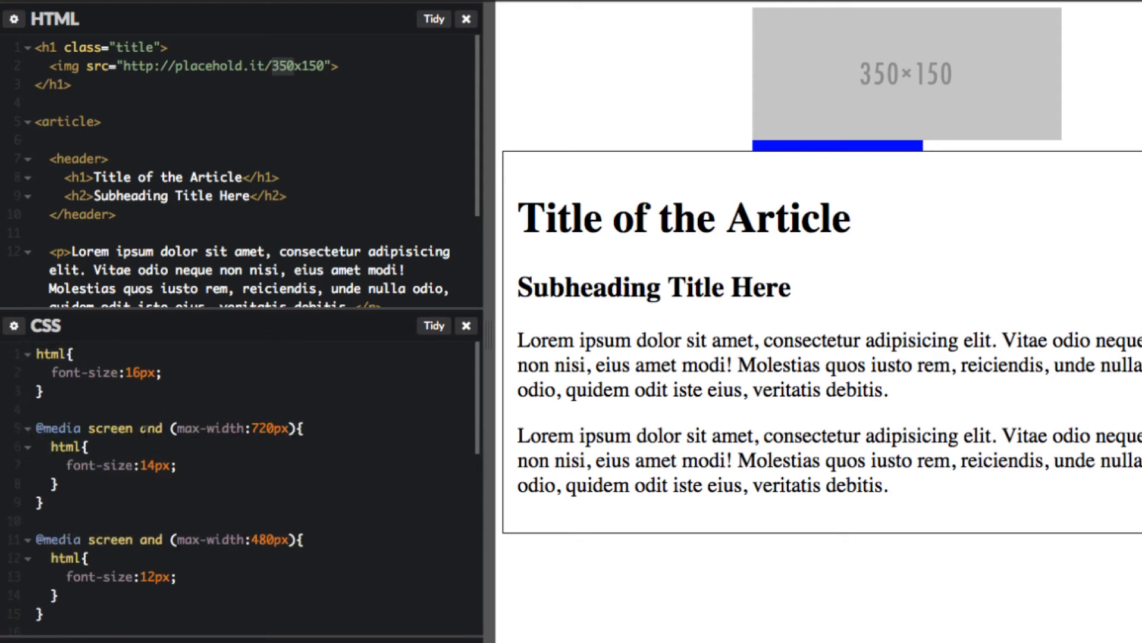
pyautogui.click(271, 65)
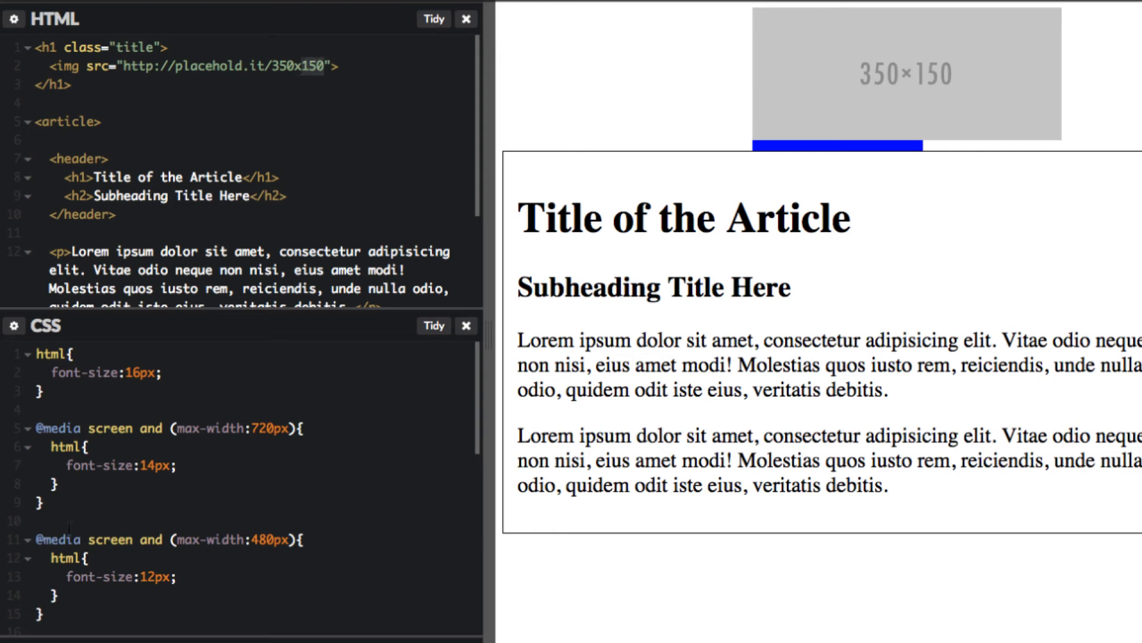
pyautogui.scroll(-3)
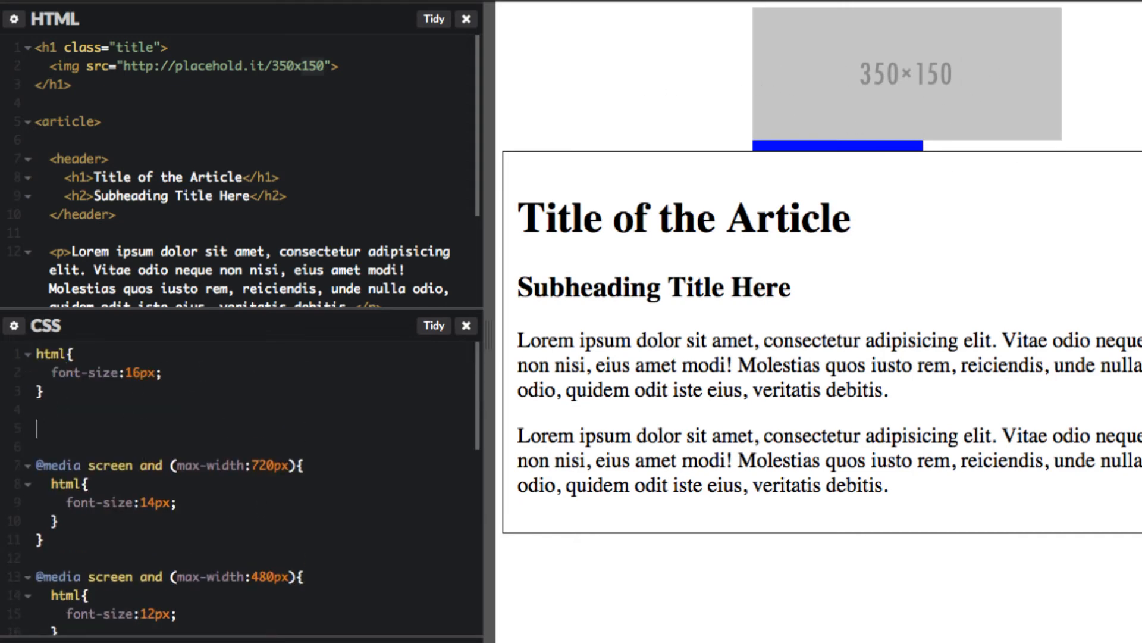
pyautogui.write('* im')
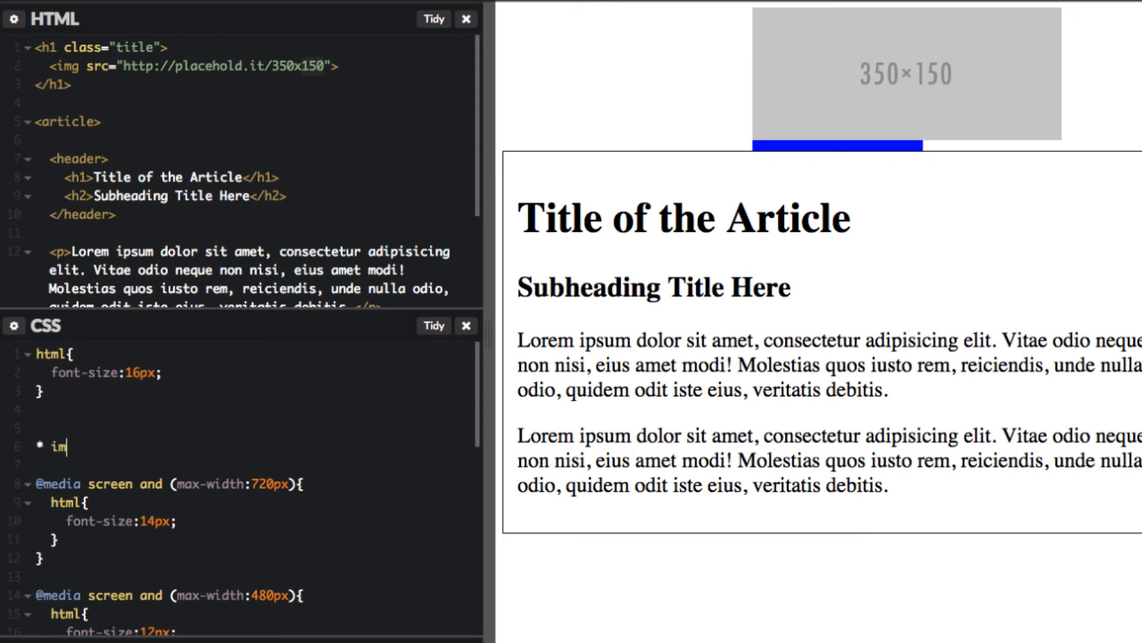
pyautogui.write('g{')
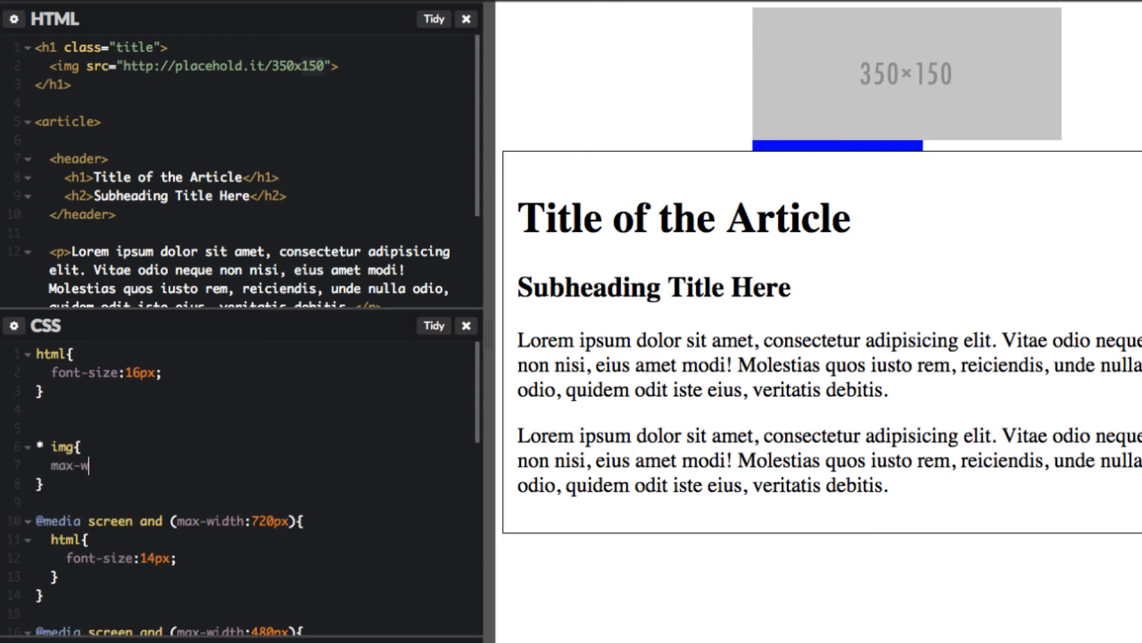
pyautogui.write('idth:100')
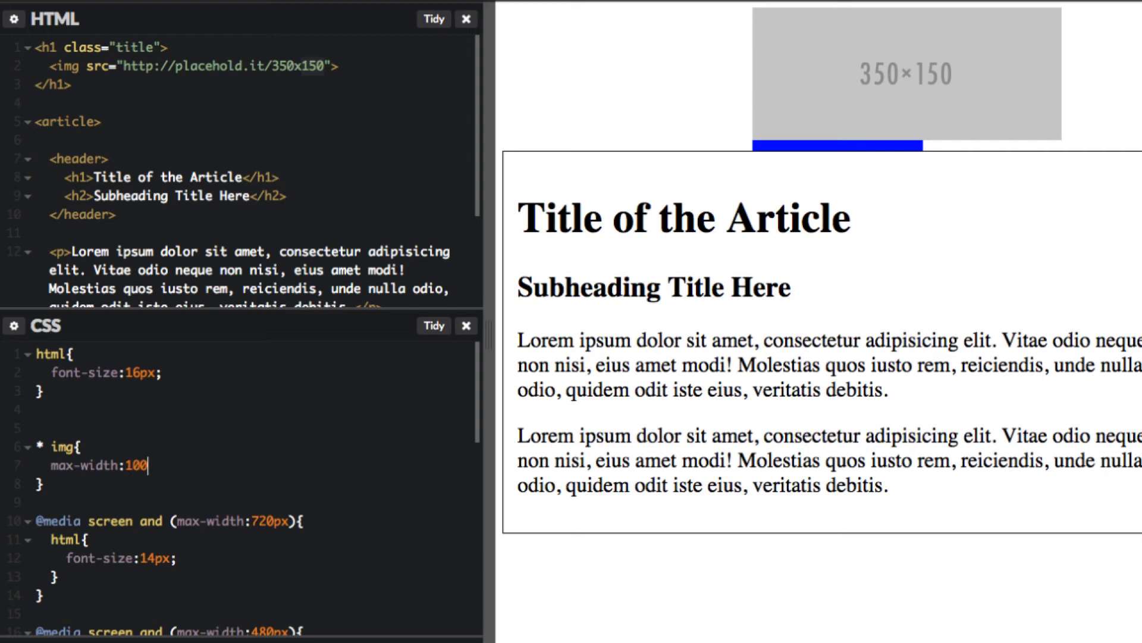
pyautogui.write('%;')
pyautogui.write('height:aut')
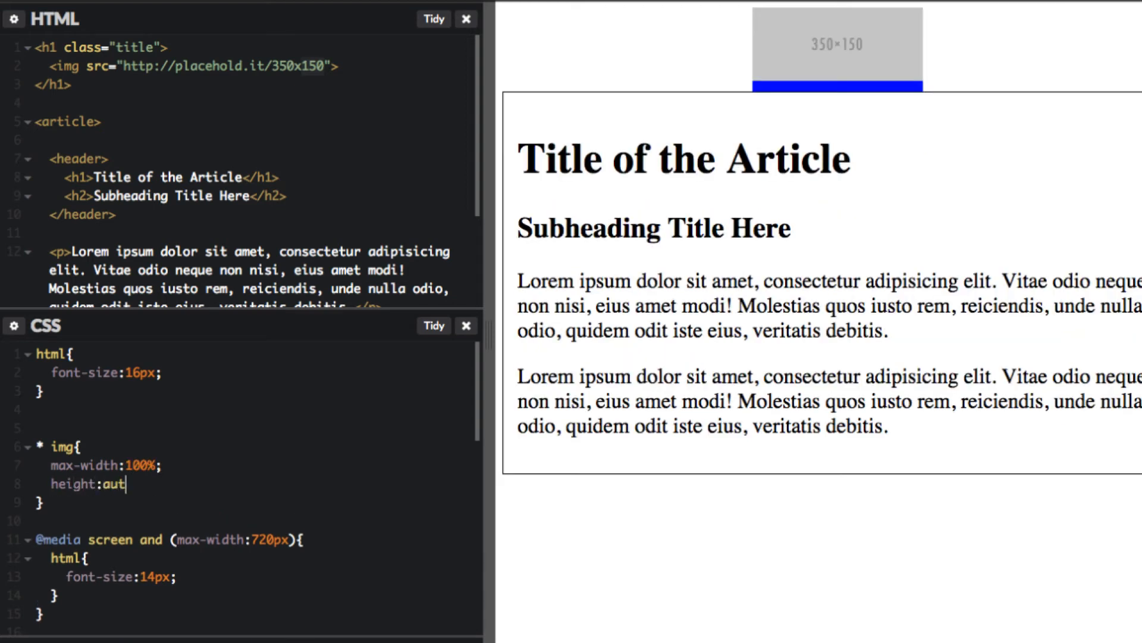
pyautogui.write('o;')
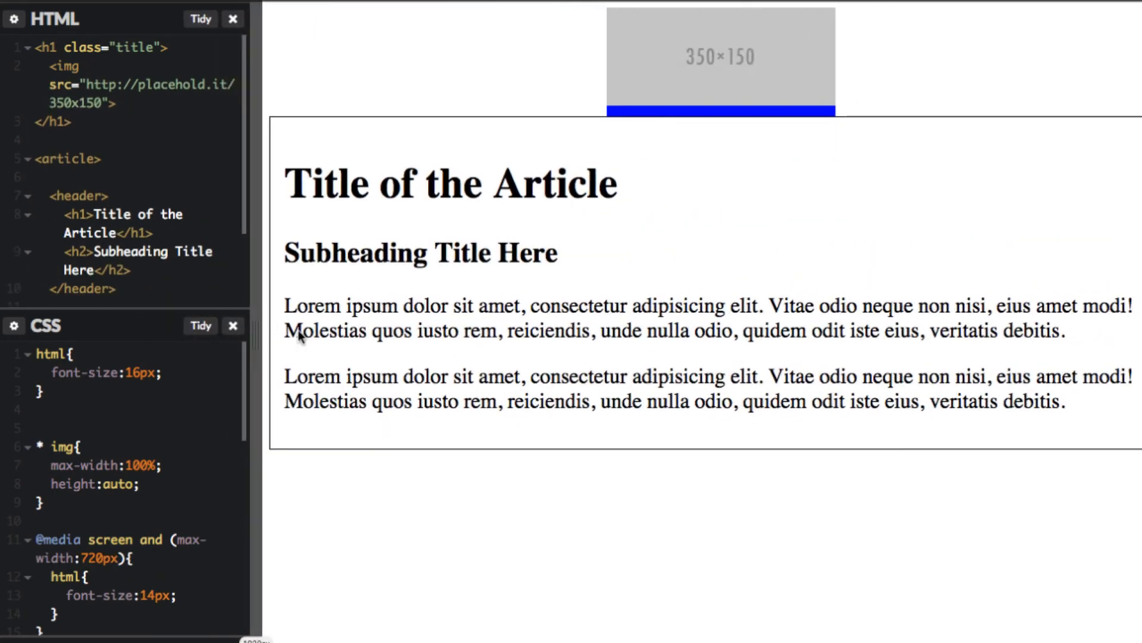
pyautogui.click(200, 19)
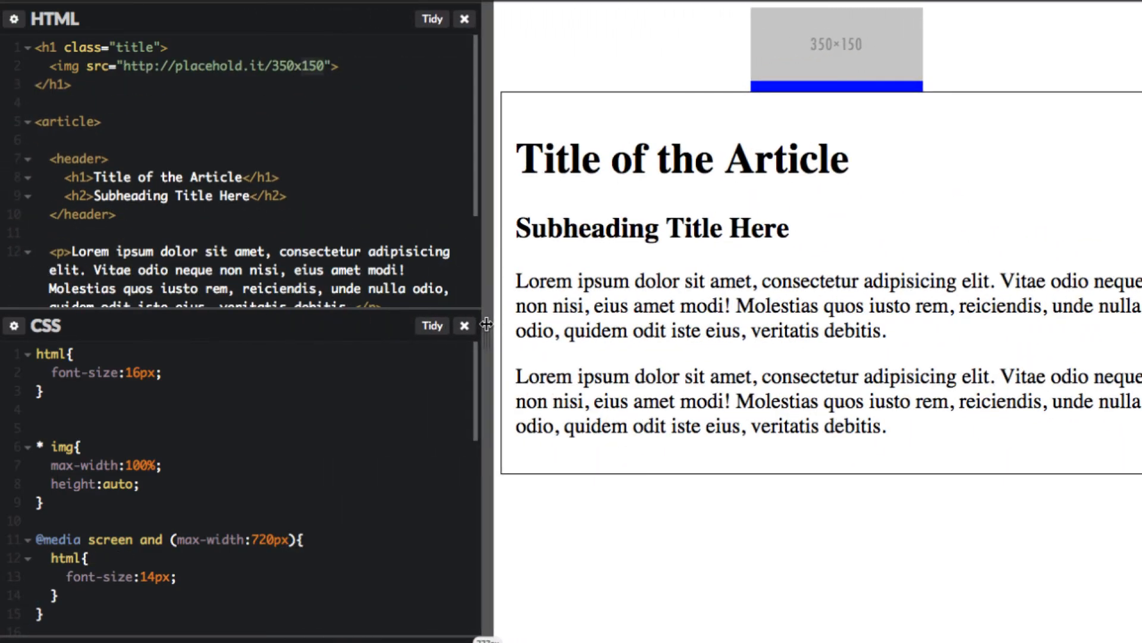
pyautogui.moveTo(484, 323); pyautogui.dragTo(415, 357)
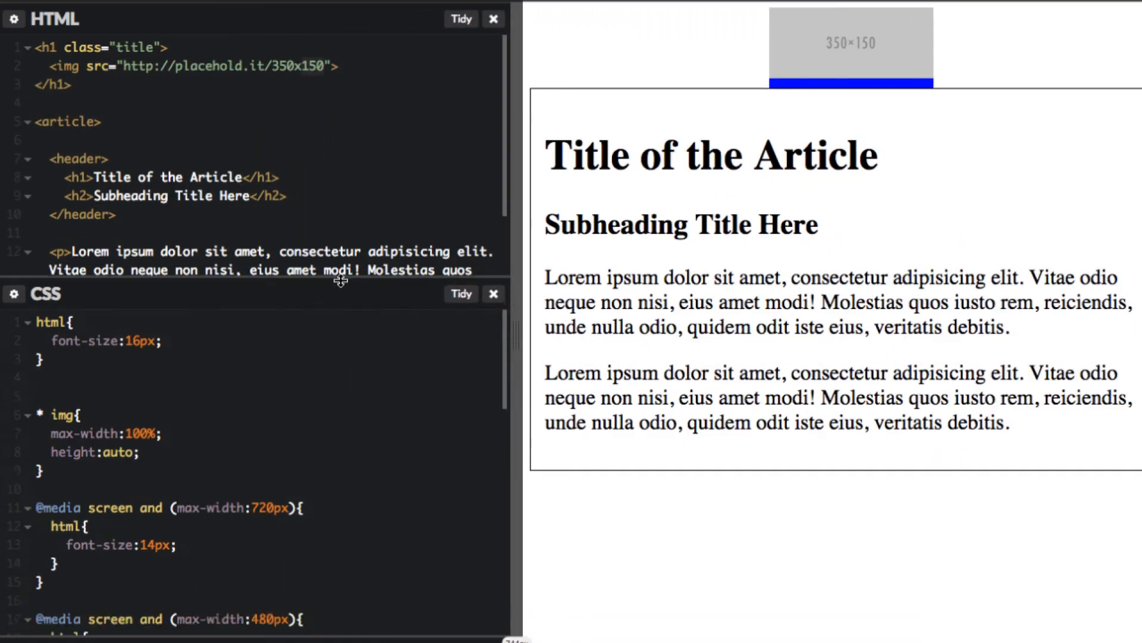
pyautogui.scroll(-3)
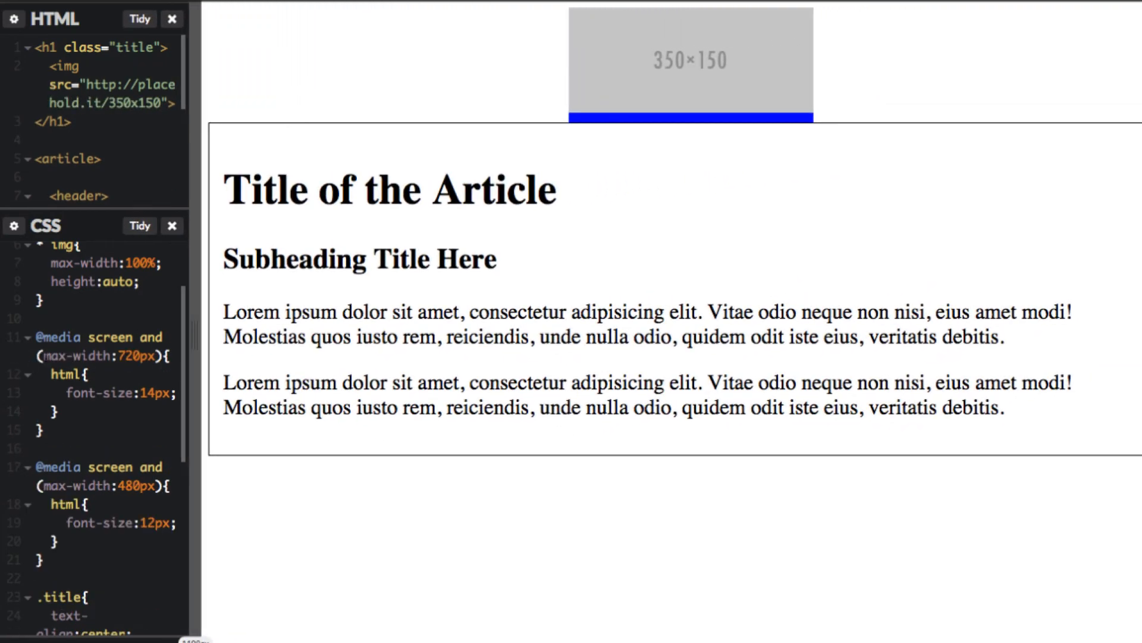
pyautogui.click(138, 18)
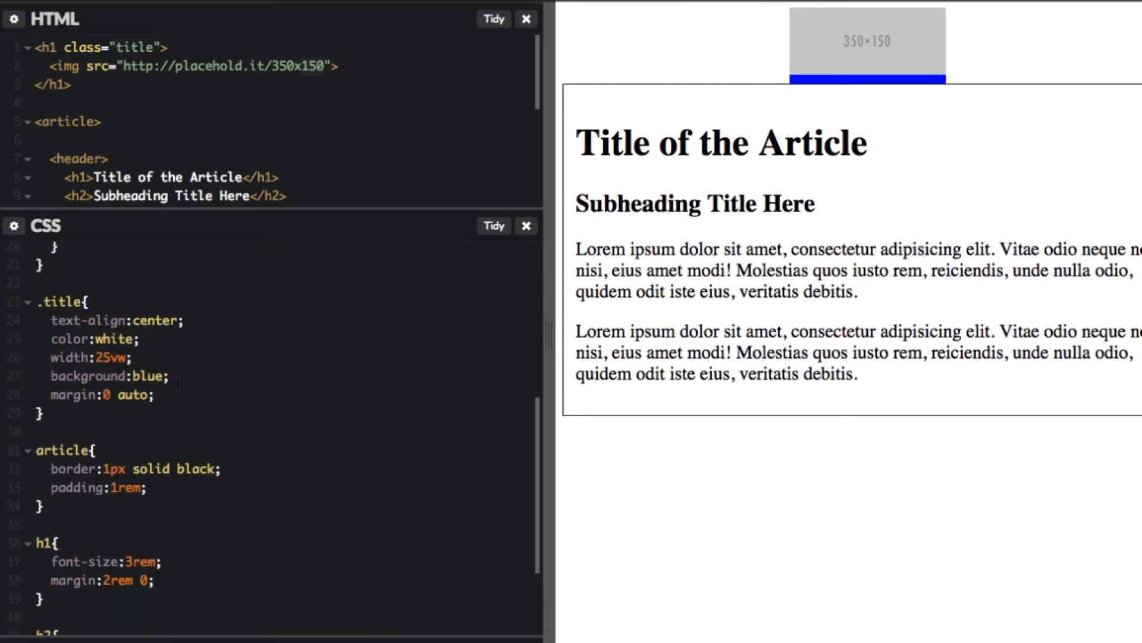
# - Add max-width:300px to the .title rule beneath width:25vw
pyautogui.press('Enter')
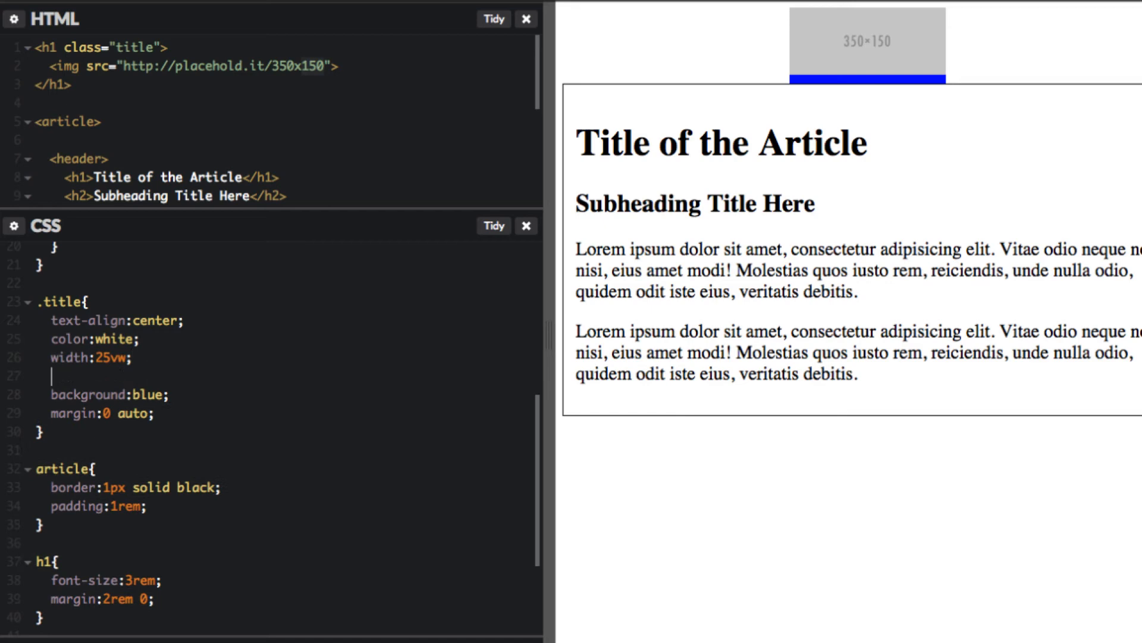
pyautogui.write('max-w')
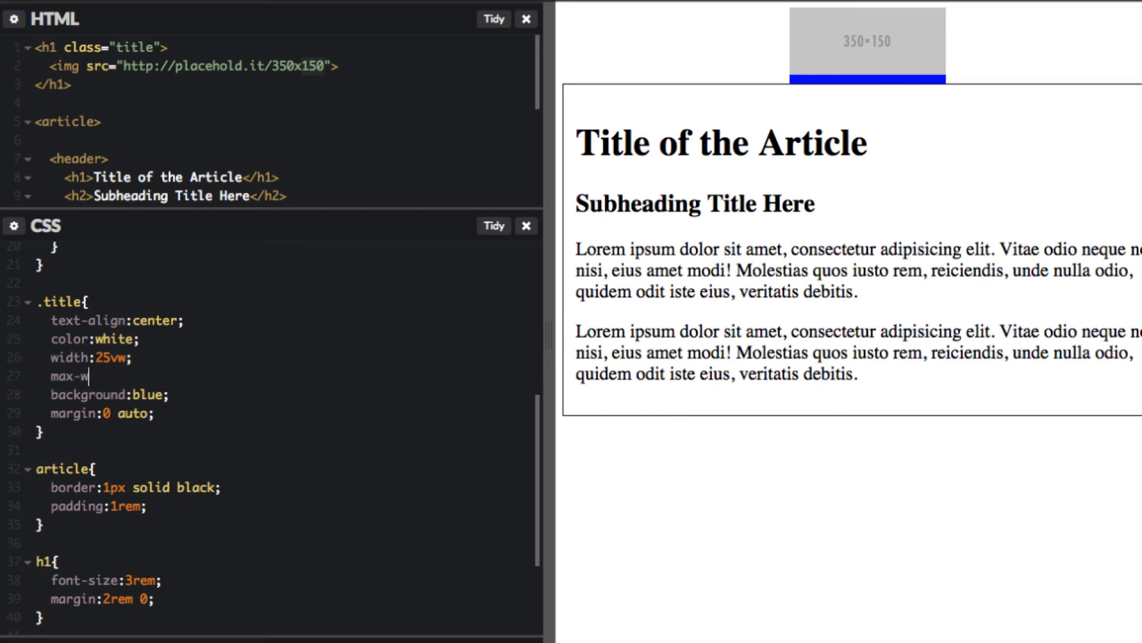
pyautogui.write('dit')
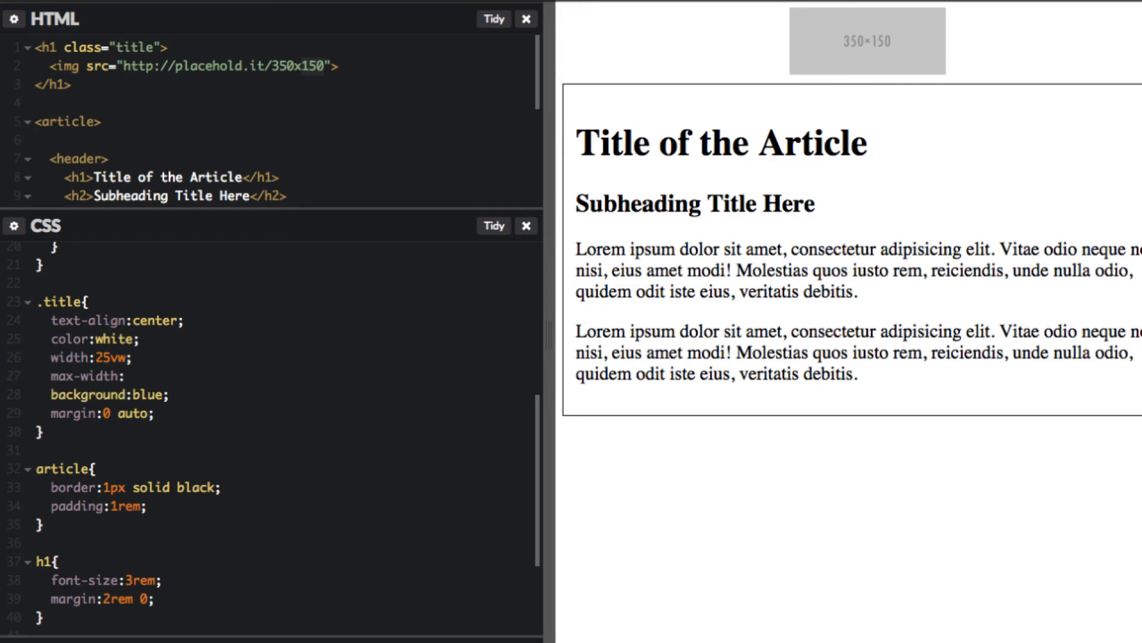
pyautogui.write('300px;')
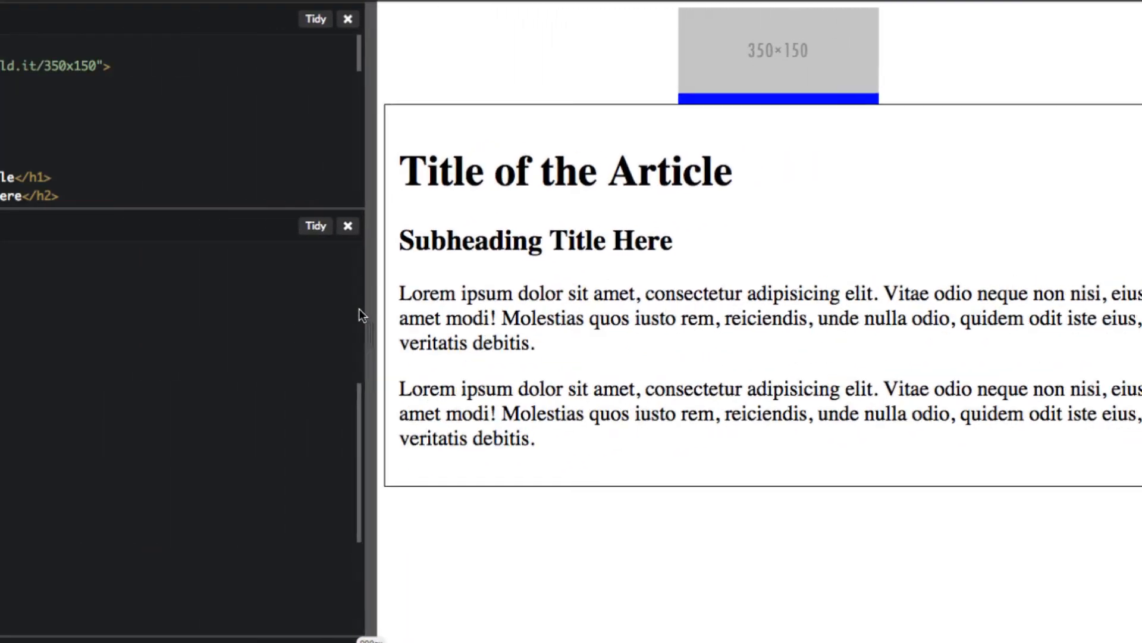
# - Inspect the logo image in DevTools to view the title rule's styles and box size
pyautogui.rightClick(777, 51)
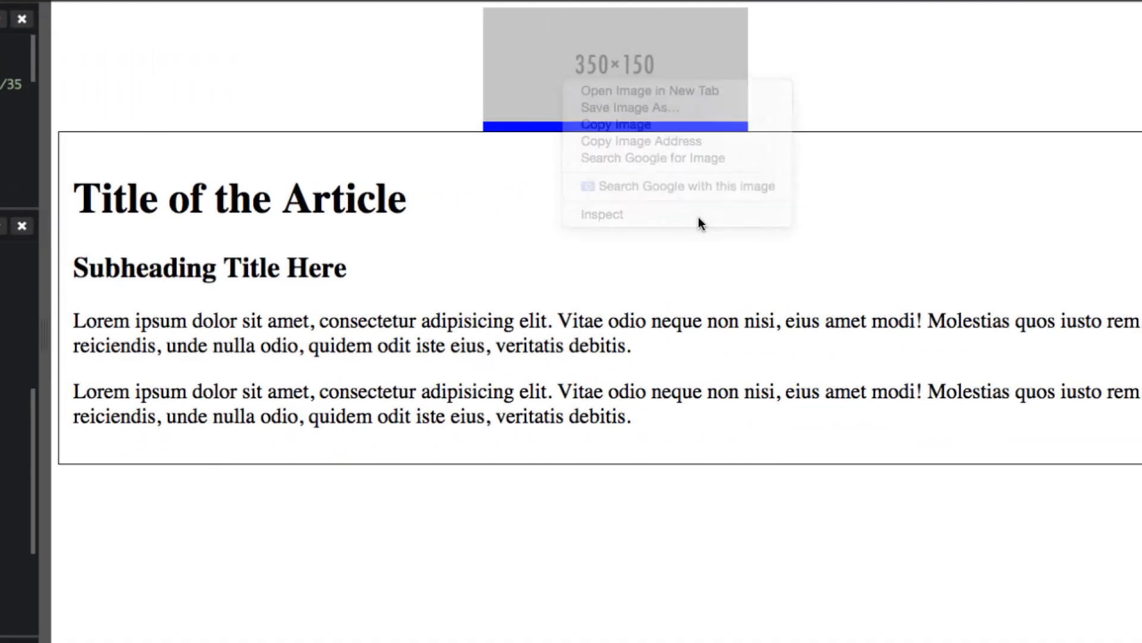
pyautogui.click(601, 213)
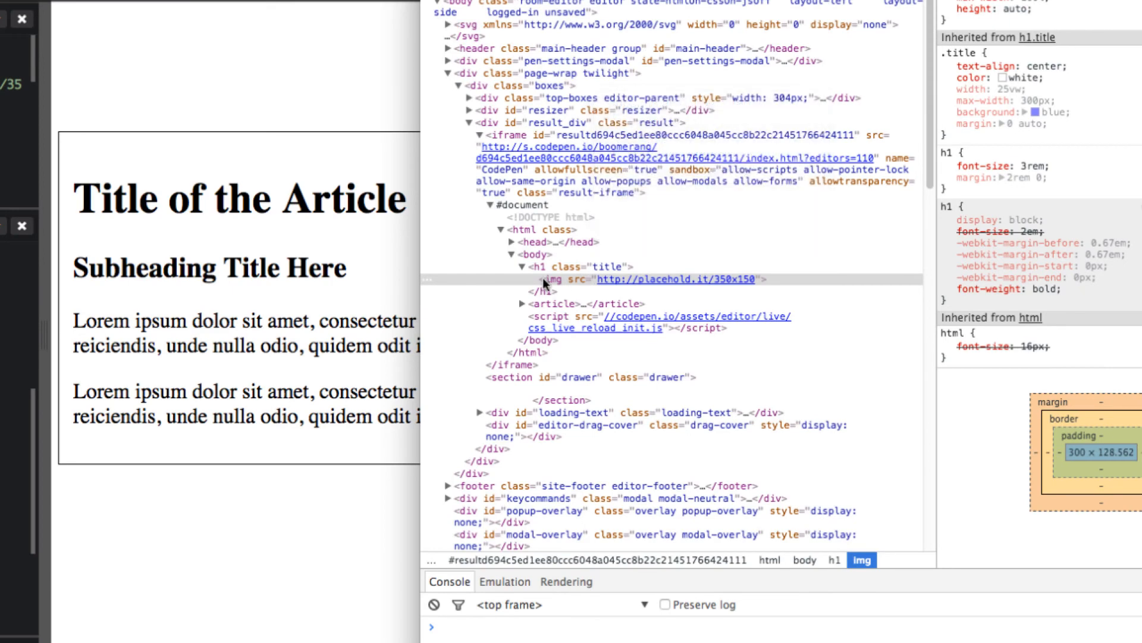
pyautogui.click(557, 265)
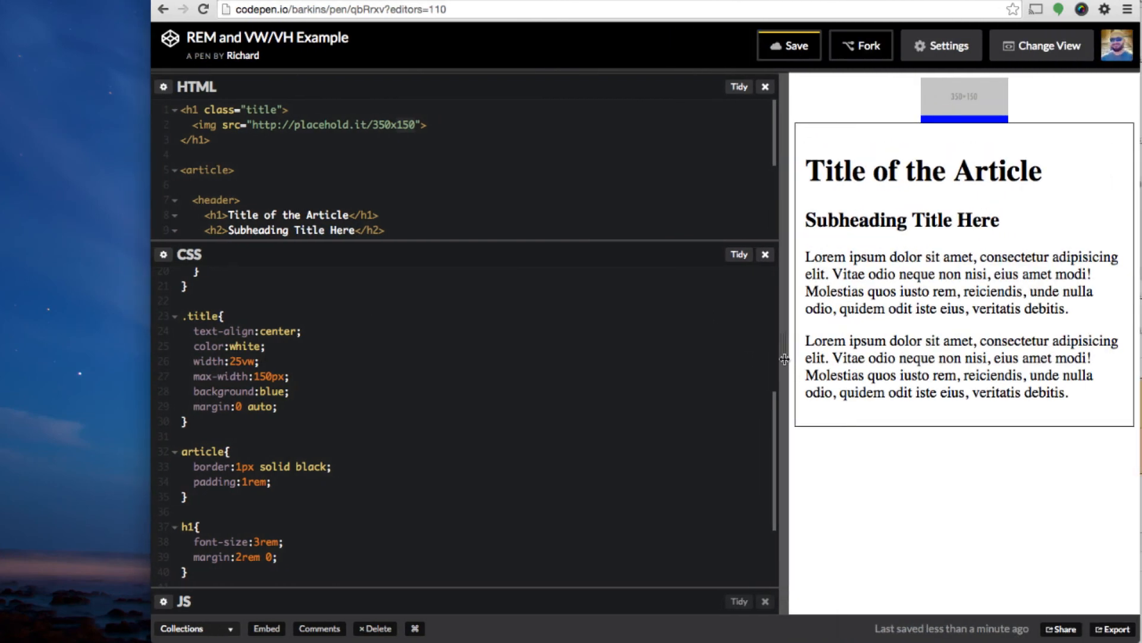
# - Widen the preview pane to test how the capped logo width behaves
pyautogui.moveTo(783, 357); pyautogui.dragTo(589, 357)
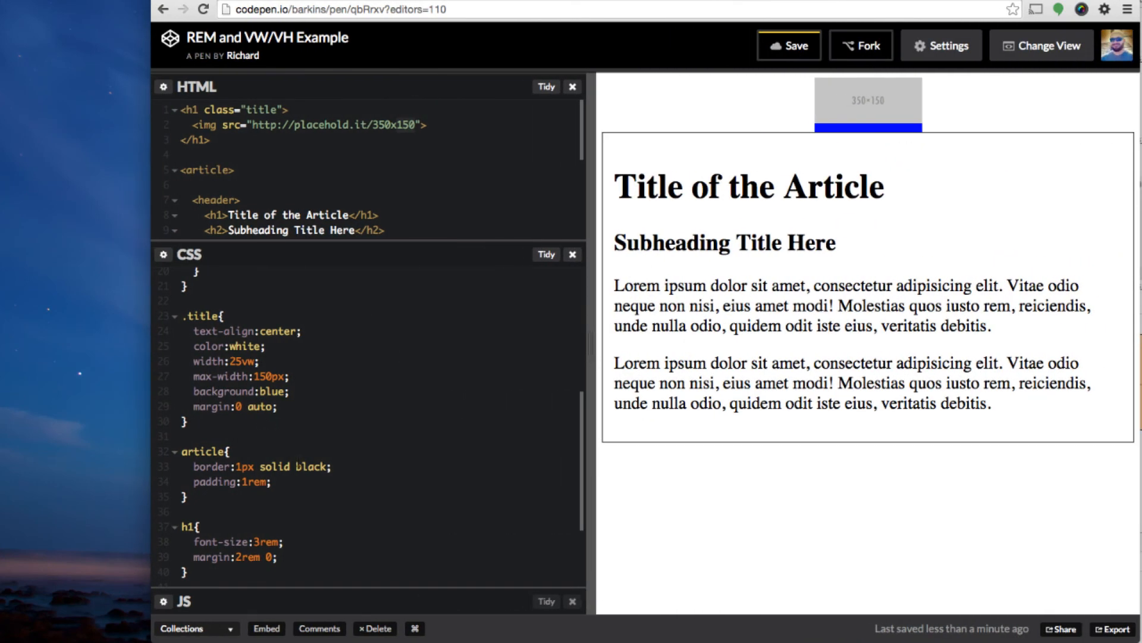
pyautogui.moveTo(665, 5)
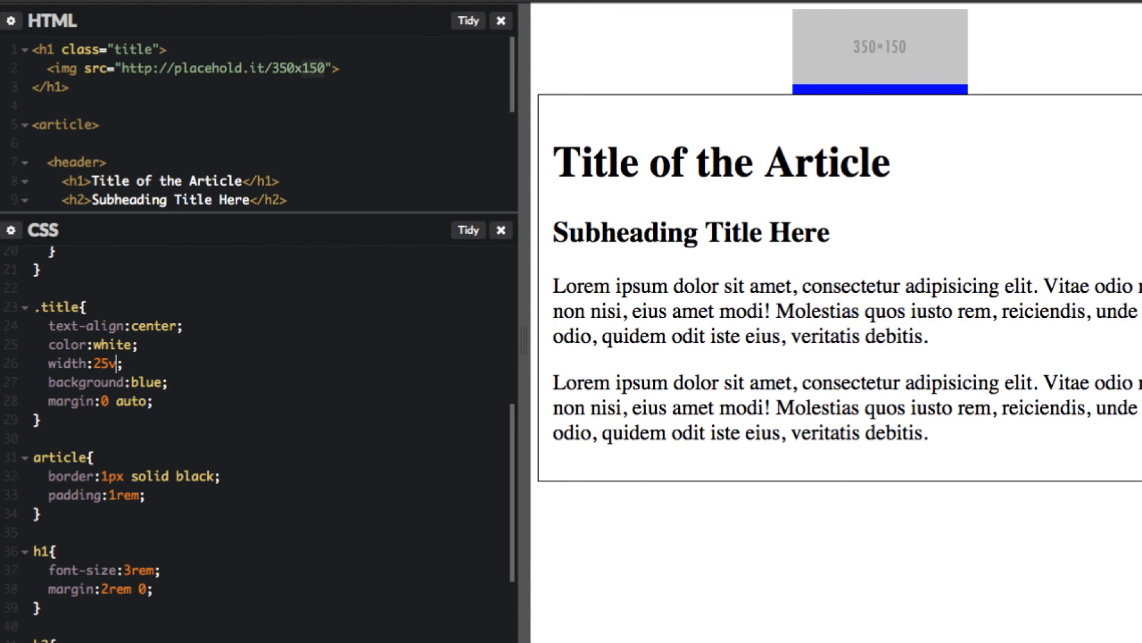
# - Change the .title width to 25vh and narrow the preview to check the logo sizing
pyautogui.write('h')
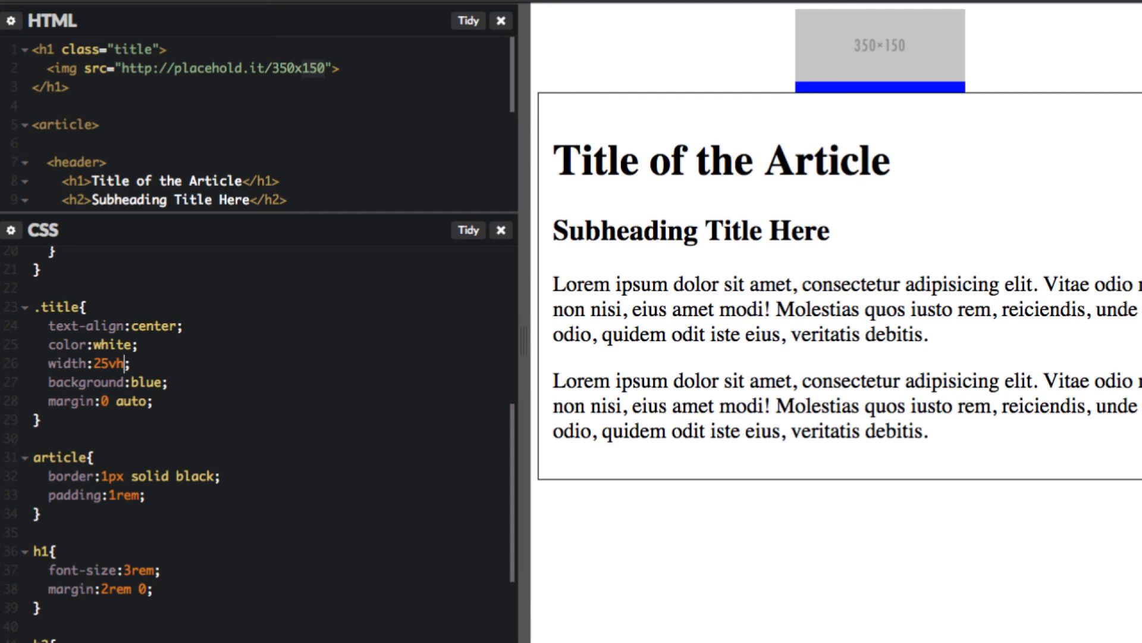
pyautogui.scroll(-3)
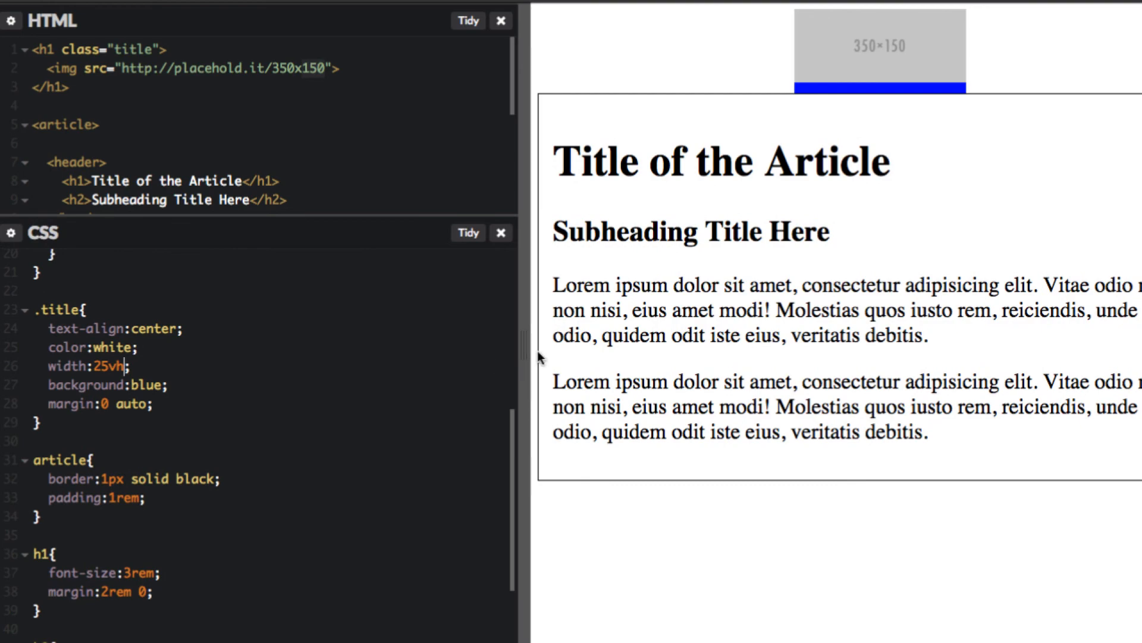
pyautogui.moveTo(525, 357); pyautogui.dragTo(962, 335)
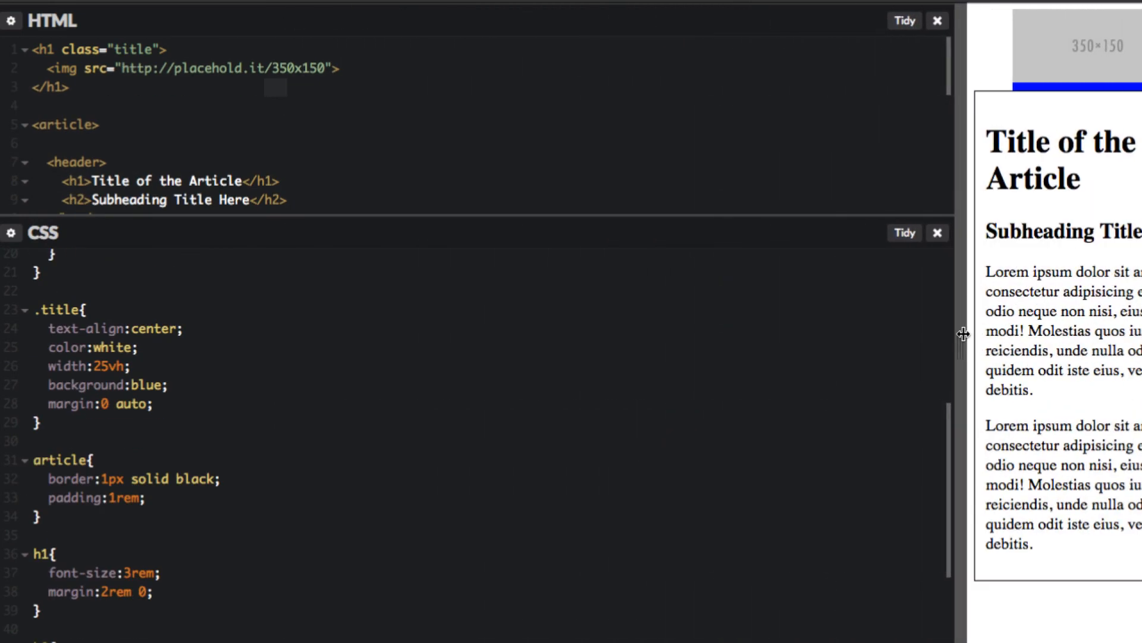